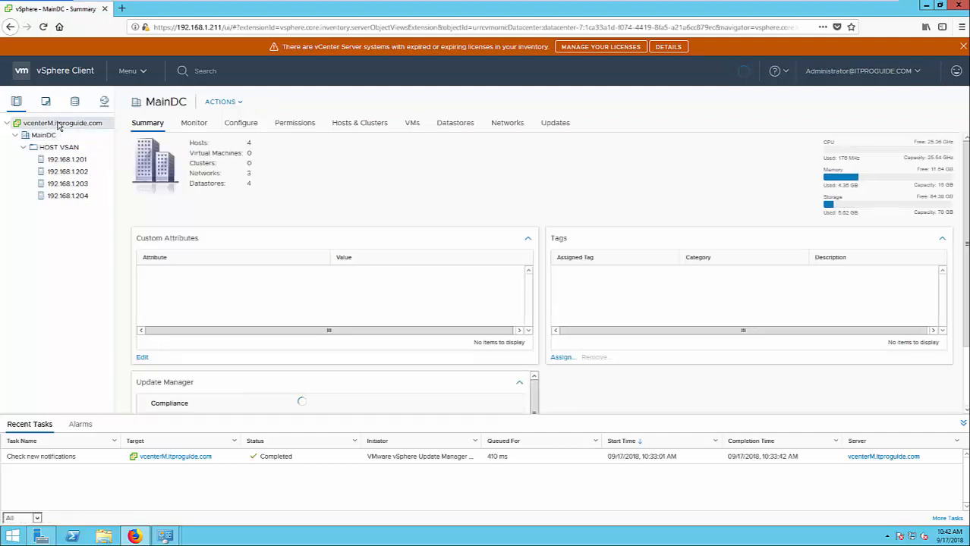
Step: Start the Add VMkernel Adapters wizard from PortGroup1's actions menu
left_click(58, 146)
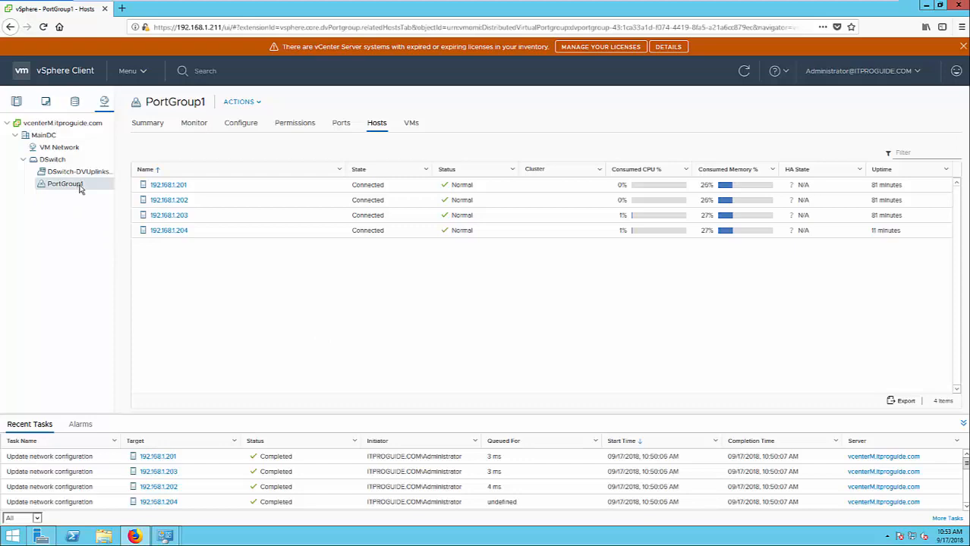
right_click(64, 184)
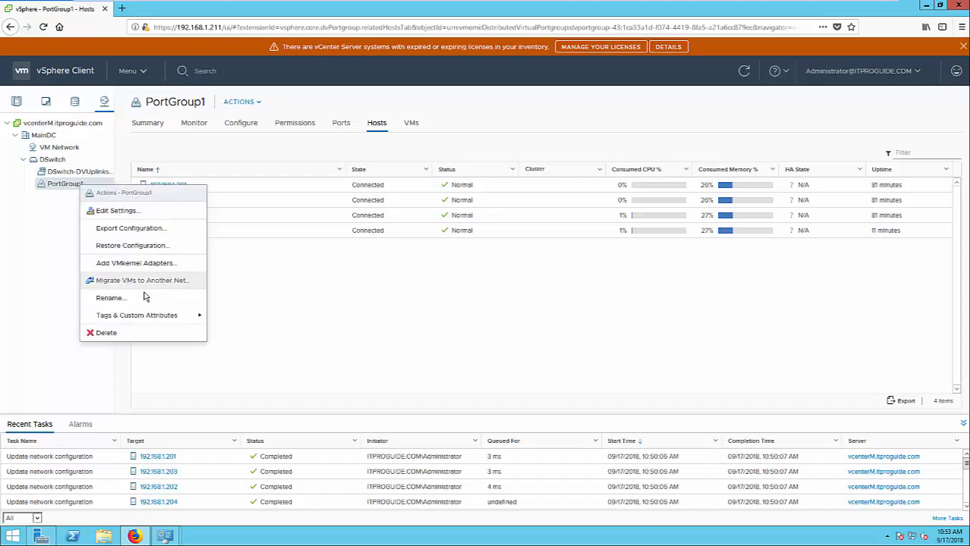
mouse_move(129, 267)
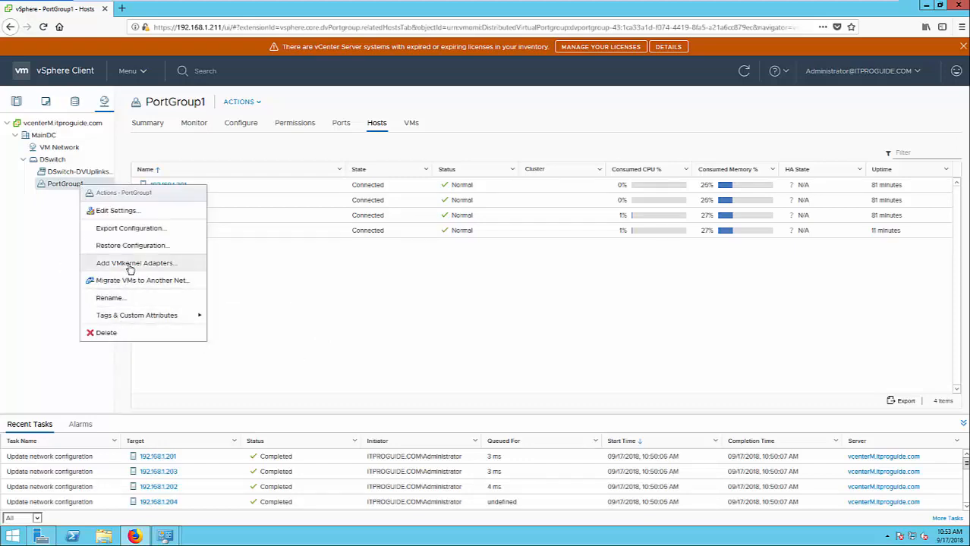
left_click(137, 263)
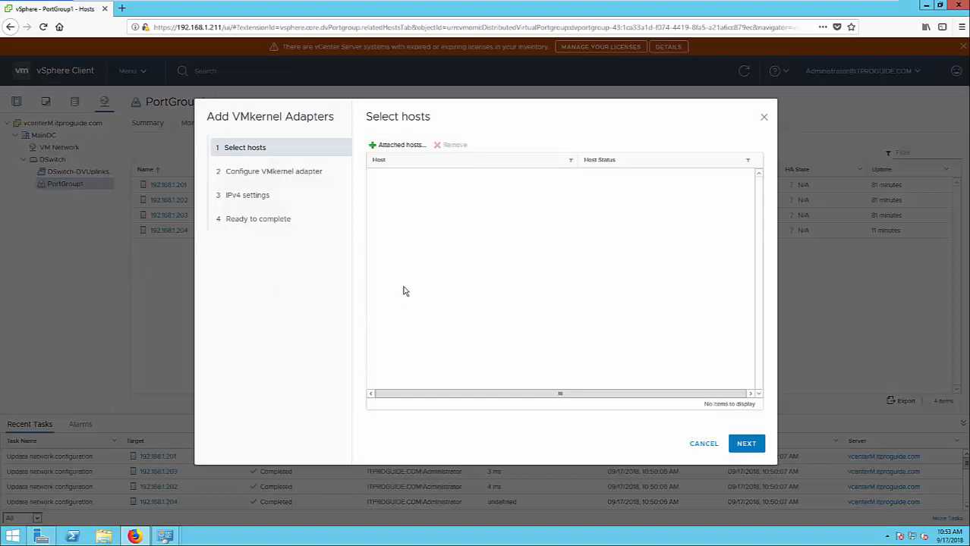
Step: Attach all four member hosts and enable only the vSAN service on the adapter
left_click(401, 146)
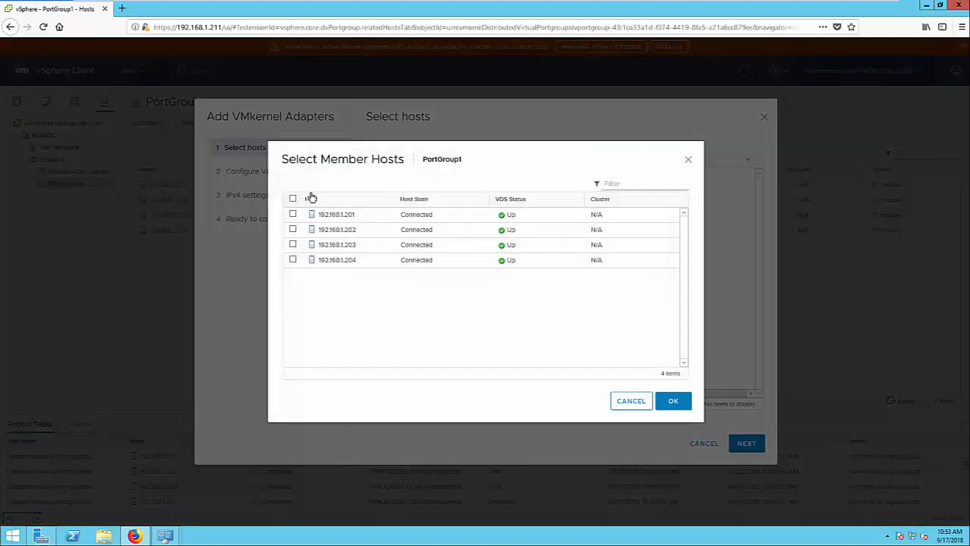
left_click(293, 199)
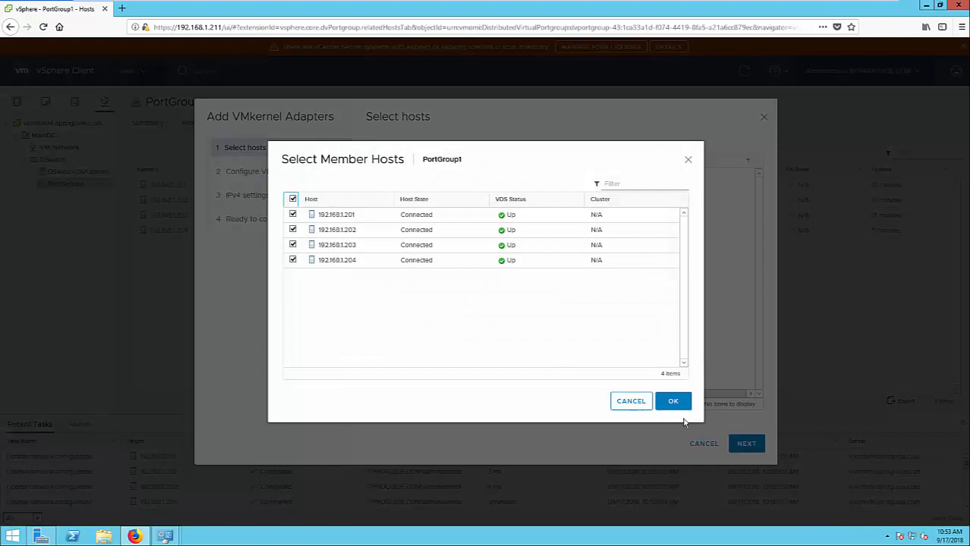
left_click(673, 401)
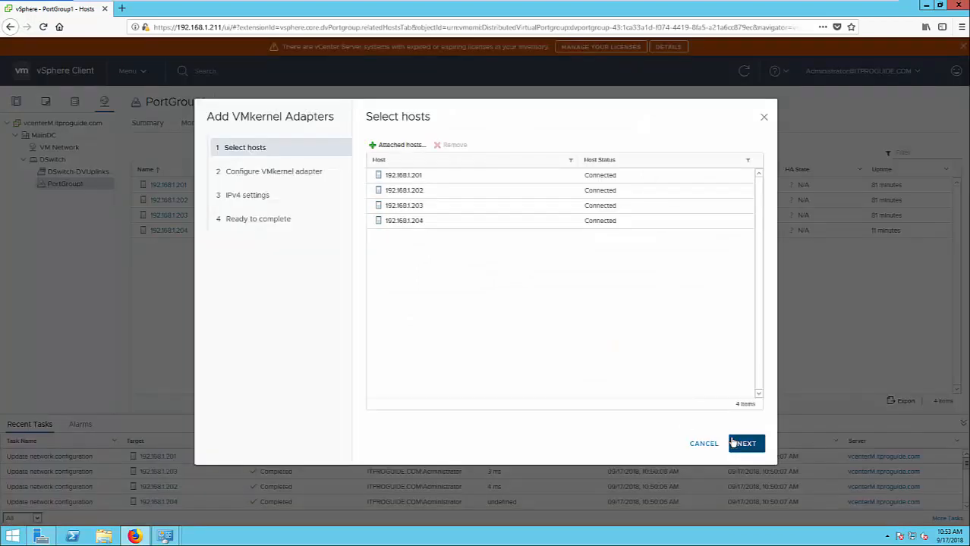
left_click(744, 443)
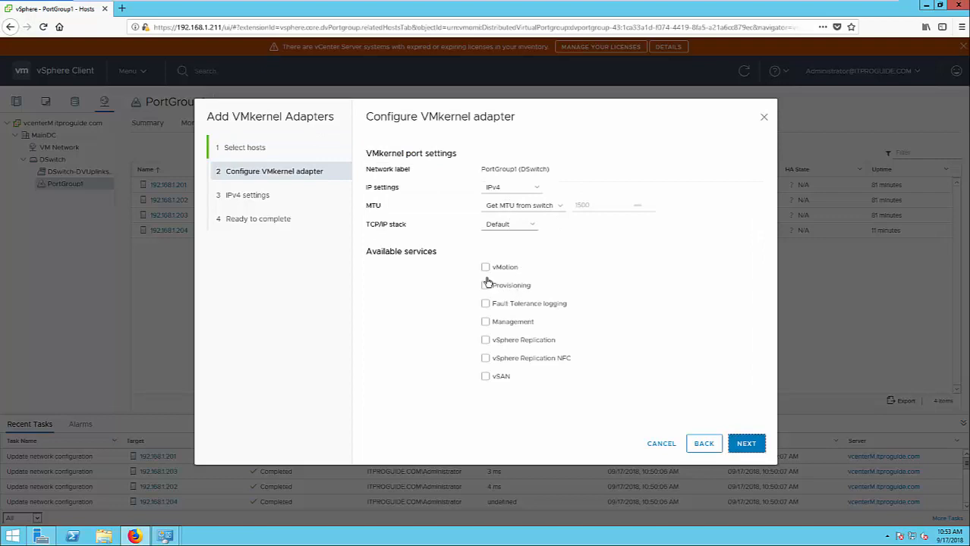
left_click(485, 377)
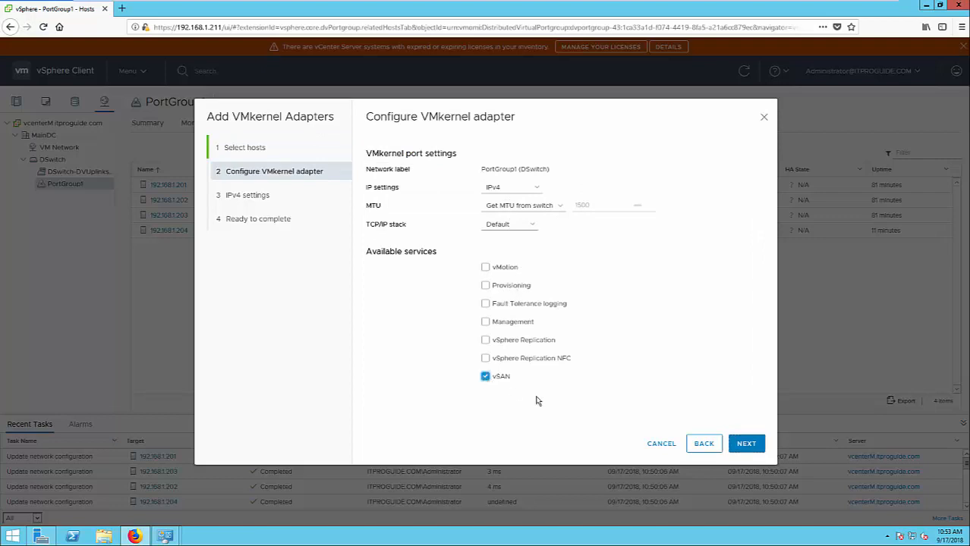
mouse_move(695, 437)
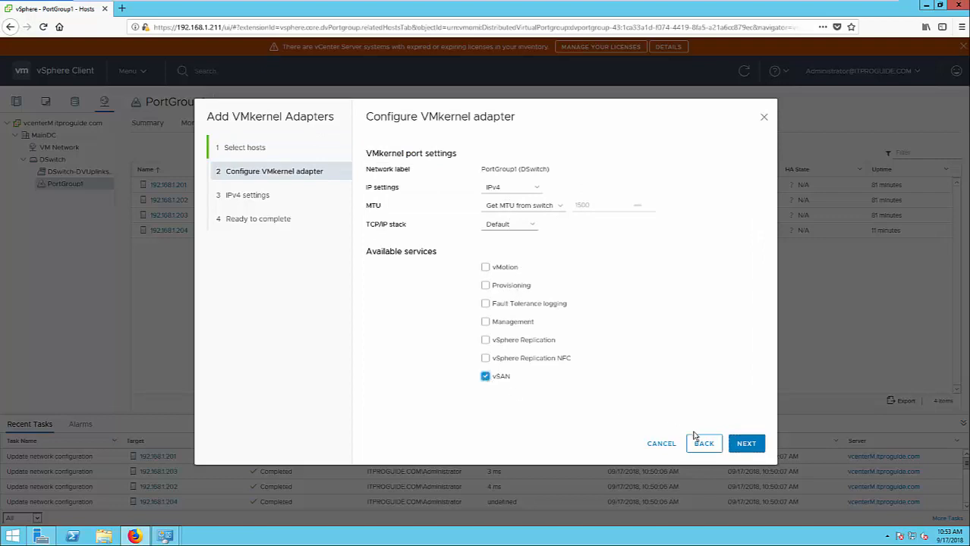
mouse_move(677, 431)
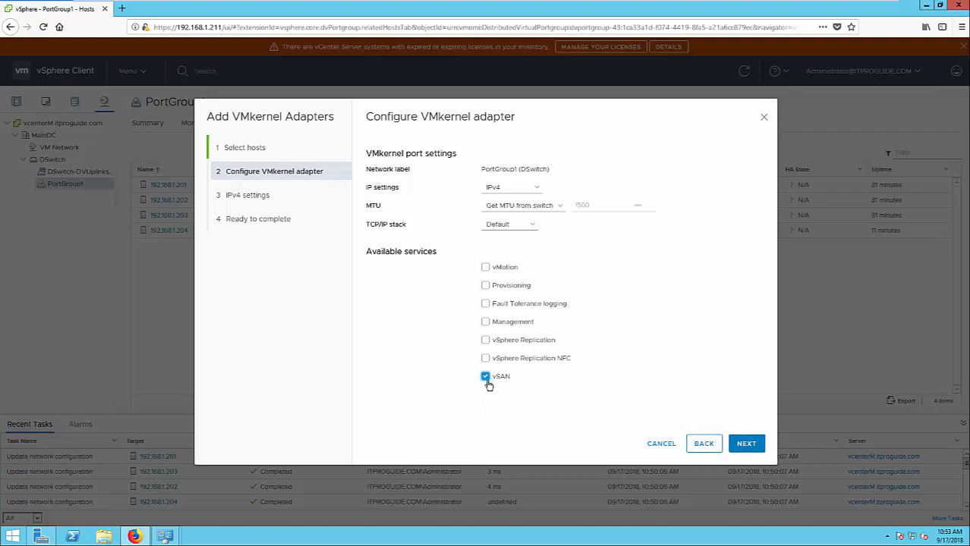
mouse_move(691, 433)
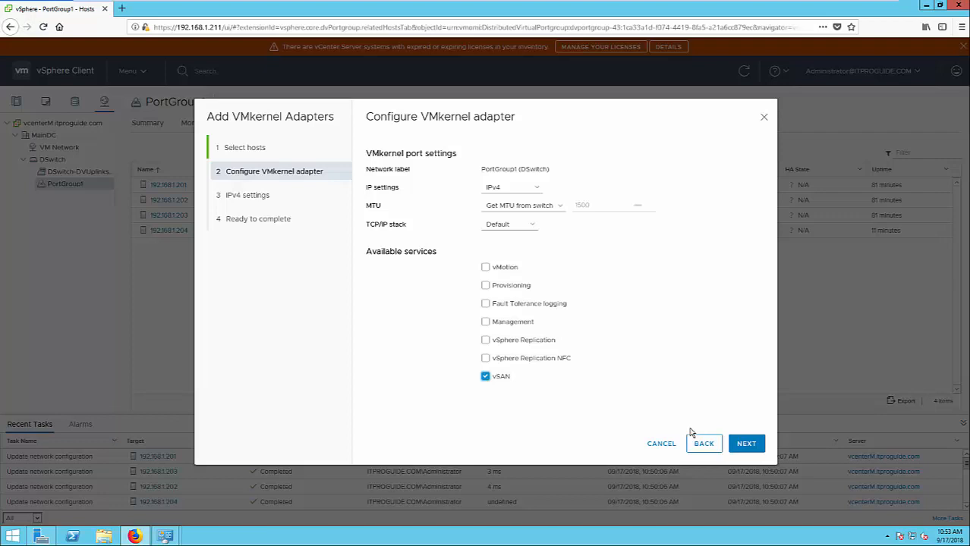
Step: Keep static IPv4 settings 10.1.1.201–204 for the hosts, review and finish creating the adapters
left_click(745, 443)
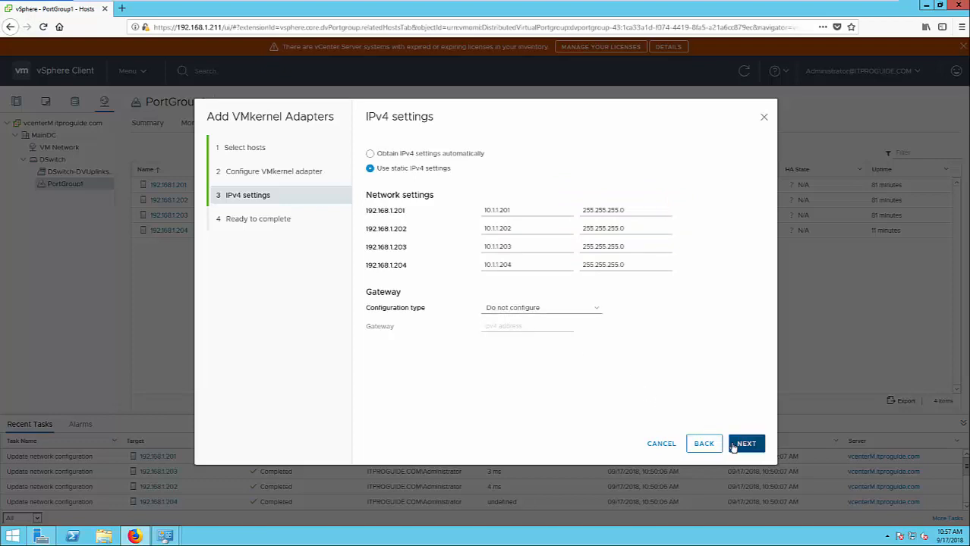
left_click(746, 443)
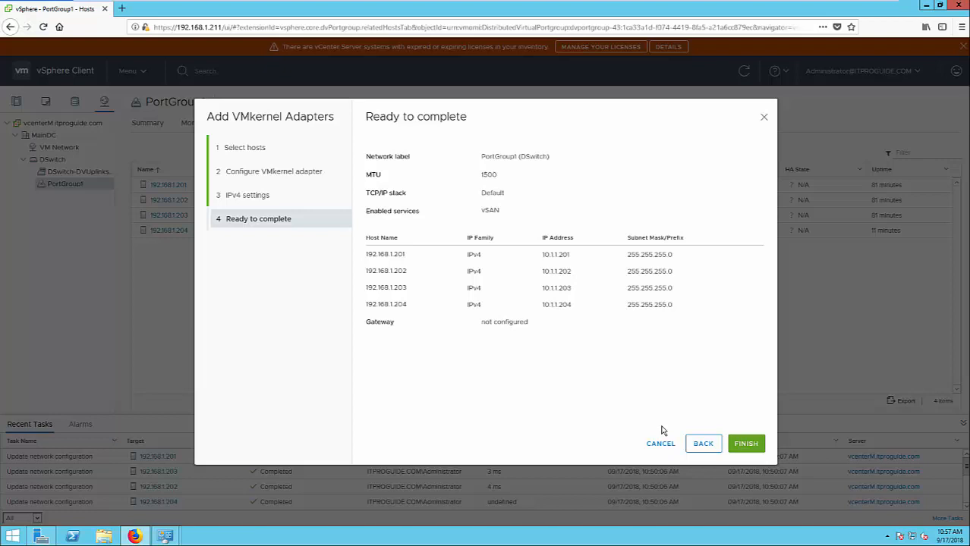
mouse_move(657, 426)
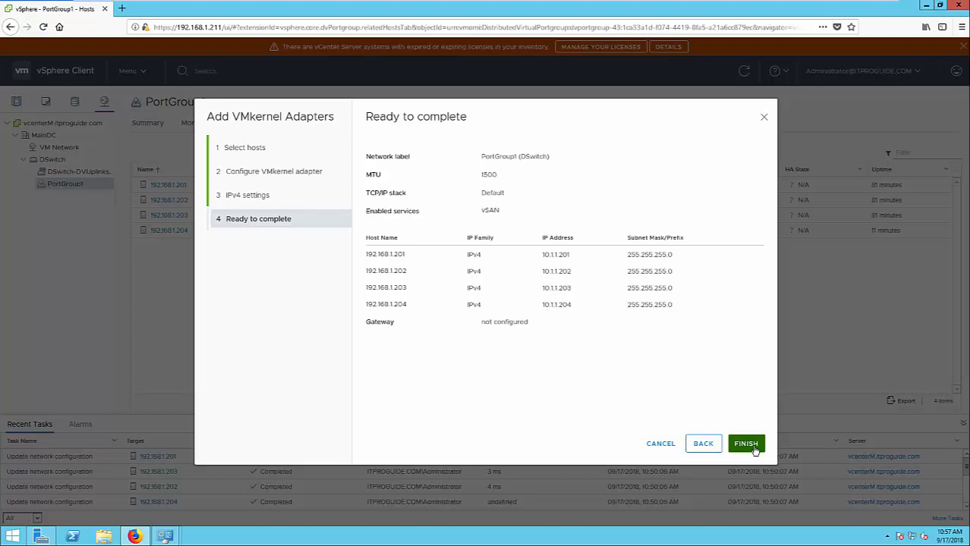
left_click(746, 443)
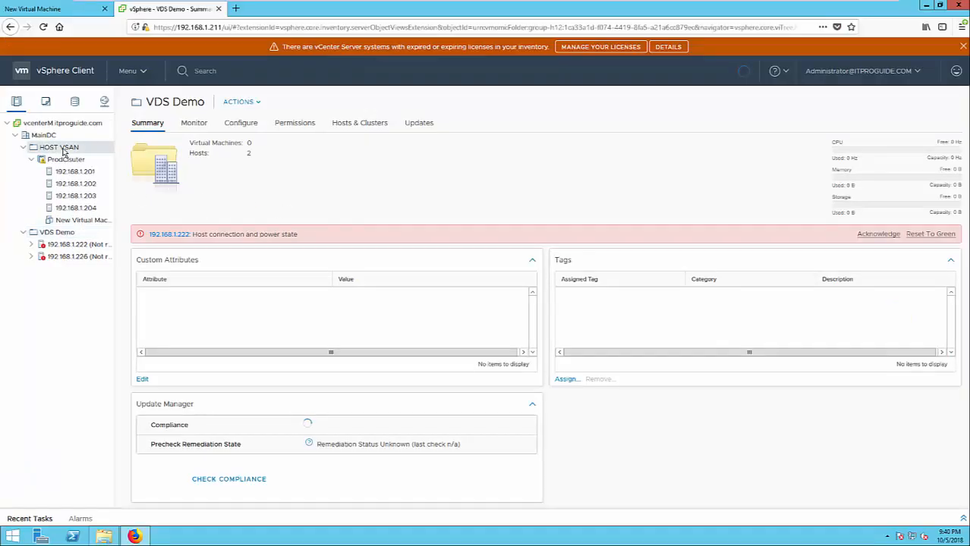
Step: Create a new cluster under HOST VSAN named ProdCluster
right_click(57, 146)
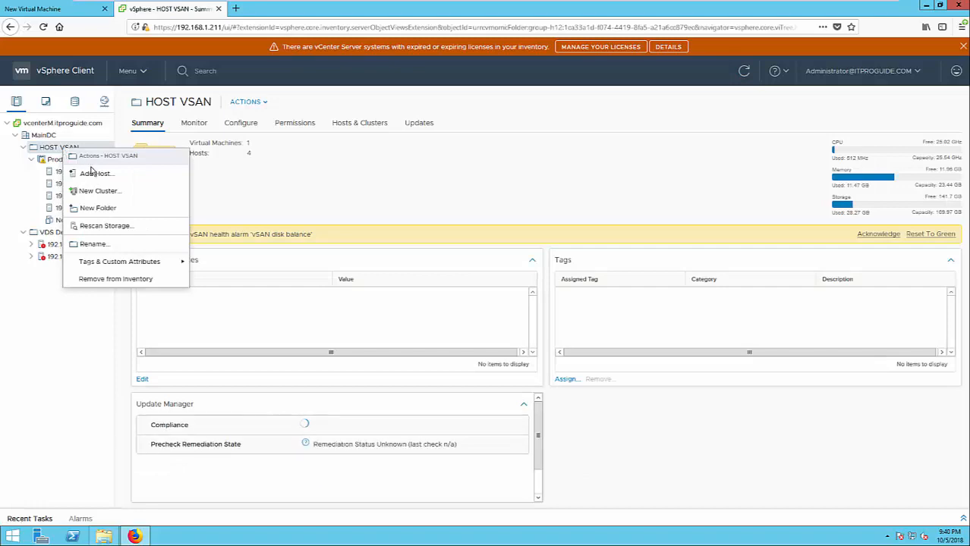
left_click(99, 191)
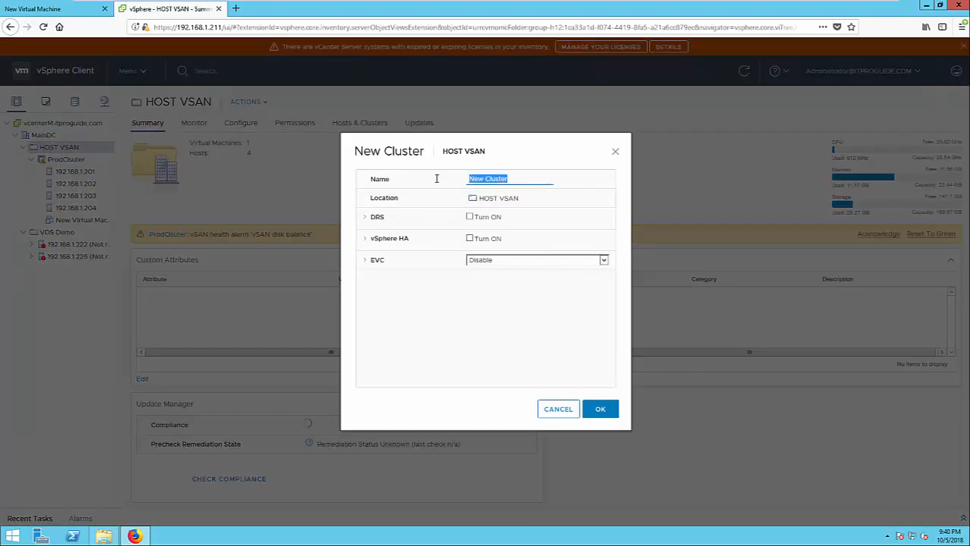
type("ProdClu")
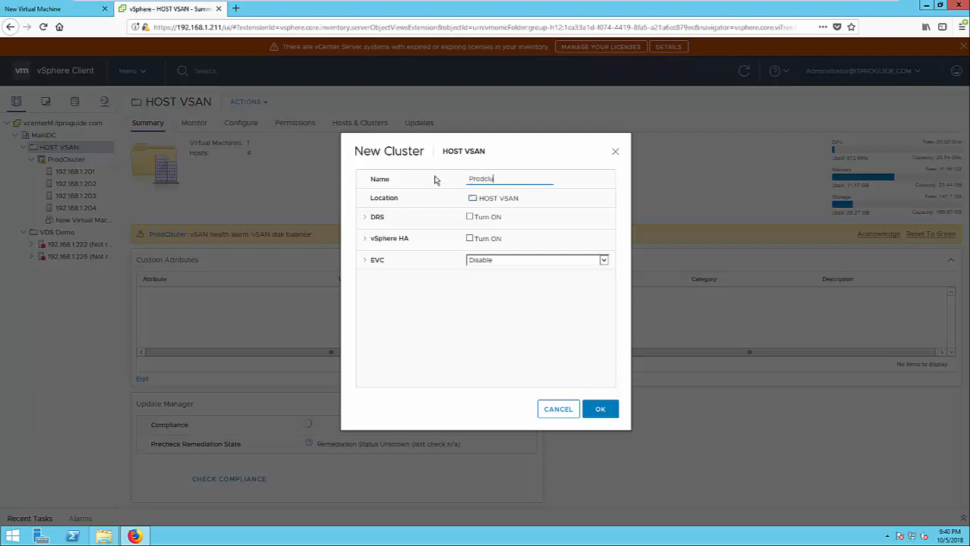
type("ster")
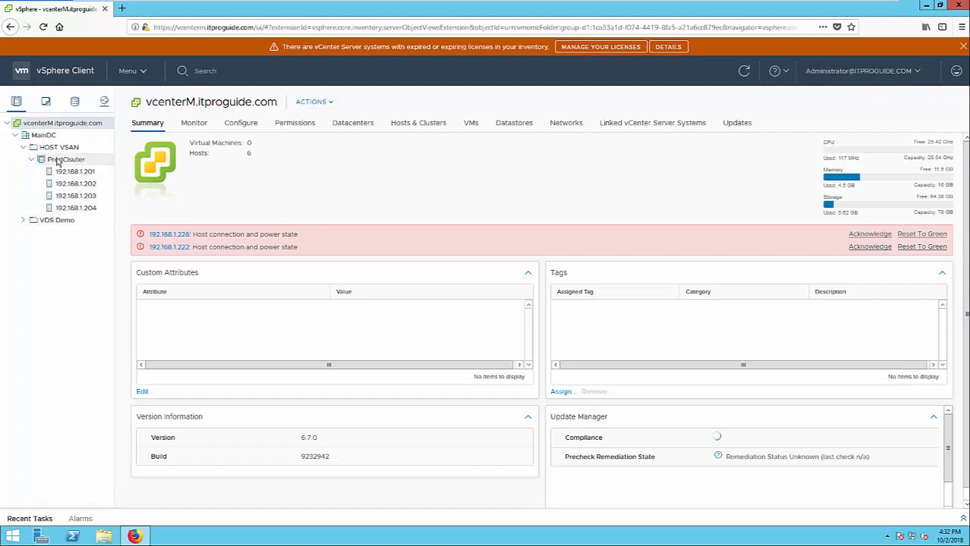
Step: Launch Configure vSAN on the cluster and keep Single site cluster through to Services
right_click(66, 159)
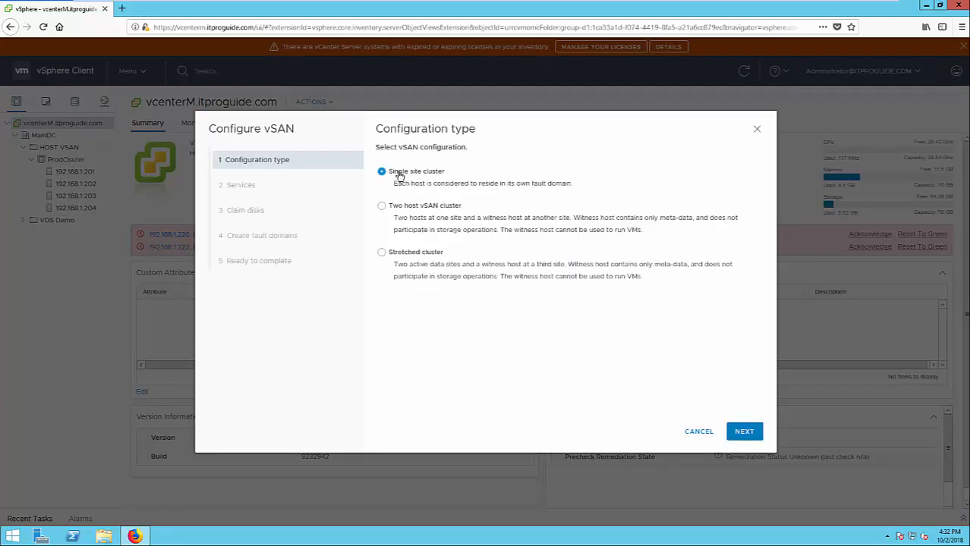
mouse_move(614, 194)
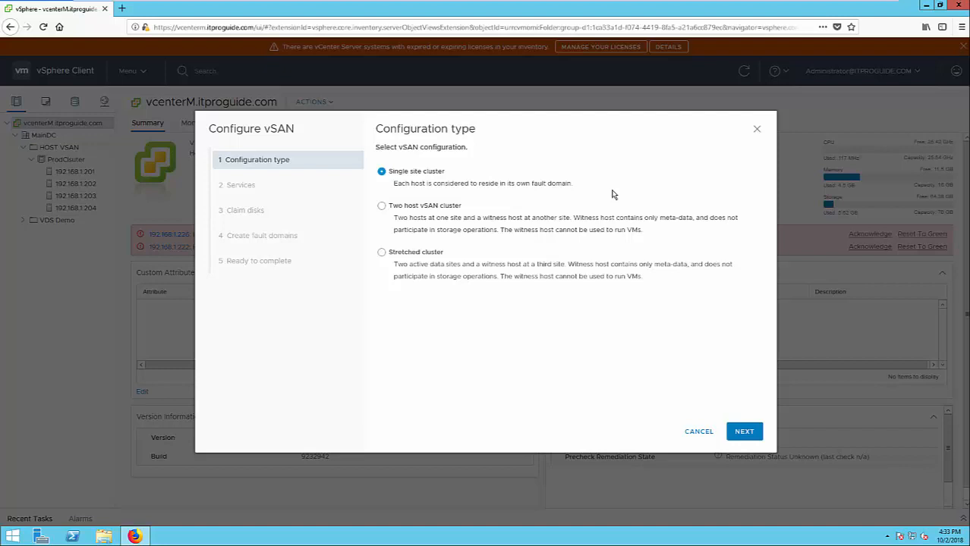
mouse_move(604, 212)
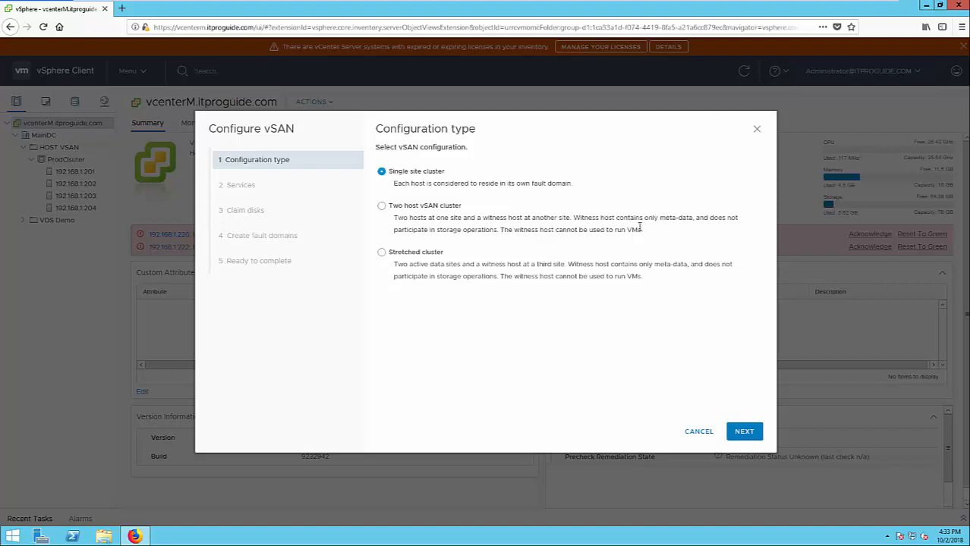
mouse_move(613, 194)
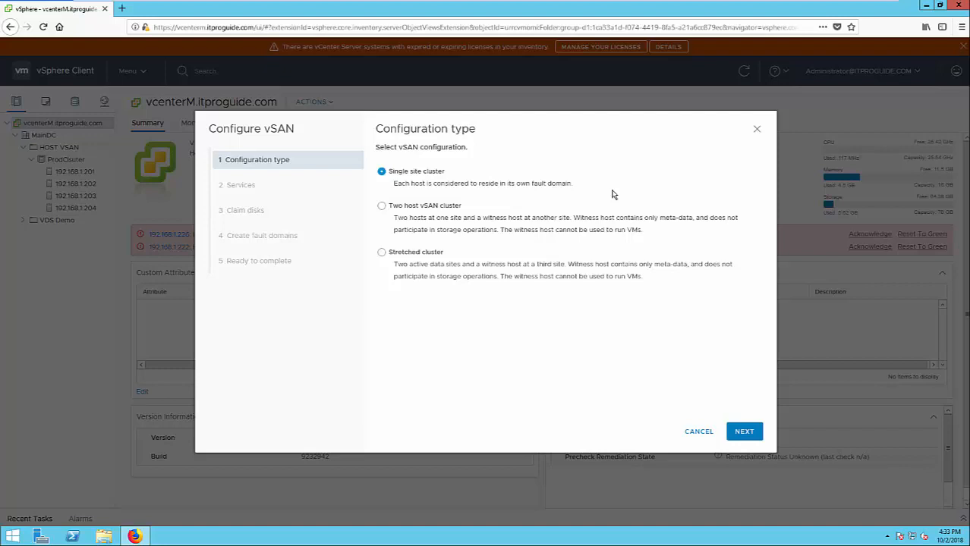
left_click(744, 431)
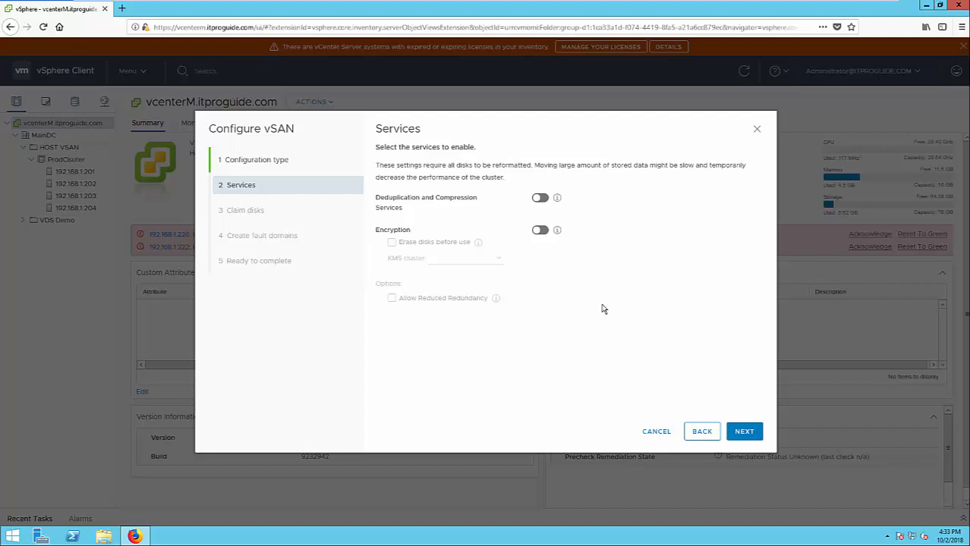
mouse_move(595, 306)
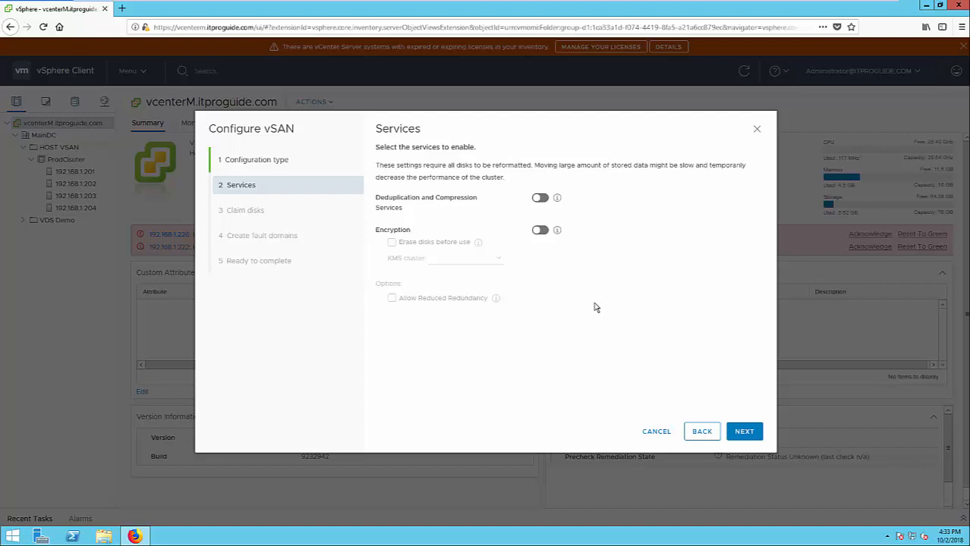
Step: Reach the Claim disks step and mark the selected host disk as flash
left_click(744, 431)
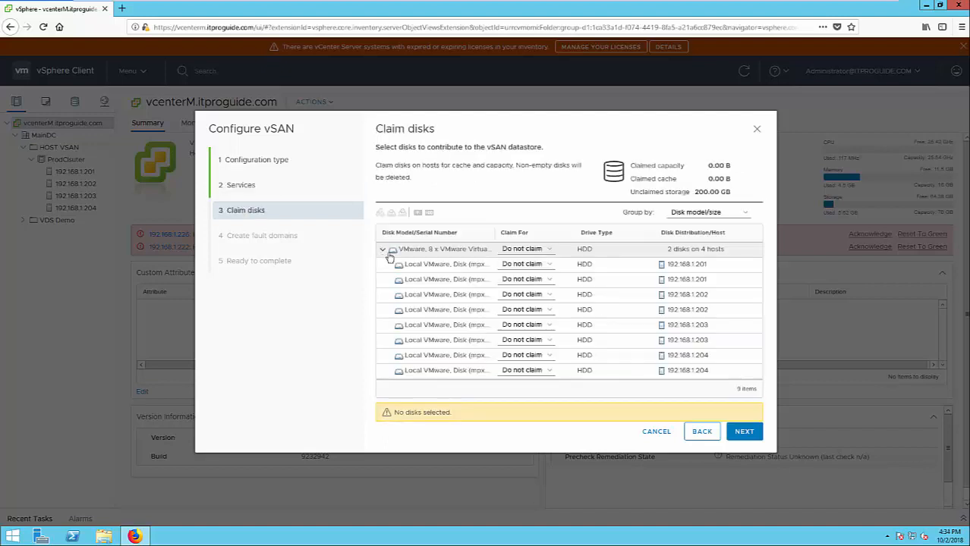
mouse_move(584, 260)
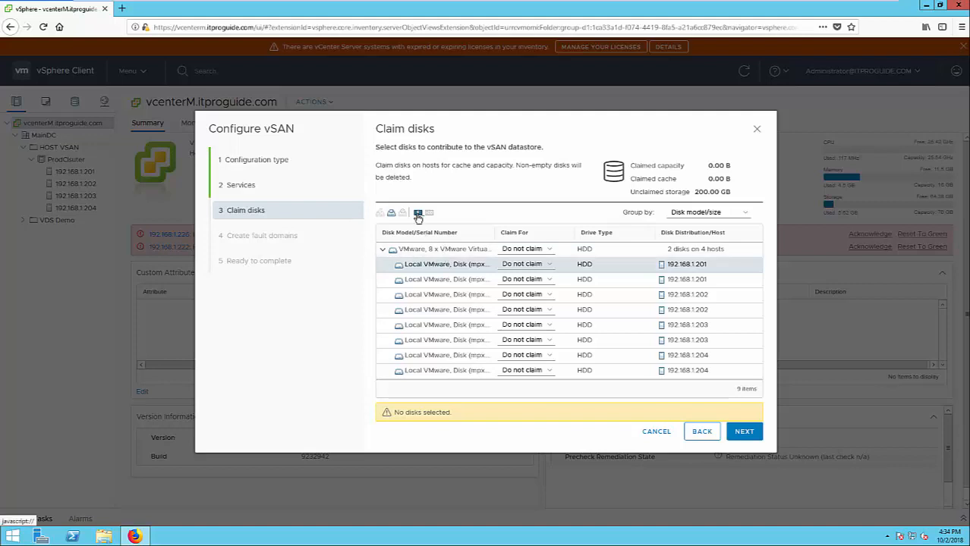
left_click(419, 212)
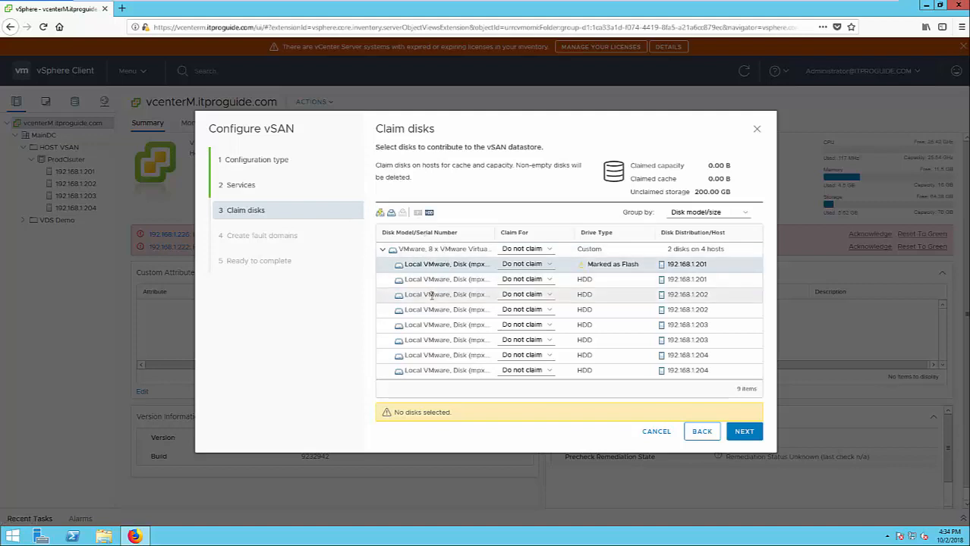
left_click(417, 213)
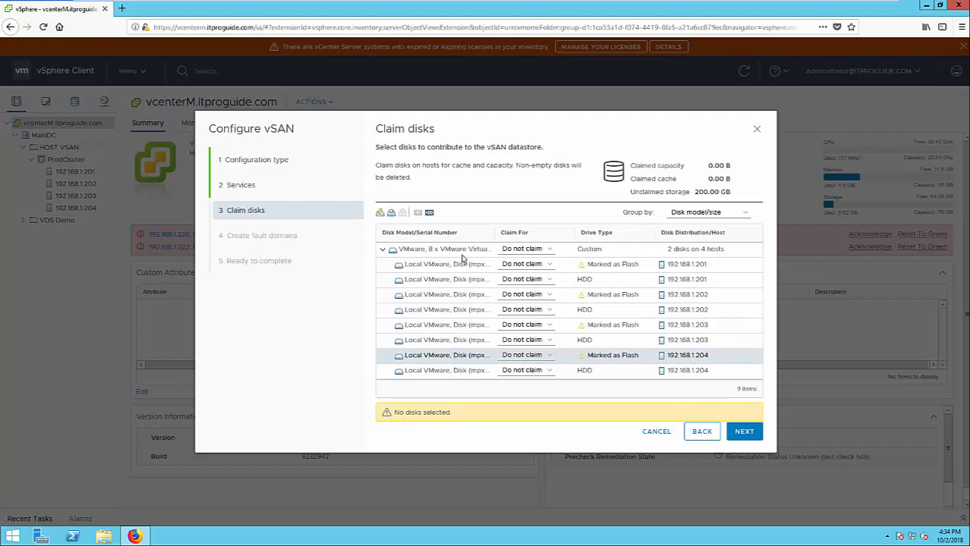
mouse_move(548, 264)
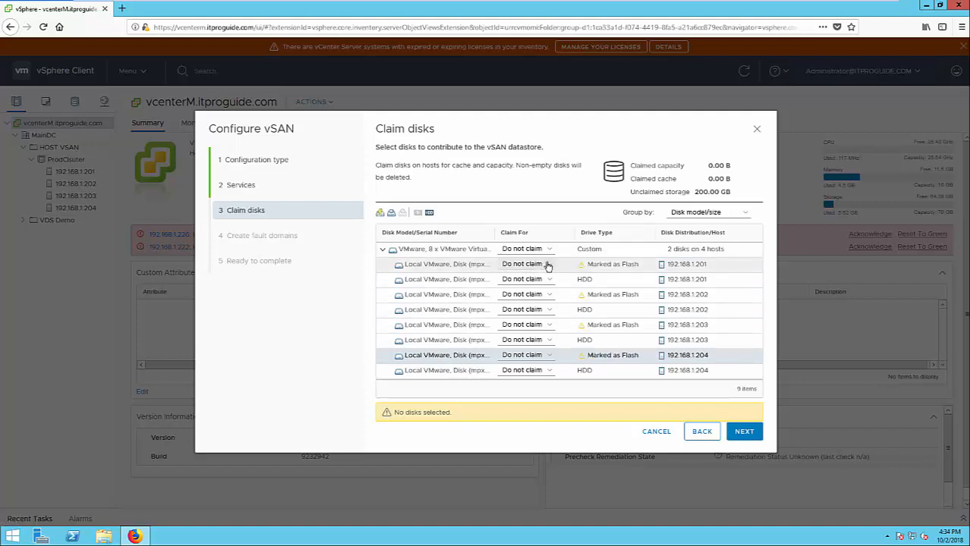
Step: Claim 192.168.1.201 and 192.168.1.202 flash disks as cache and their HDDs as capacity
left_click(548, 264)
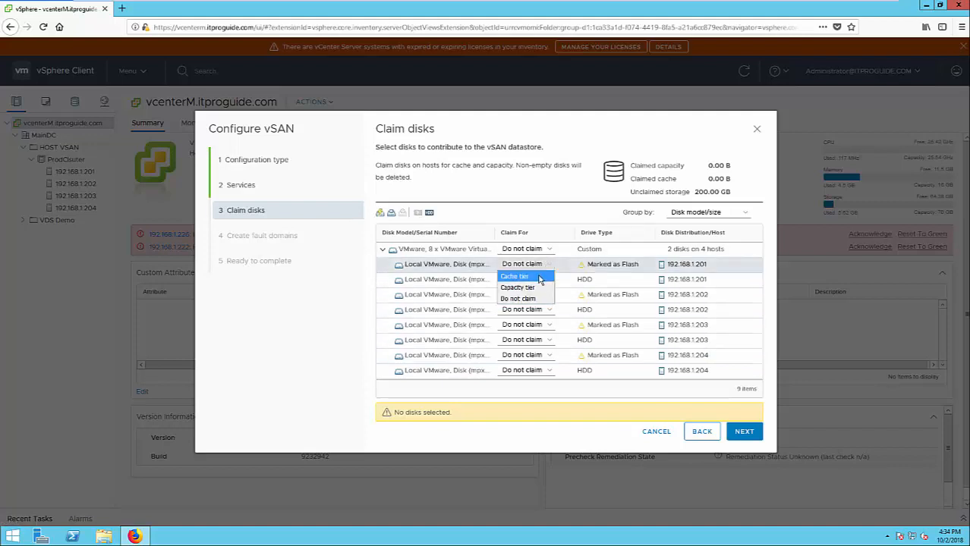
left_click(513, 276)
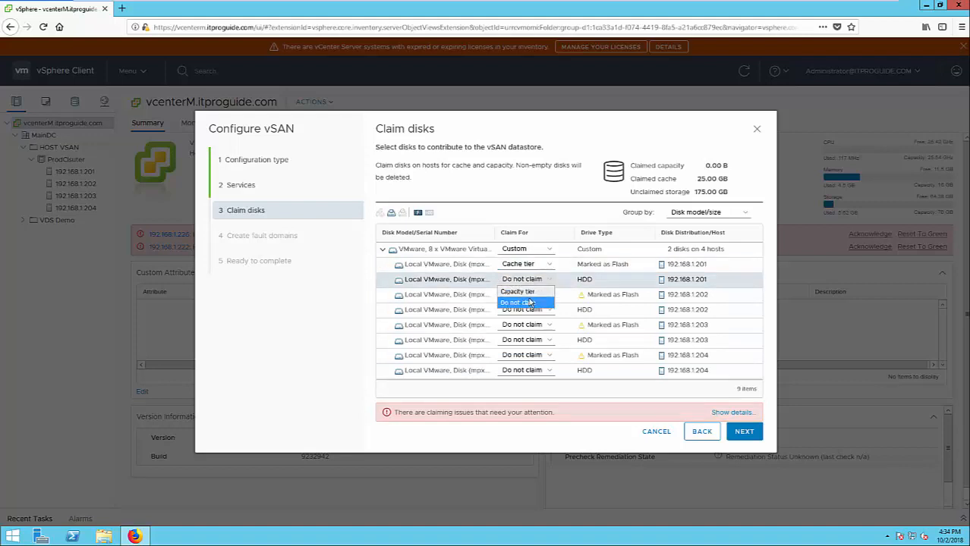
mouse_move(516, 291)
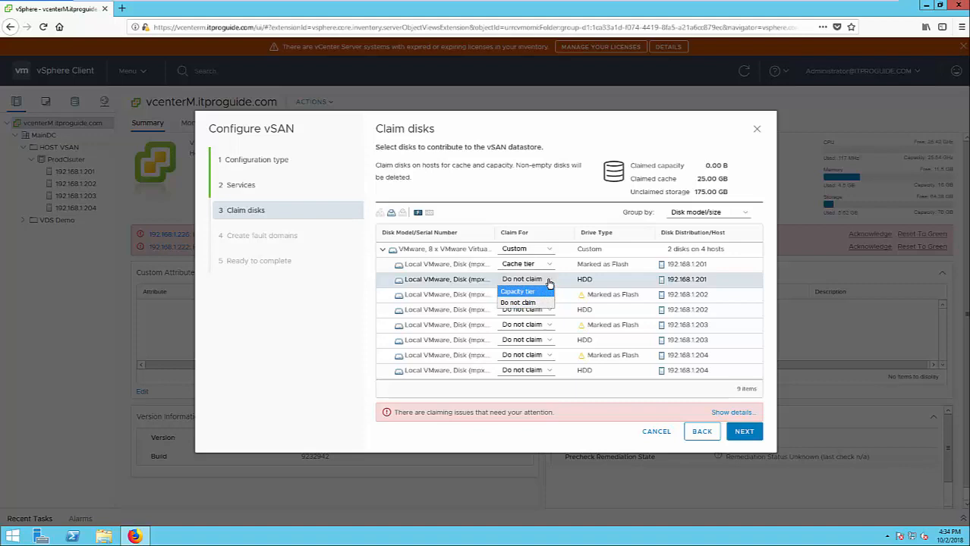
left_click(521, 301)
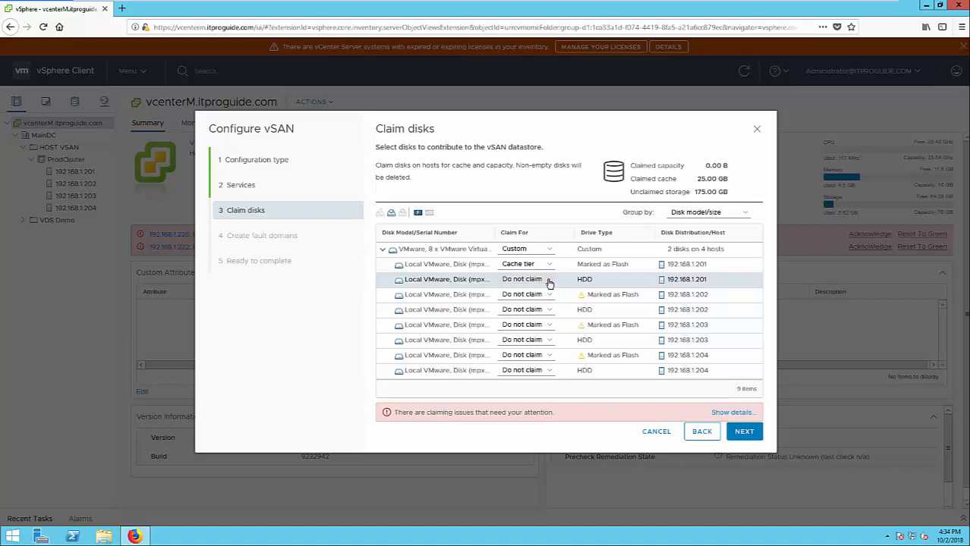
left_click(523, 280)
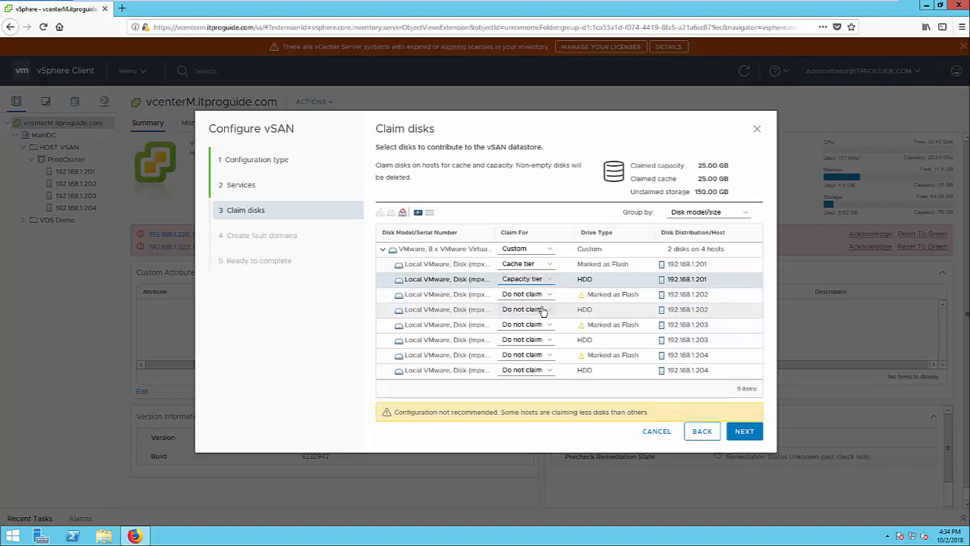
left_click(526, 310)
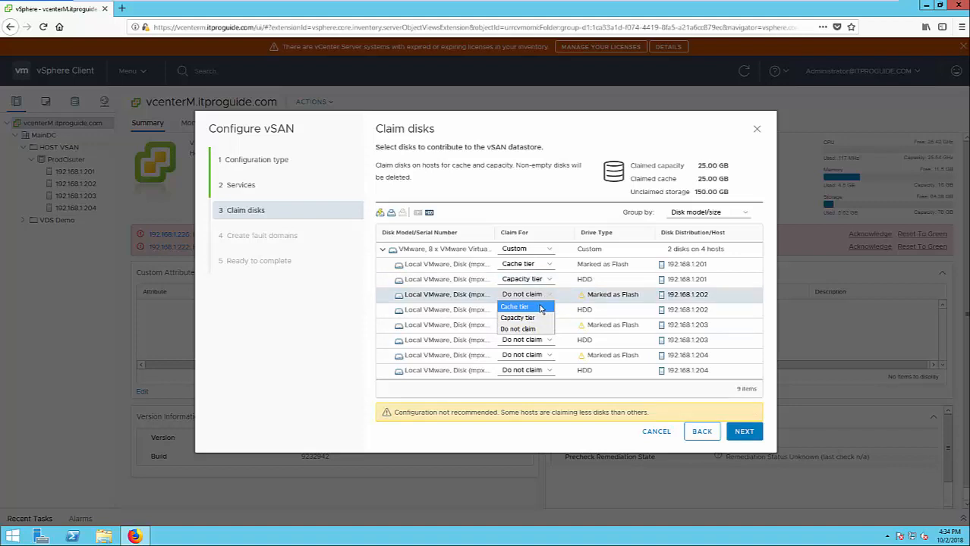
left_click(514, 307)
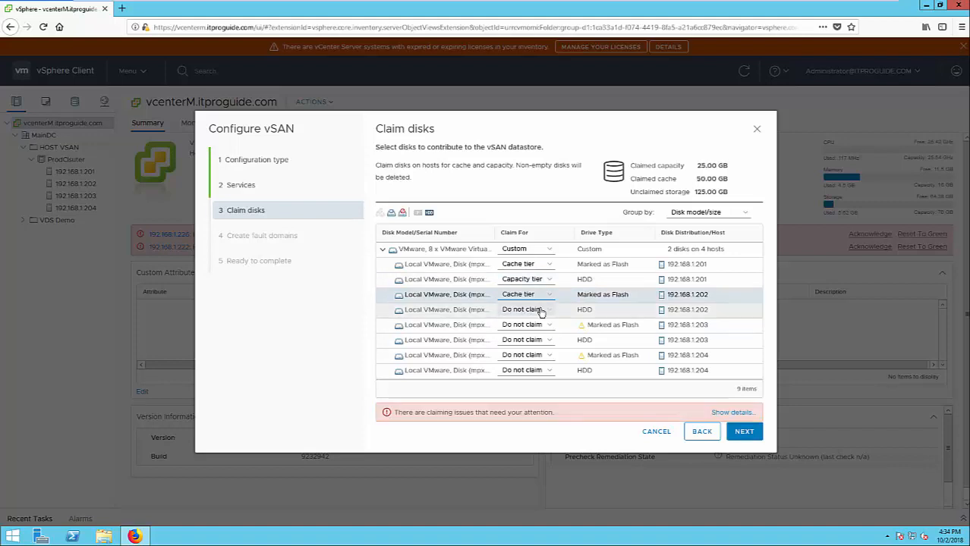
left_click(526, 310)
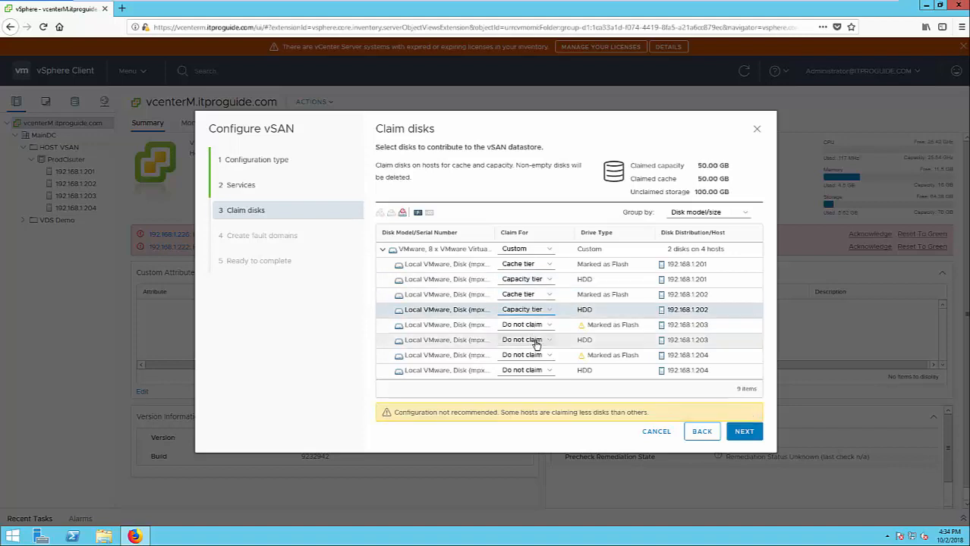
Step: Claim 192.168.1.203 and 192.168.1.204 HDDs as capacity and 203's flash as cache, then continue
left_click(527, 340)
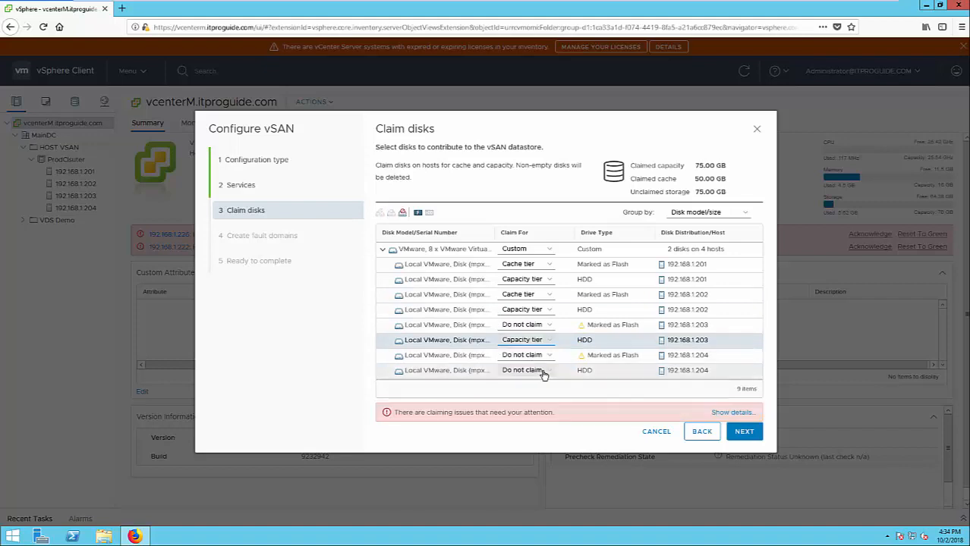
left_click(527, 371)
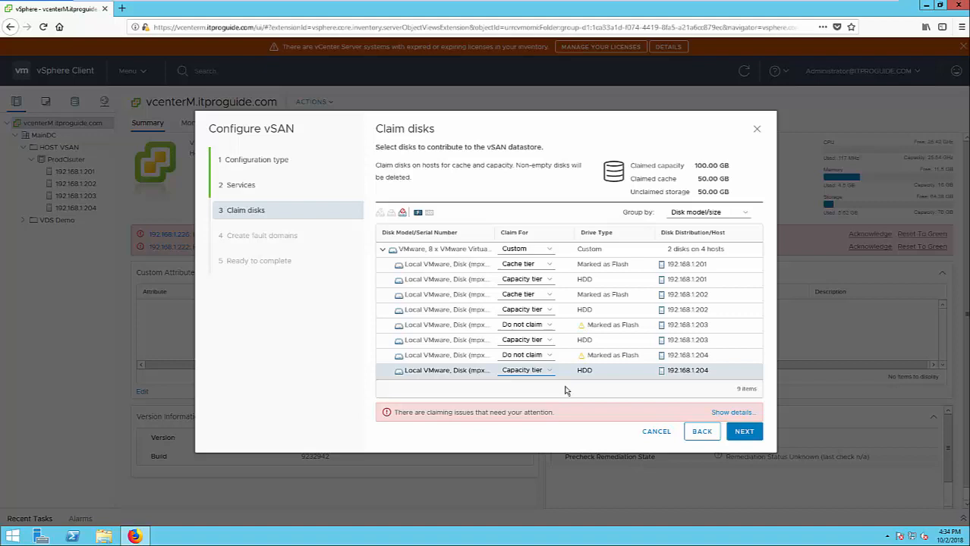
left_click(525, 325)
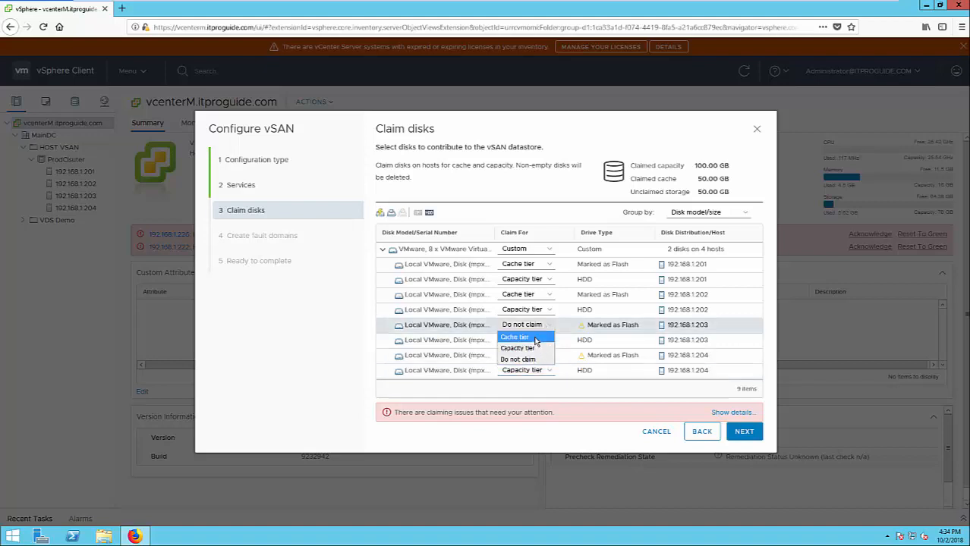
left_click(516, 337)
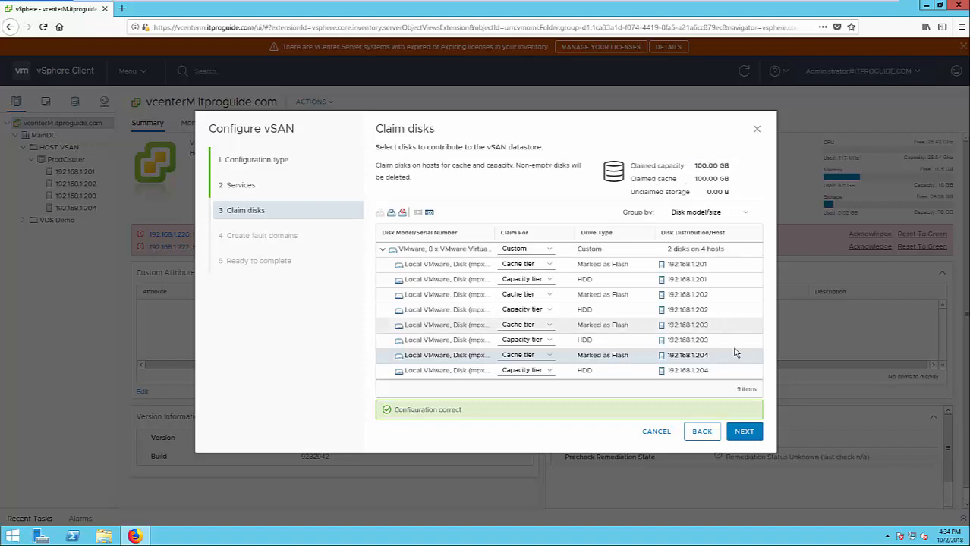
left_click(744, 431)
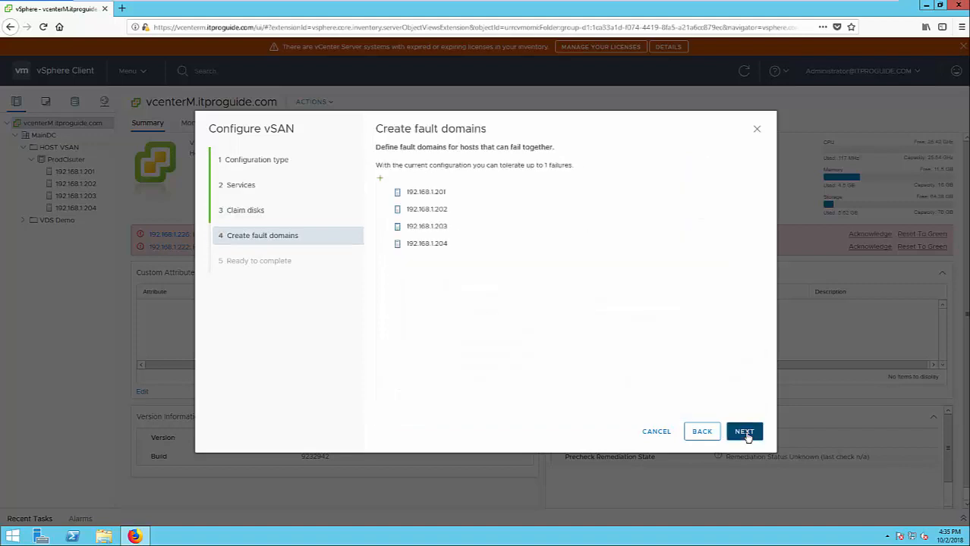
mouse_move(743, 431)
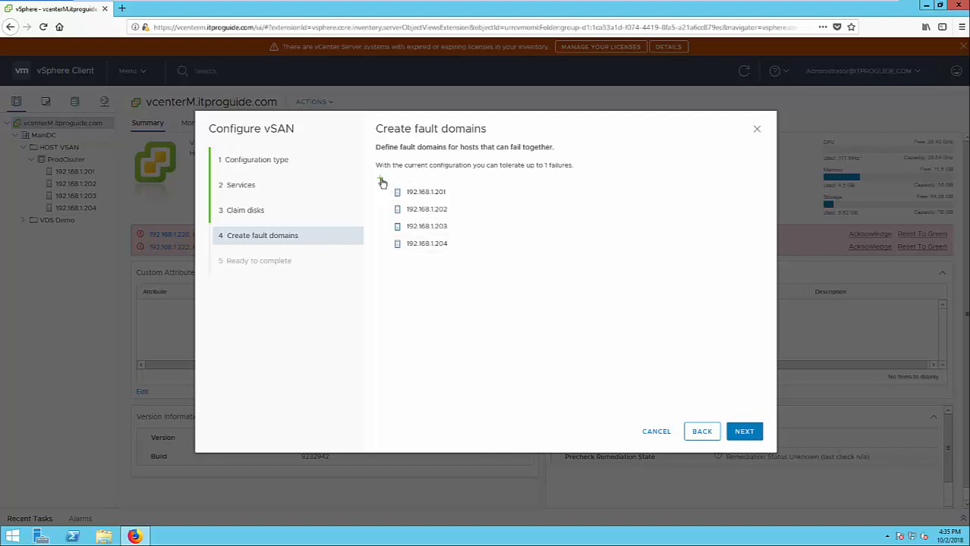
Step: Skip fault domains and reach the Ready to complete review of the vSAN configuration
left_click(382, 182)
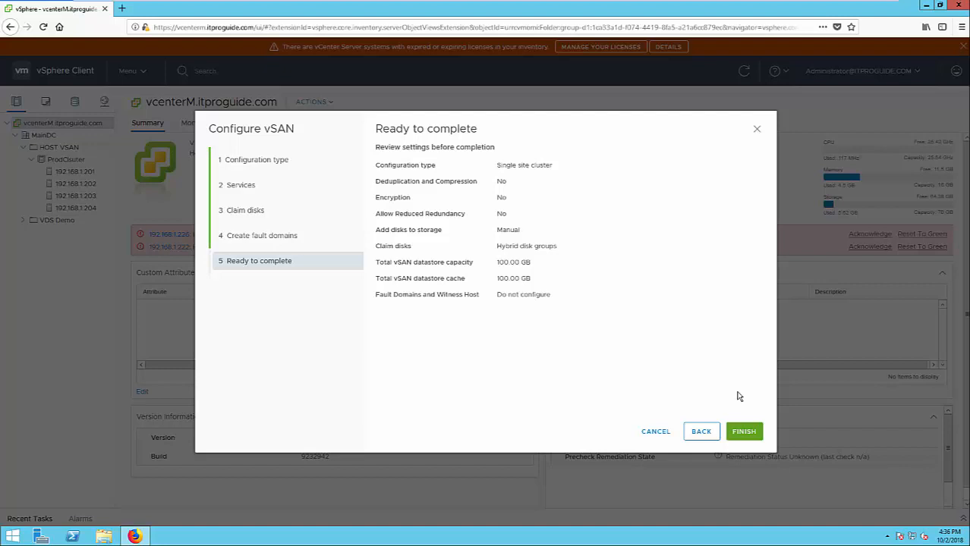
Step: Finish and apply the vSAN configuration for the cluster
left_click(744, 431)
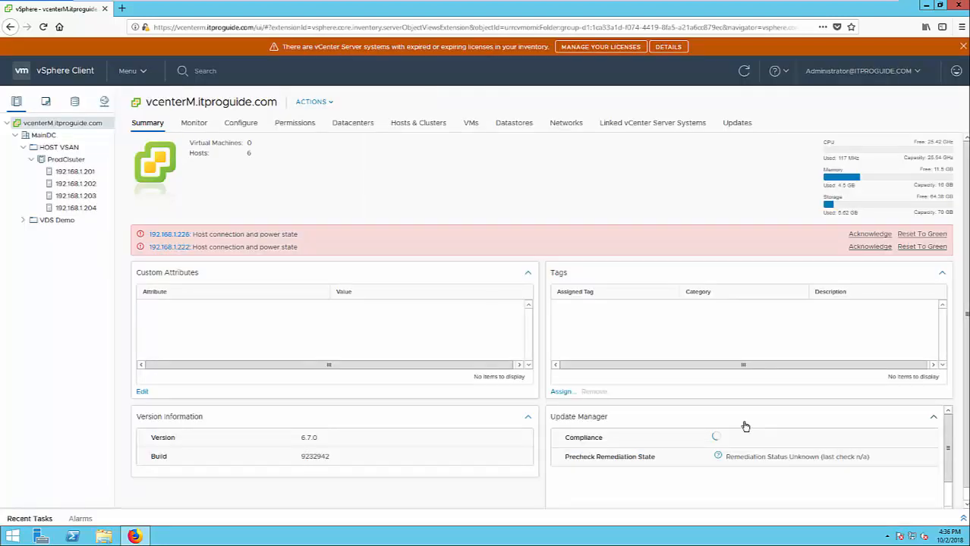
mouse_move(744, 422)
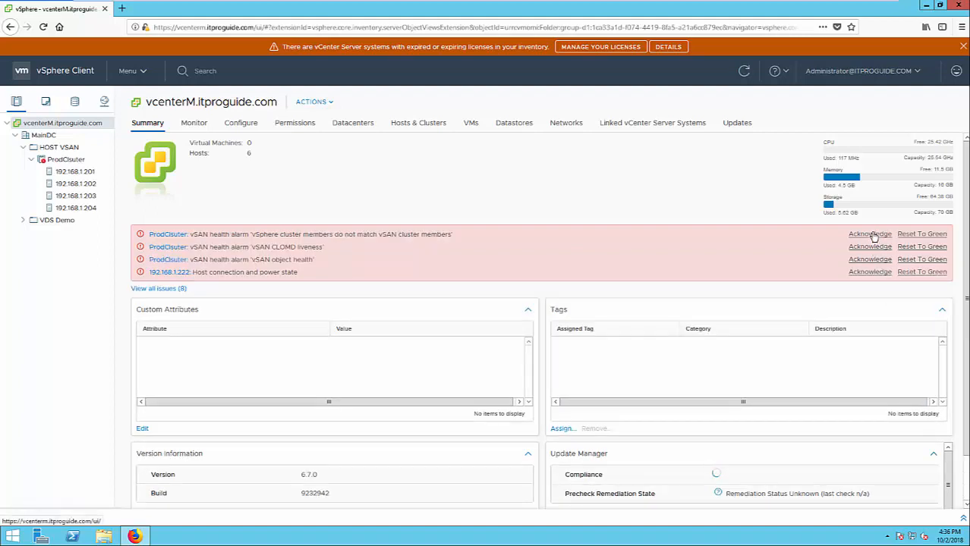
mouse_move(869, 234)
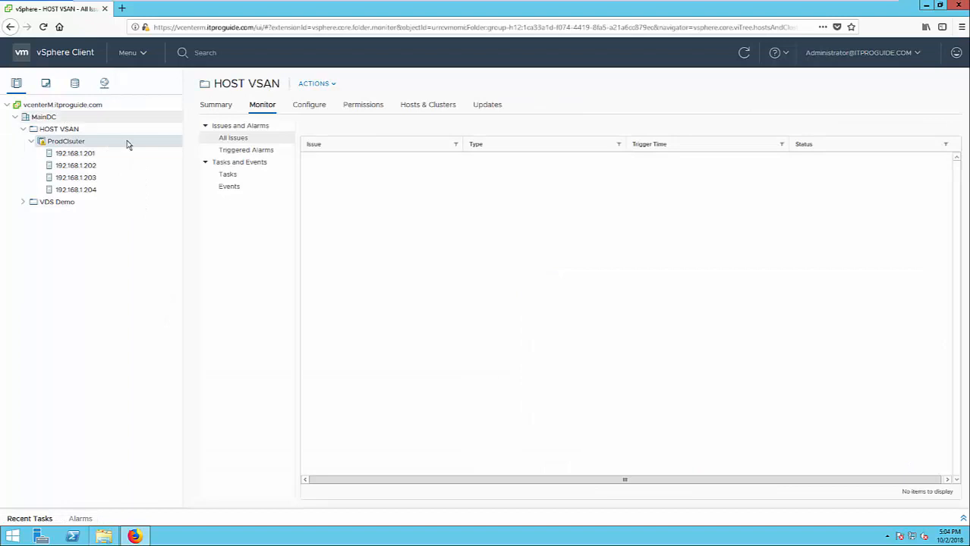
Step: Bring up ProdCluster's Monitor view and its vSAN Health checks
left_click(75, 152)
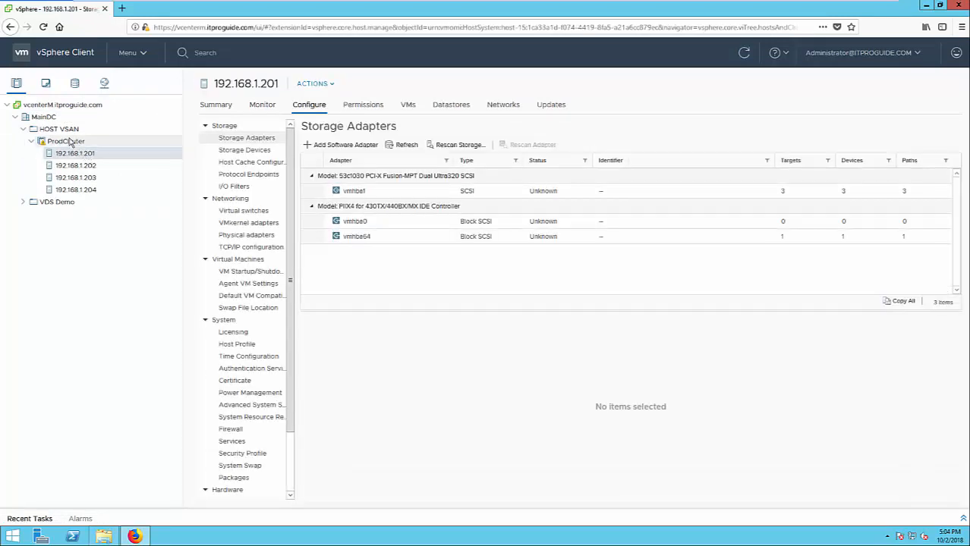
left_click(66, 141)
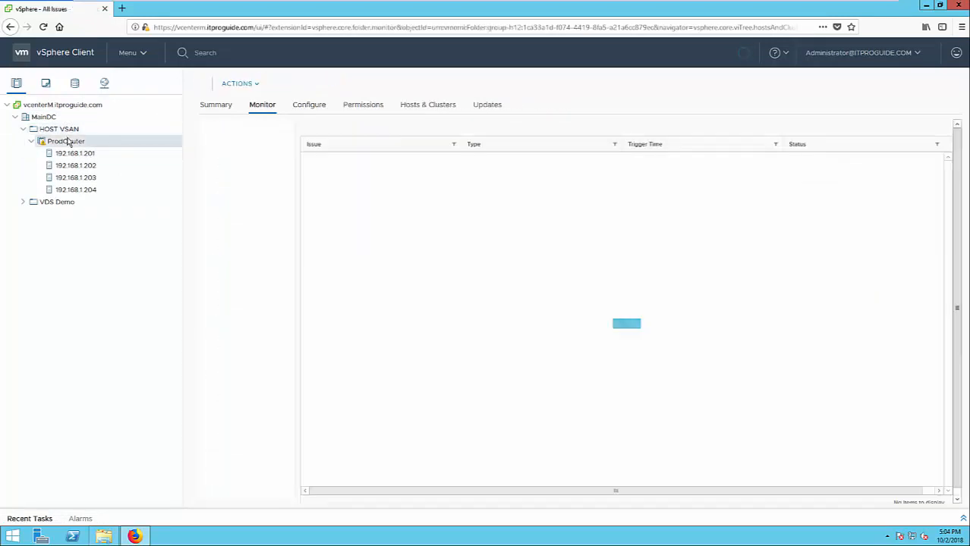
left_click(57, 127)
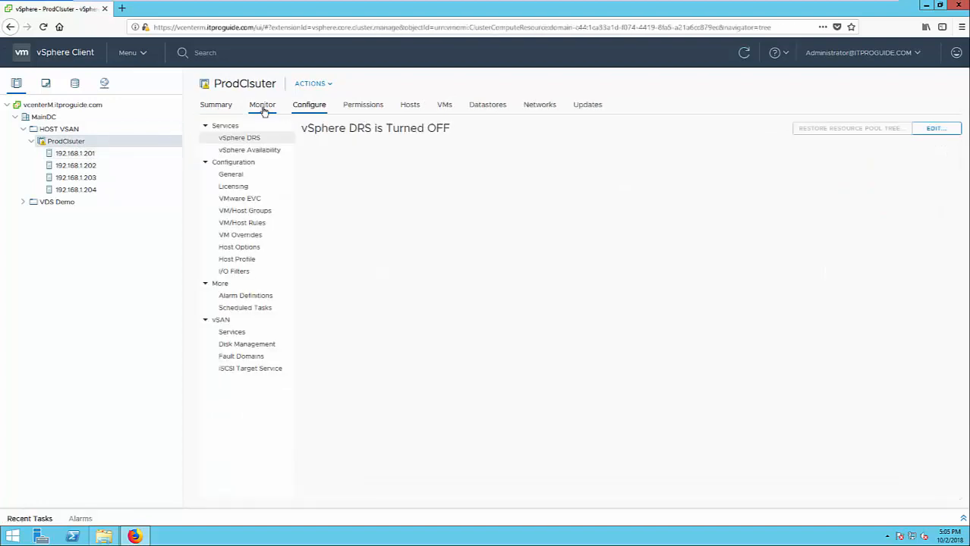
left_click(261, 103)
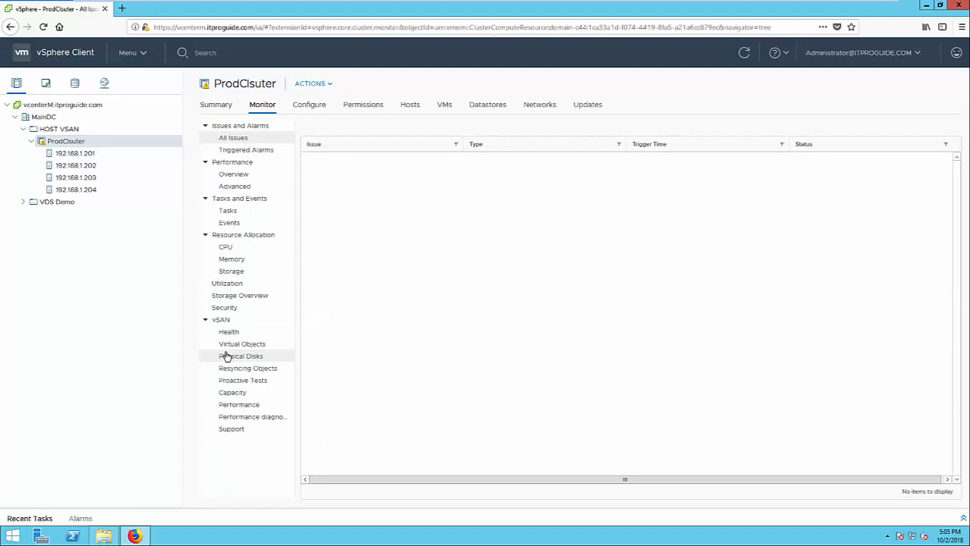
left_click(228, 330)
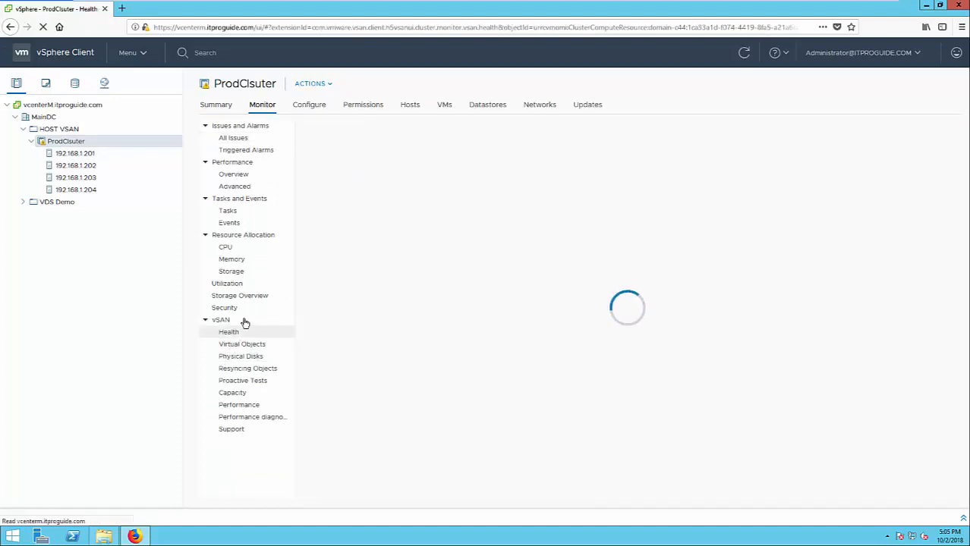
left_click(228, 331)
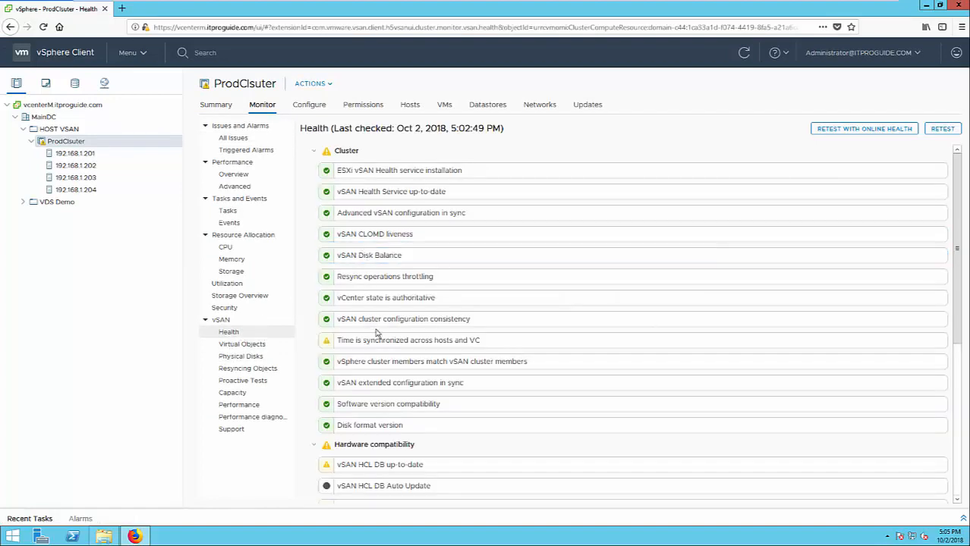
Step: Review the vSAN health test results, then show the cluster's Virtual Objects list
scroll("down", 3)
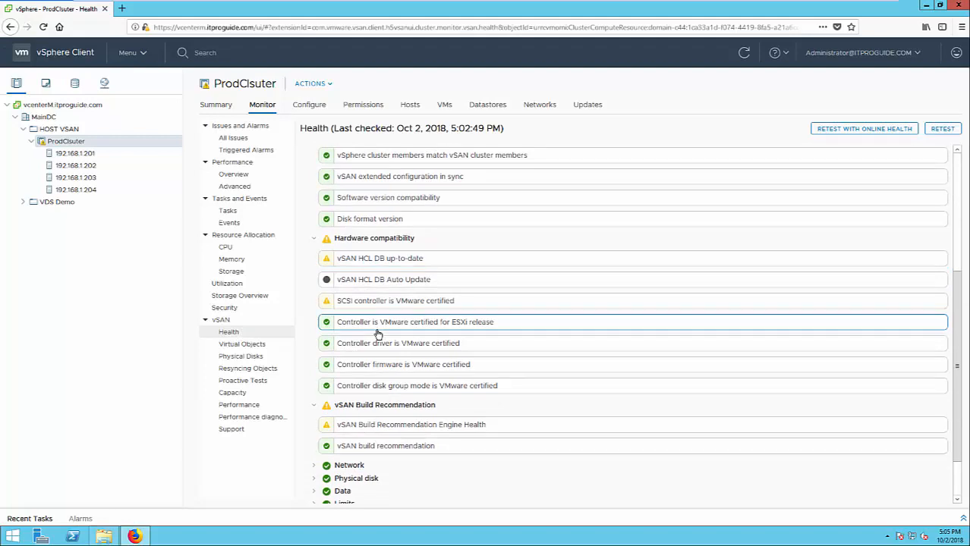
scroll("up", 3)
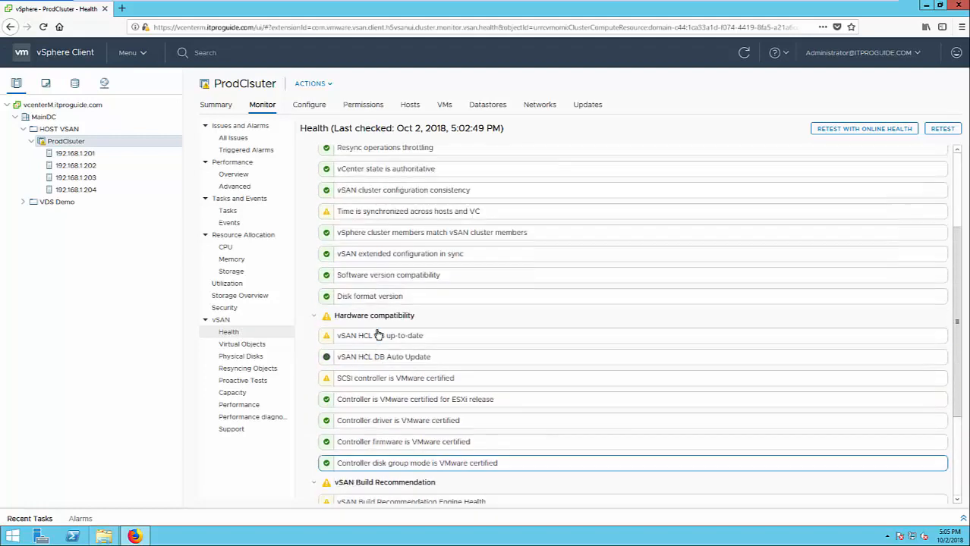
scroll("up", 3)
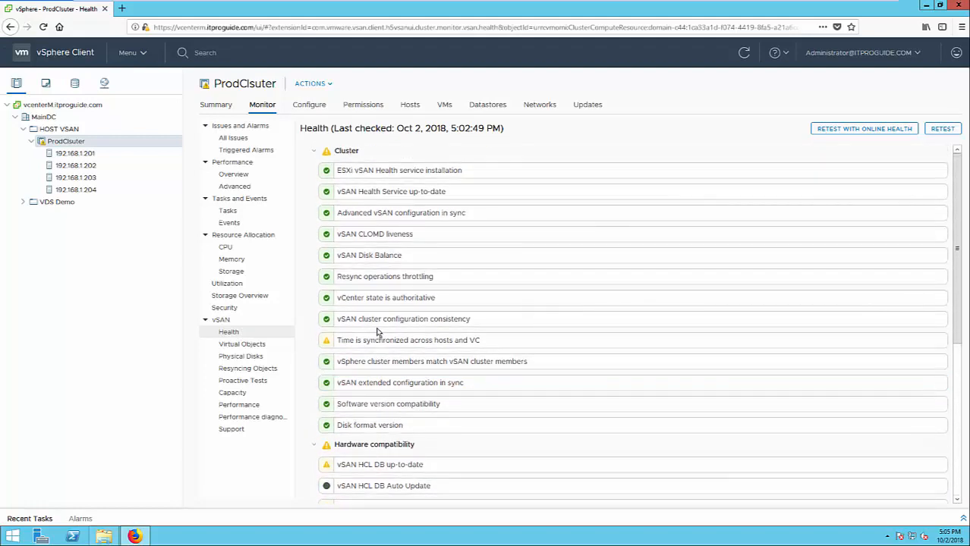
scroll("down", 3)
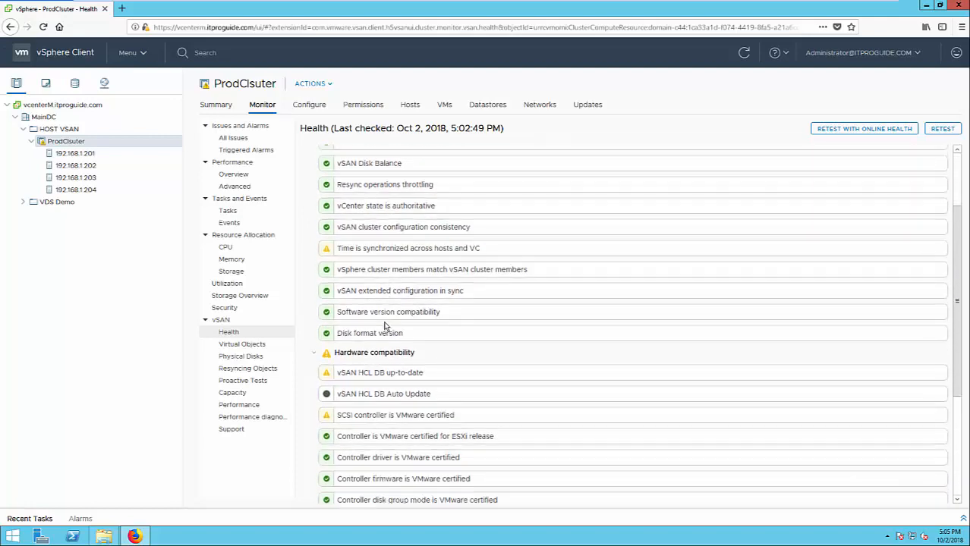
scroll("down", 3)
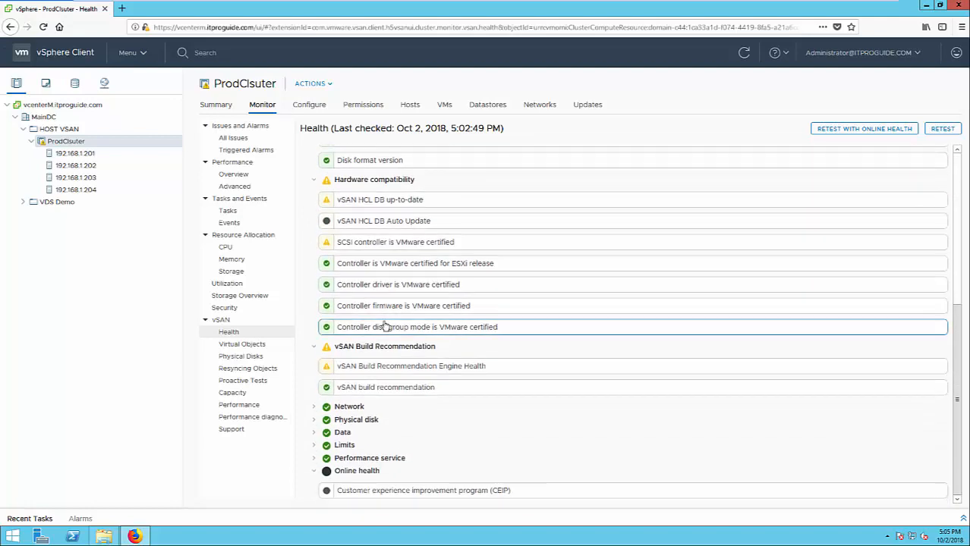
mouse_move(241, 345)
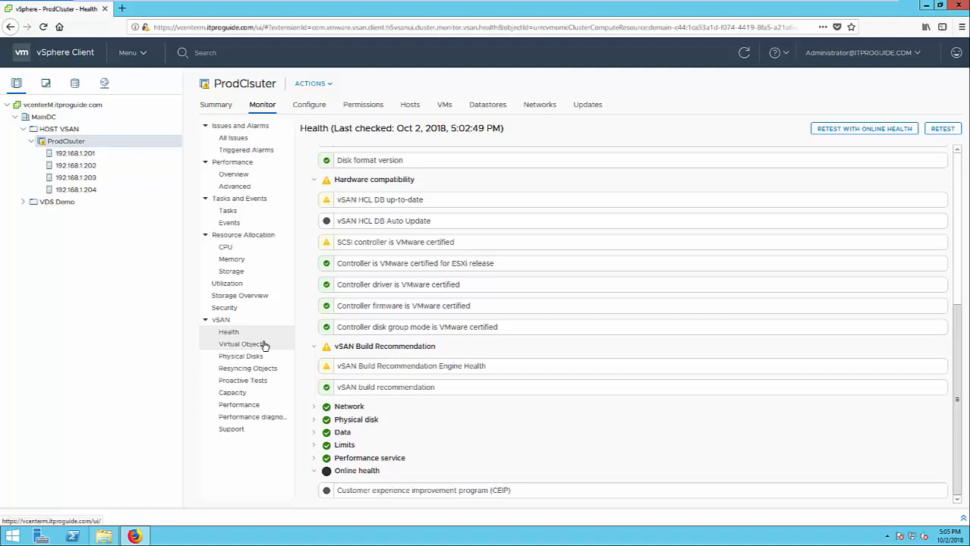
left_click(240, 343)
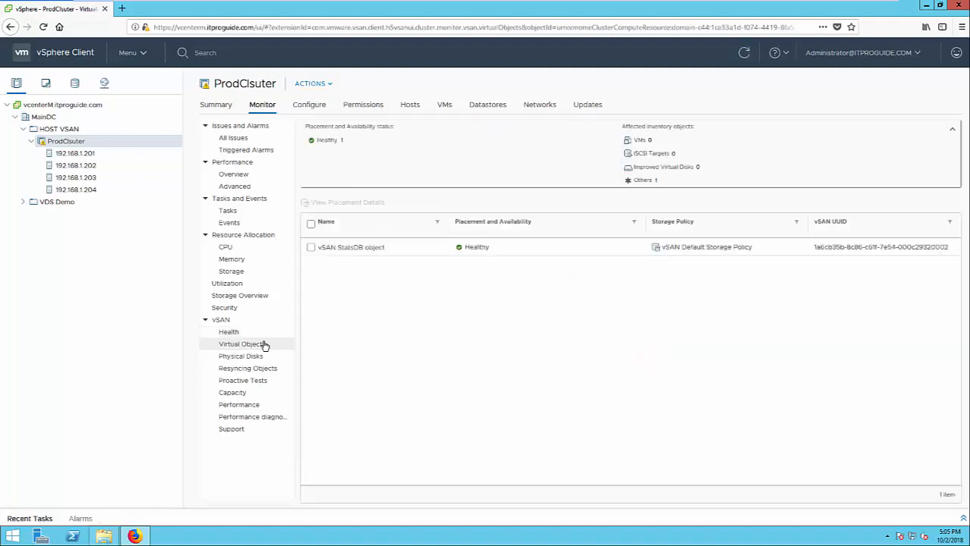
mouse_move(404, 273)
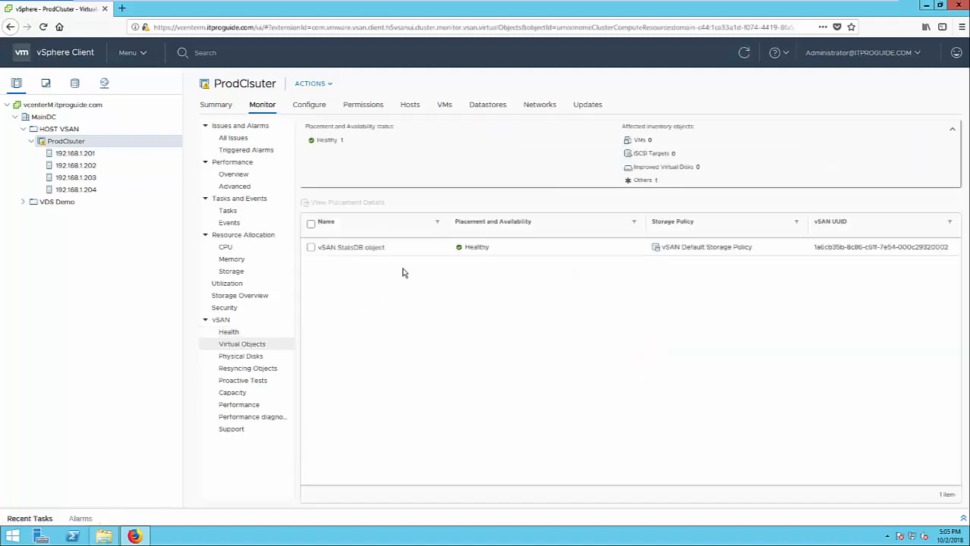
mouse_move(378, 255)
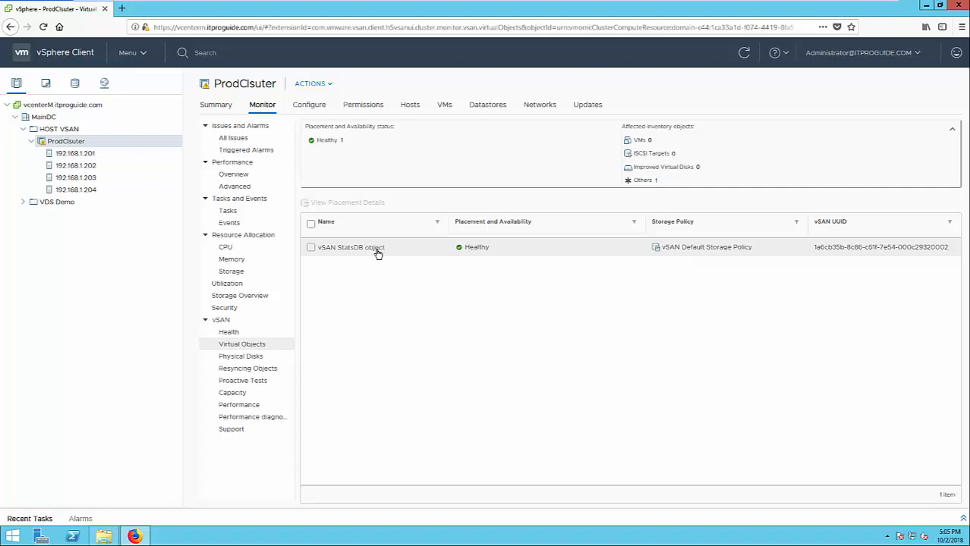
mouse_move(240, 355)
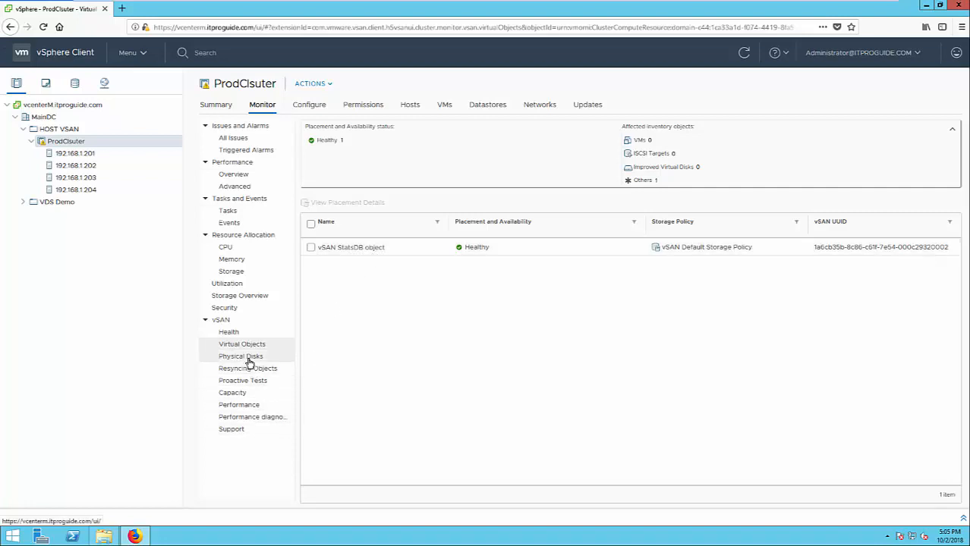
Step: Review ProdCluster's physical disks and resyncing objects, then move to Proactive Tests
left_click(240, 355)
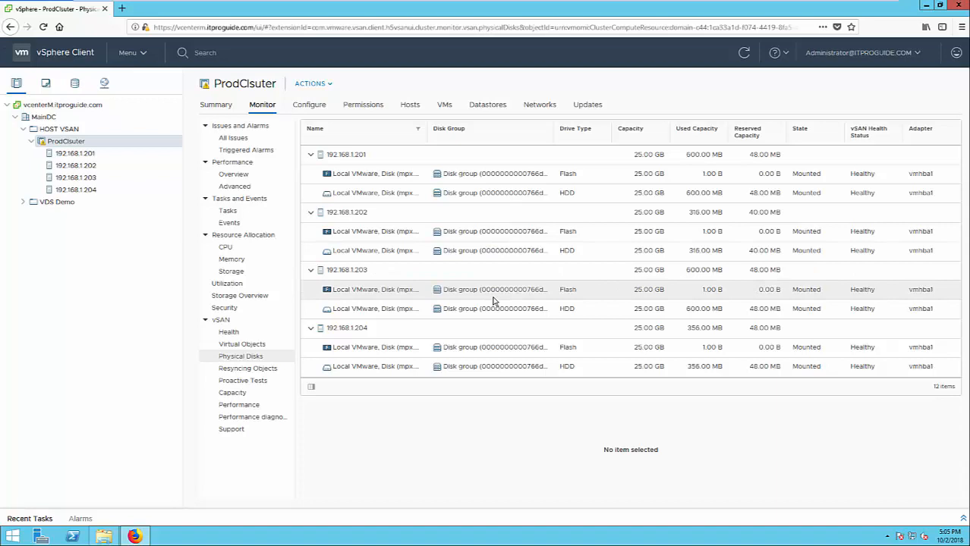
left_click(248, 369)
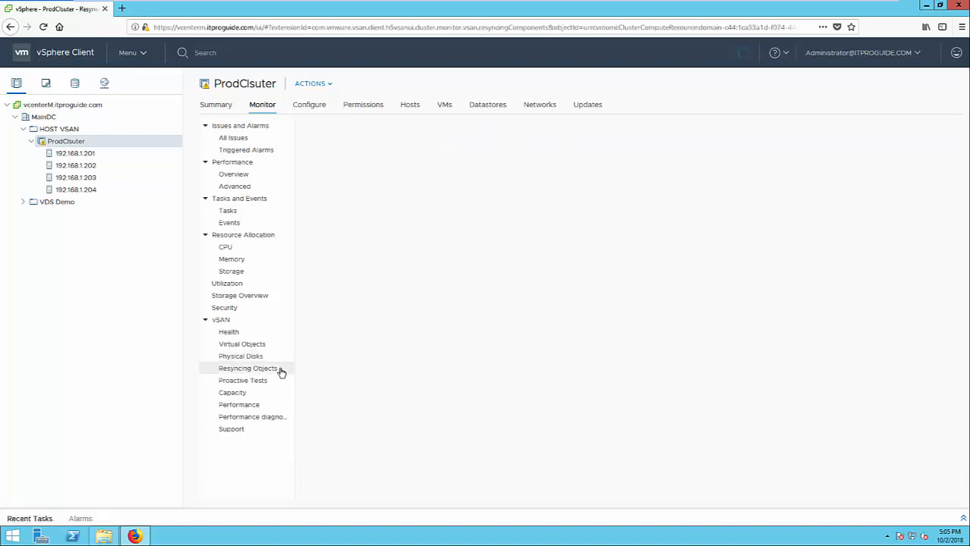
left_click(248, 369)
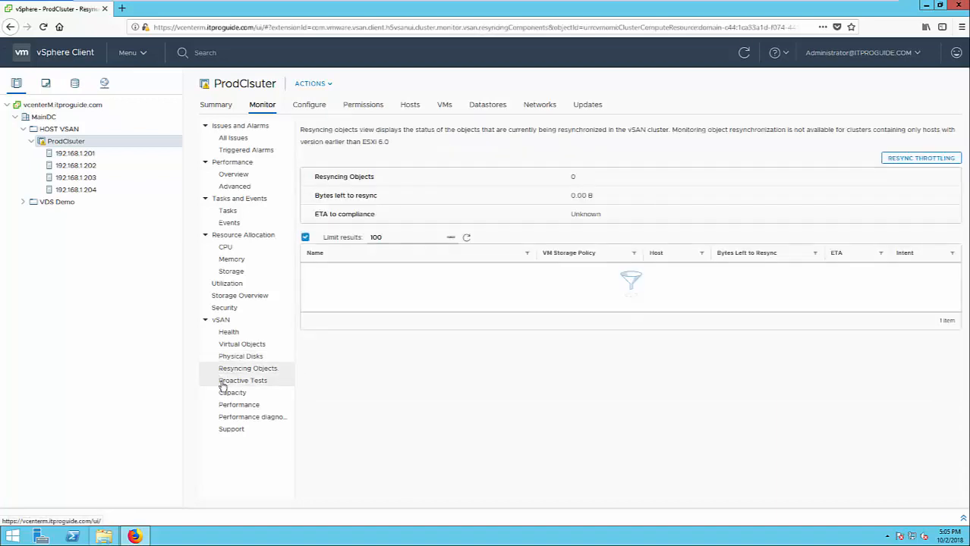
mouse_move(243, 379)
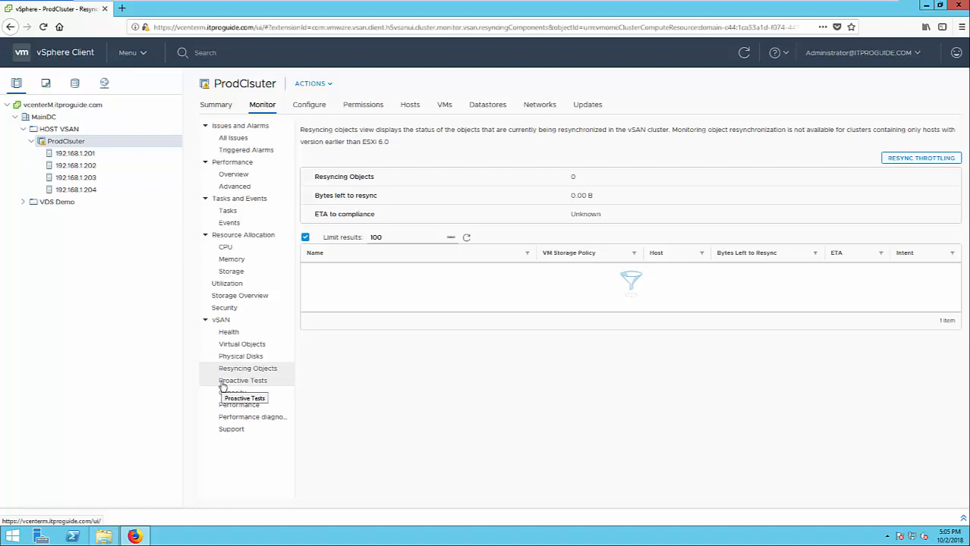
left_click(243, 380)
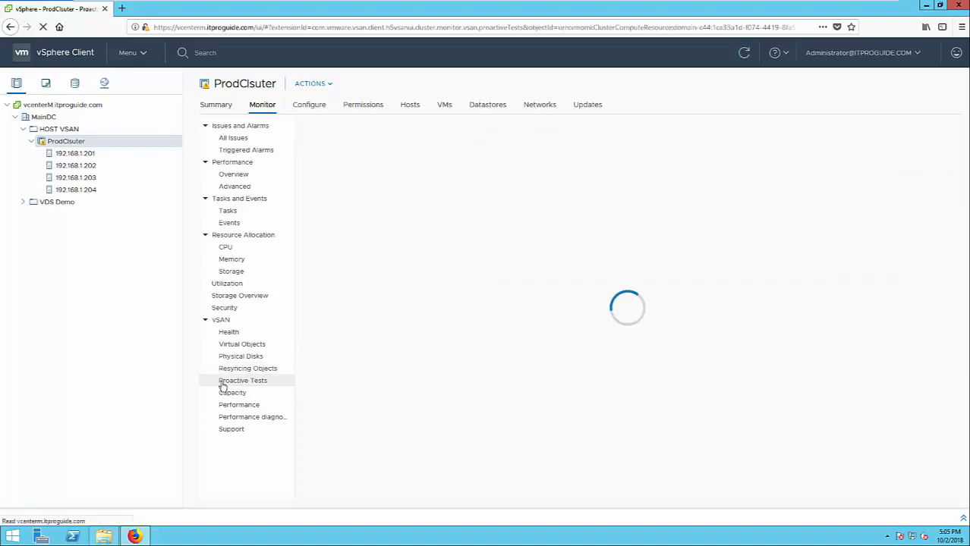
Step: View proactive tests and the vSAN capacity overview, then show Performance diagnostics
left_click(243, 379)
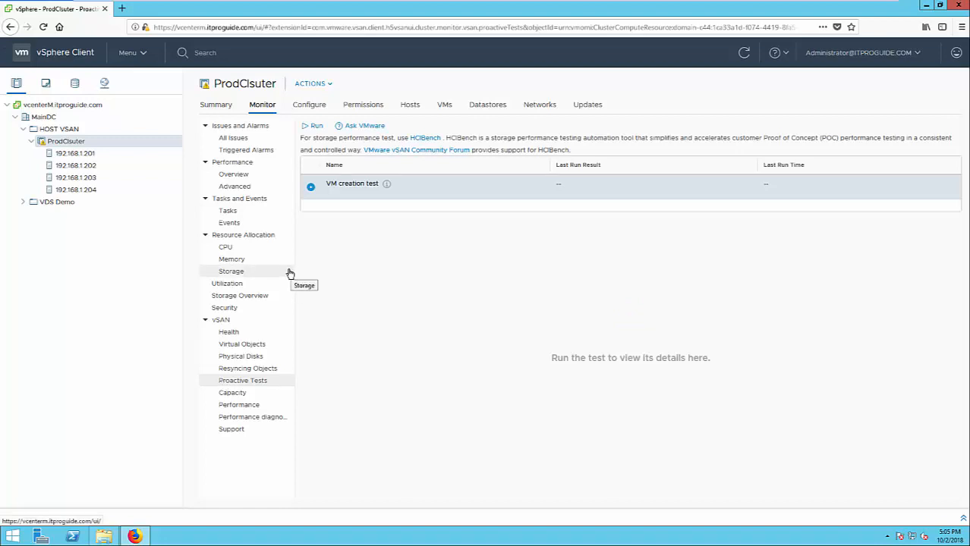
mouse_move(232, 392)
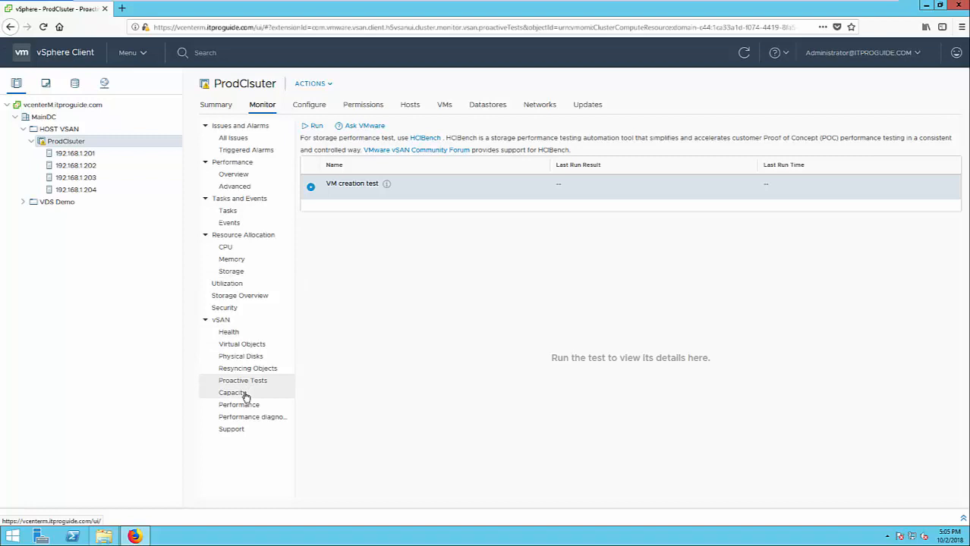
left_click(232, 392)
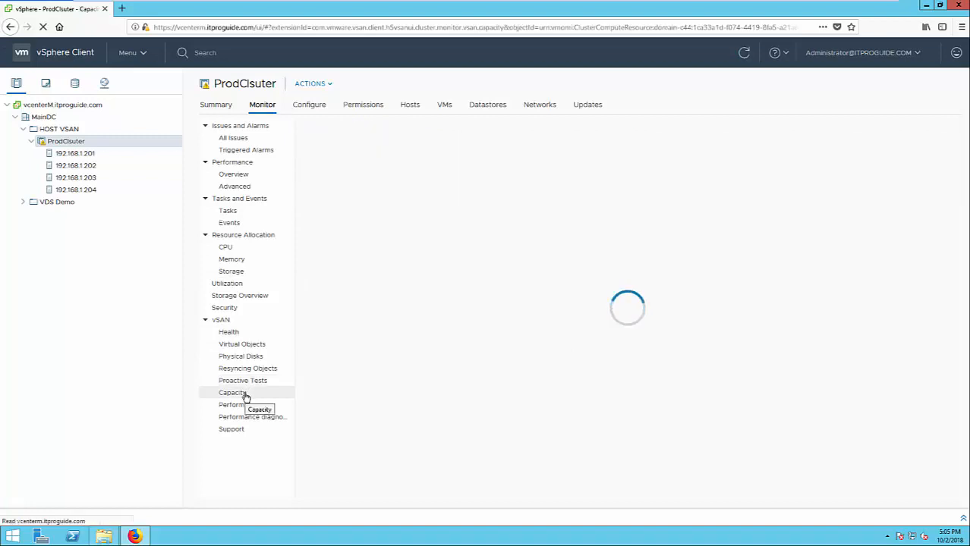
left_click(233, 391)
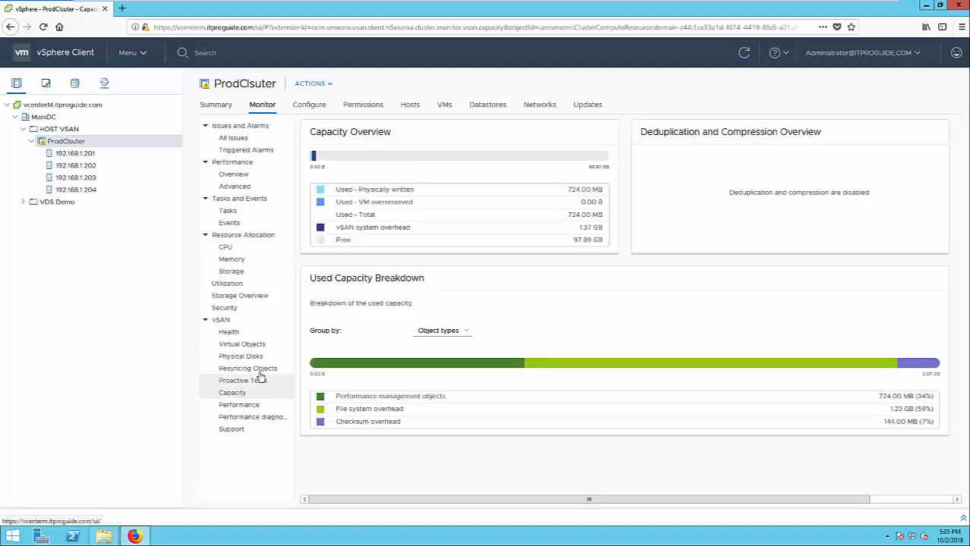
mouse_move(241, 404)
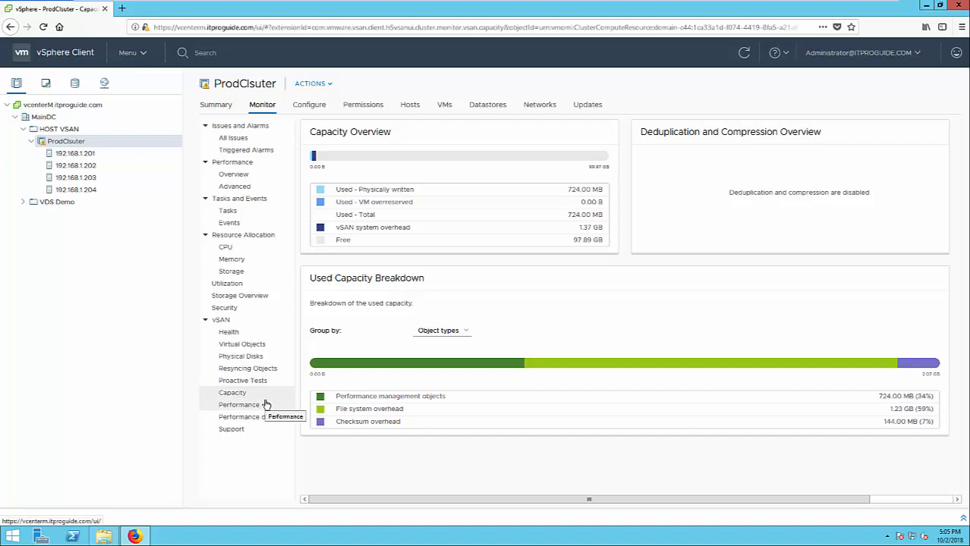
mouse_move(252, 417)
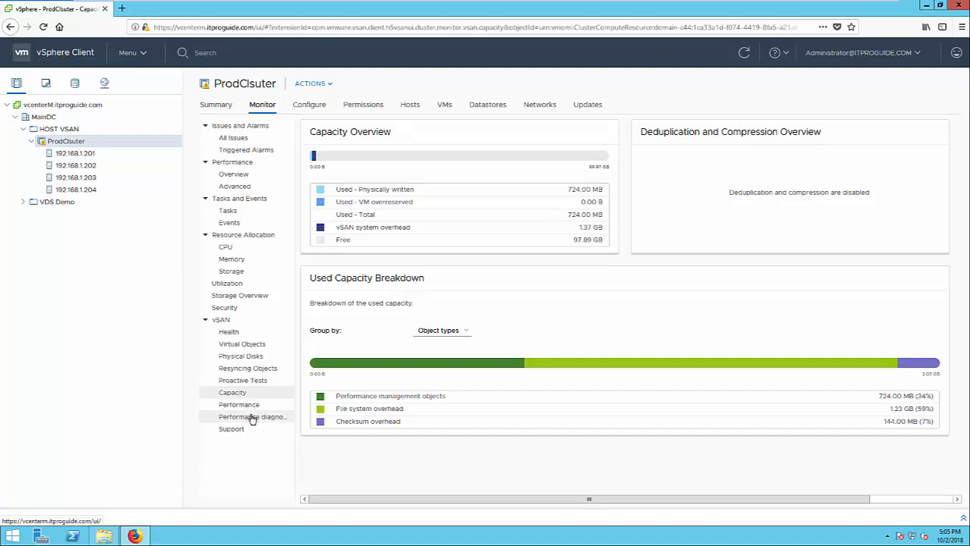
left_click(252, 416)
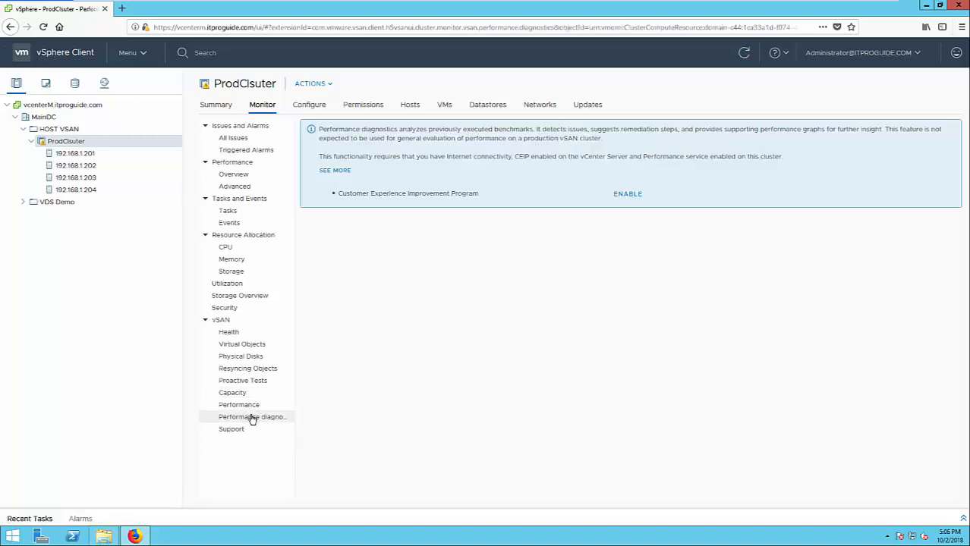
mouse_move(246, 440)
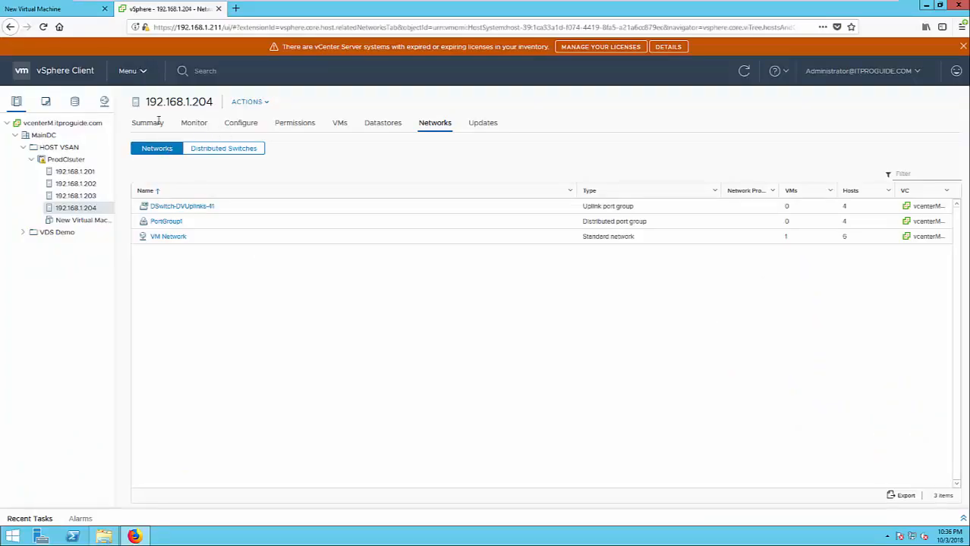
Step: Navigate to Policies and Profiles > VM Storage Policies and select vSAN Default Storage Policy
left_click(127, 72)
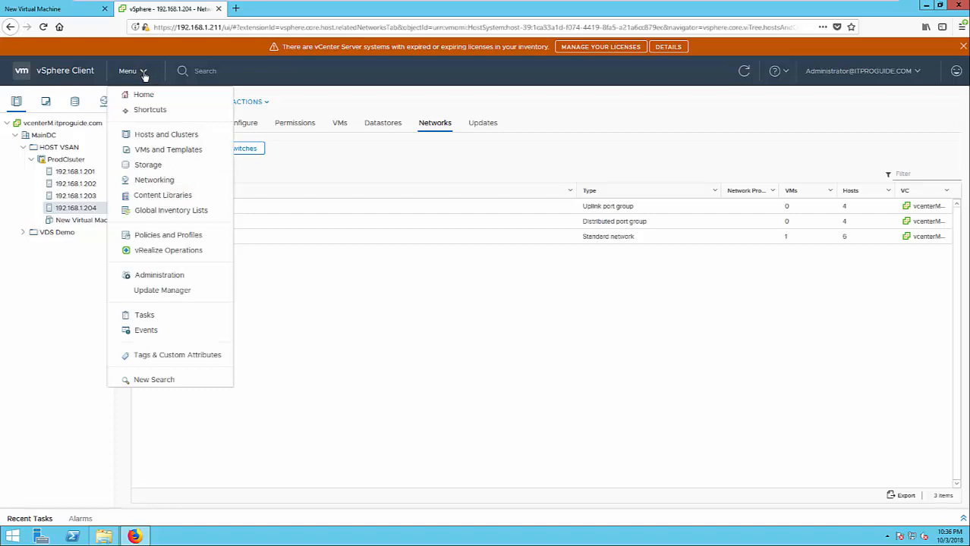
mouse_move(149, 150)
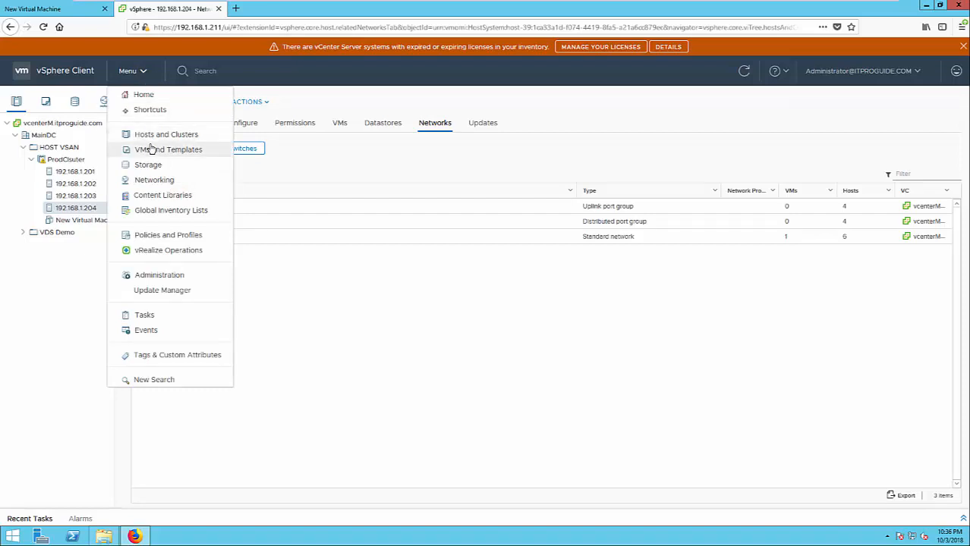
mouse_move(165, 133)
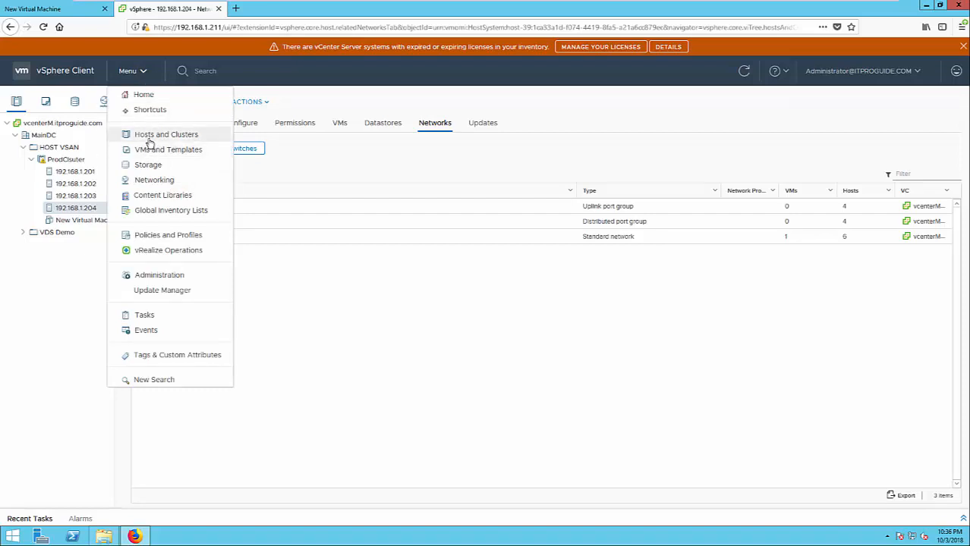
mouse_move(157, 233)
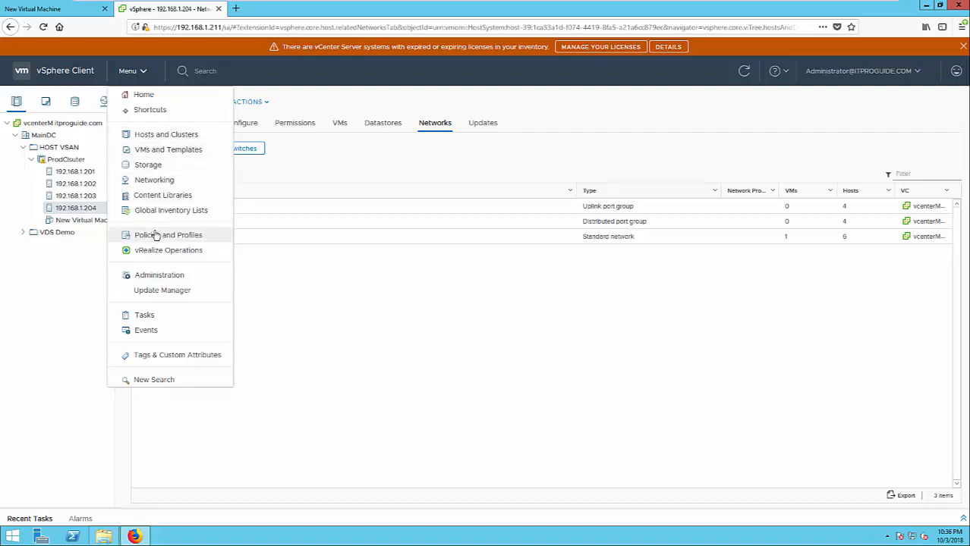
left_click(167, 234)
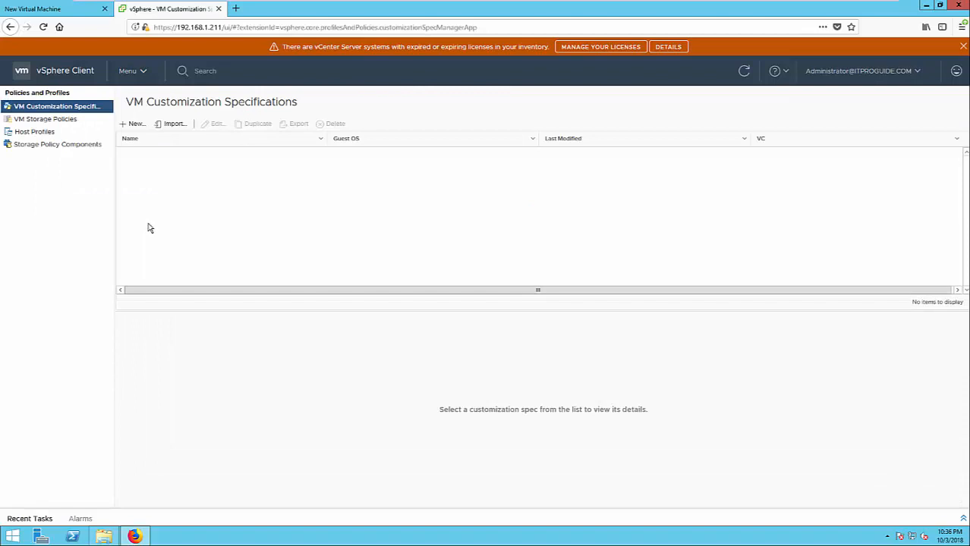
mouse_move(145, 226)
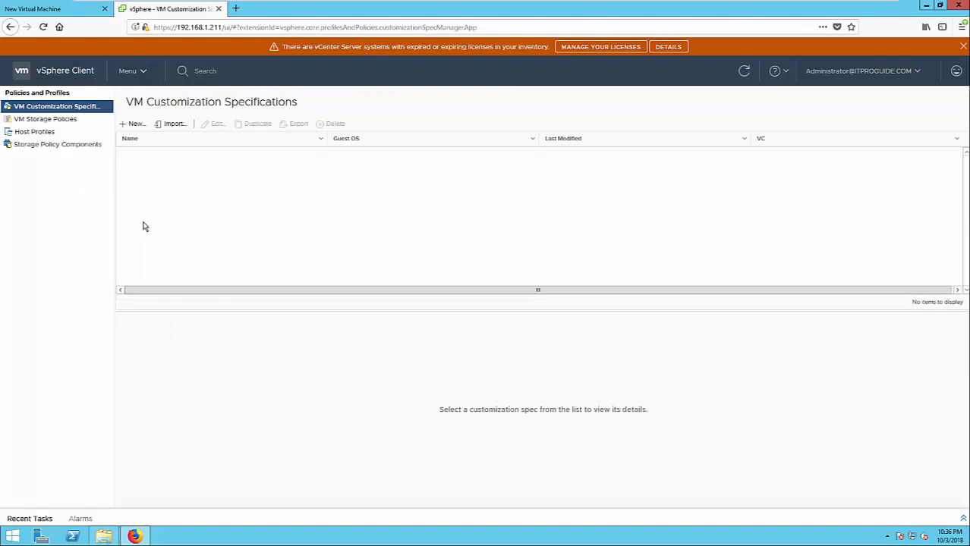
left_click(45, 119)
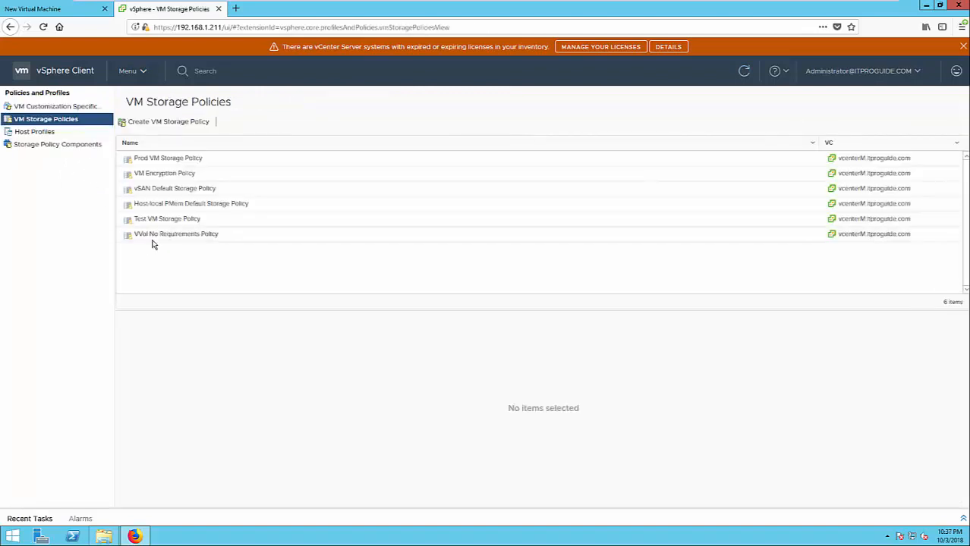
left_click(174, 189)
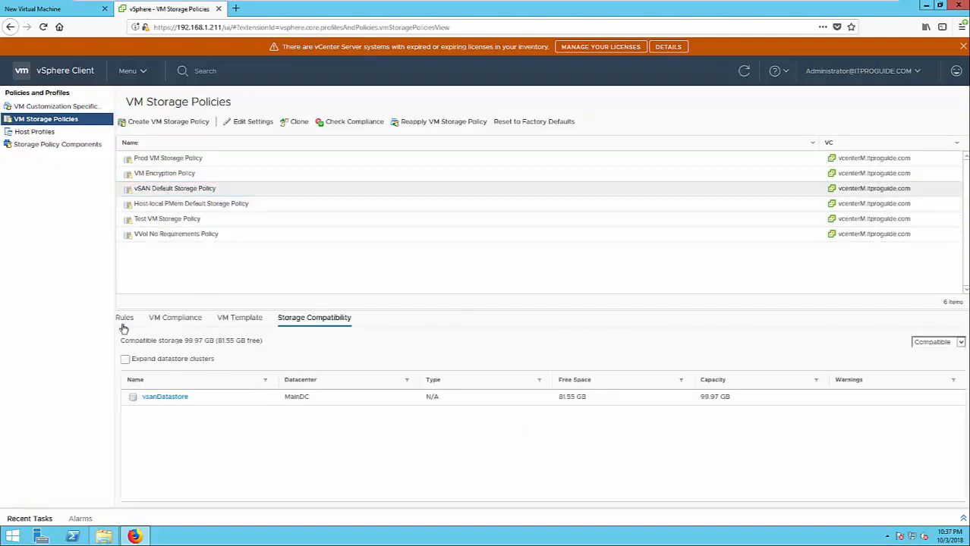
Step: Review the policy's Rules (RAID-1 mirroring, thin provisioning) and its Storage Compatibility with vsanDatastore
left_click(125, 317)
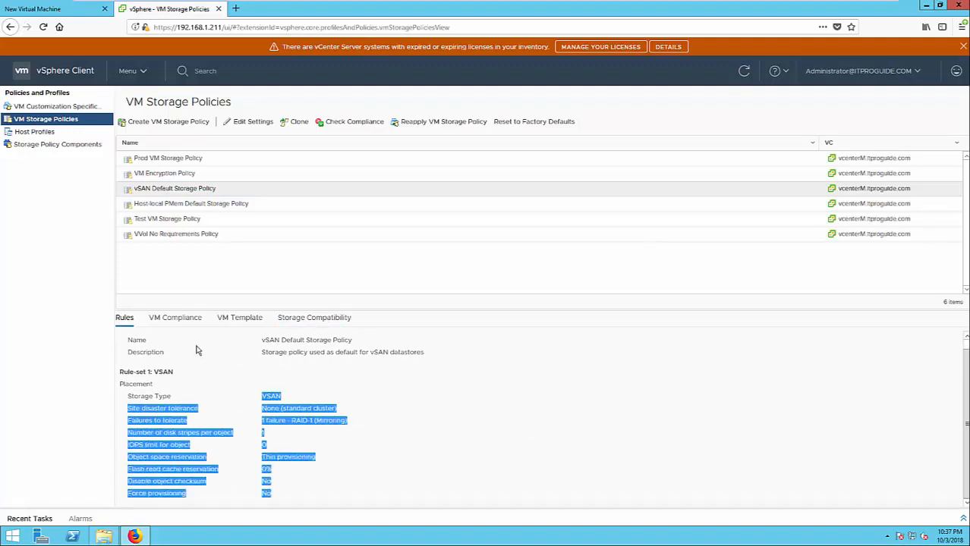
left_click(406, 431)
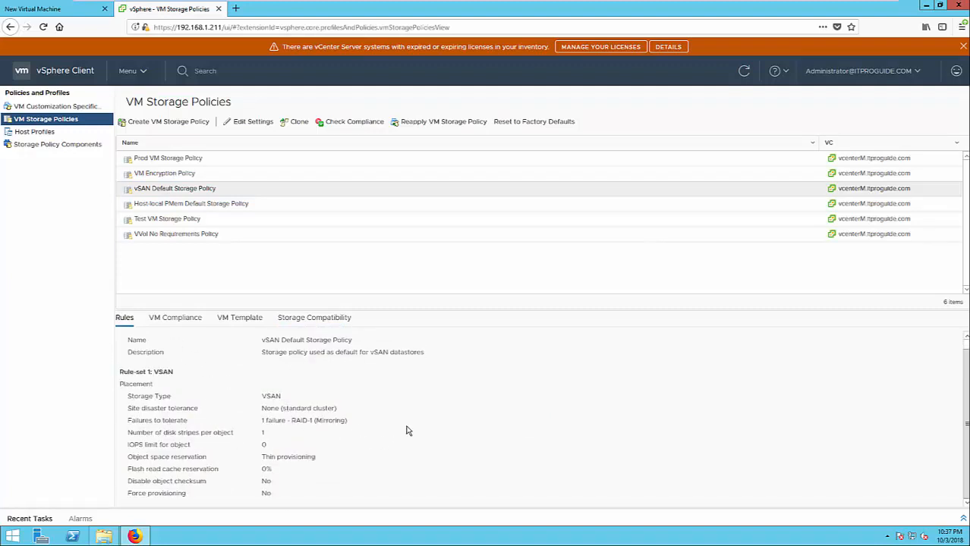
mouse_move(404, 422)
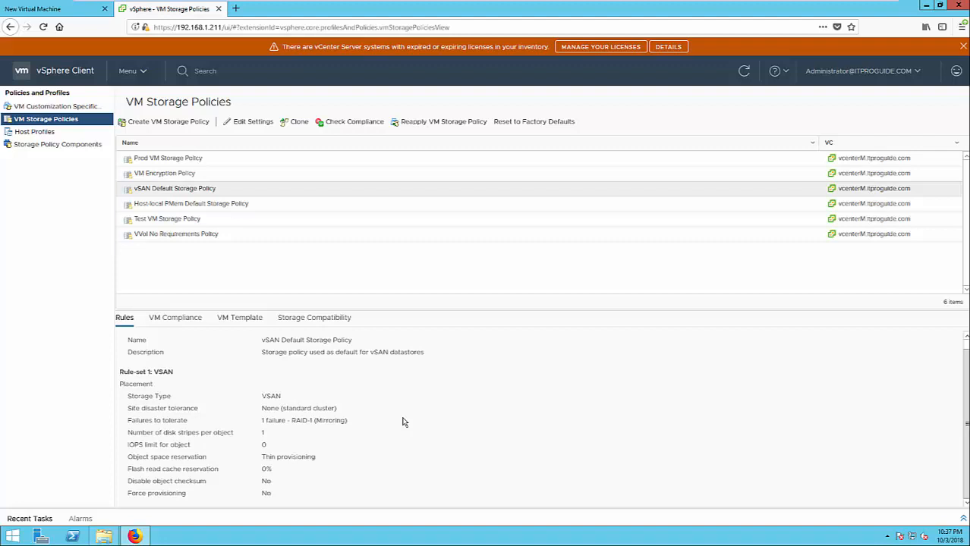
mouse_move(401, 421)
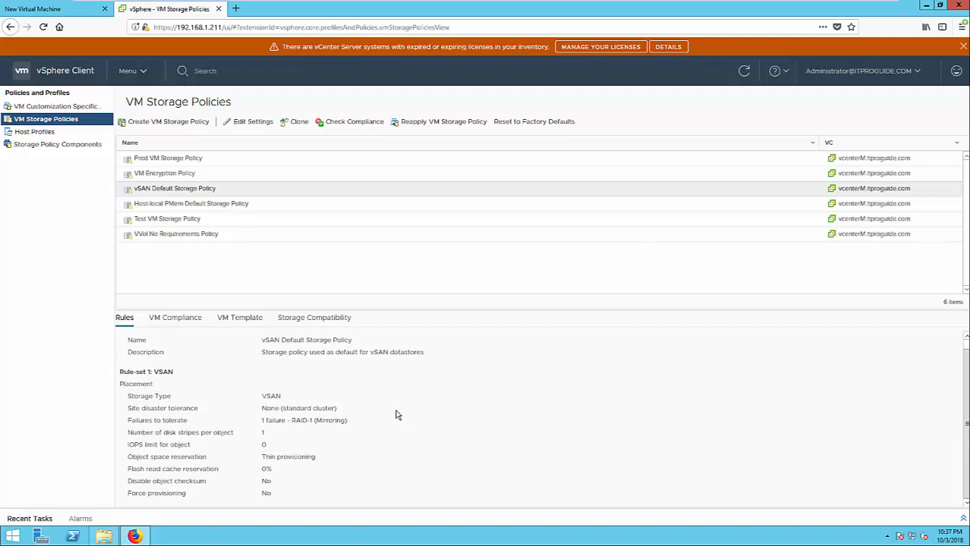
mouse_move(380, 410)
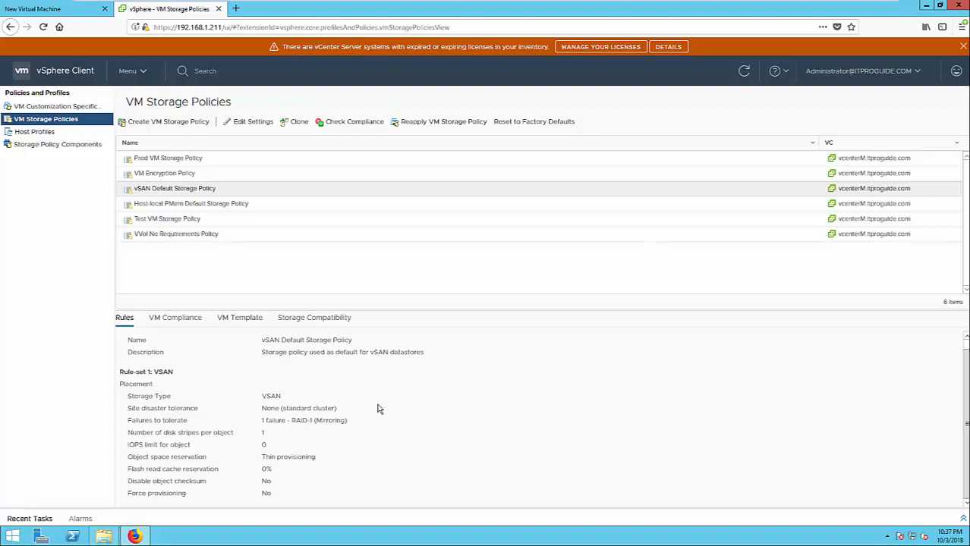
mouse_move(315, 317)
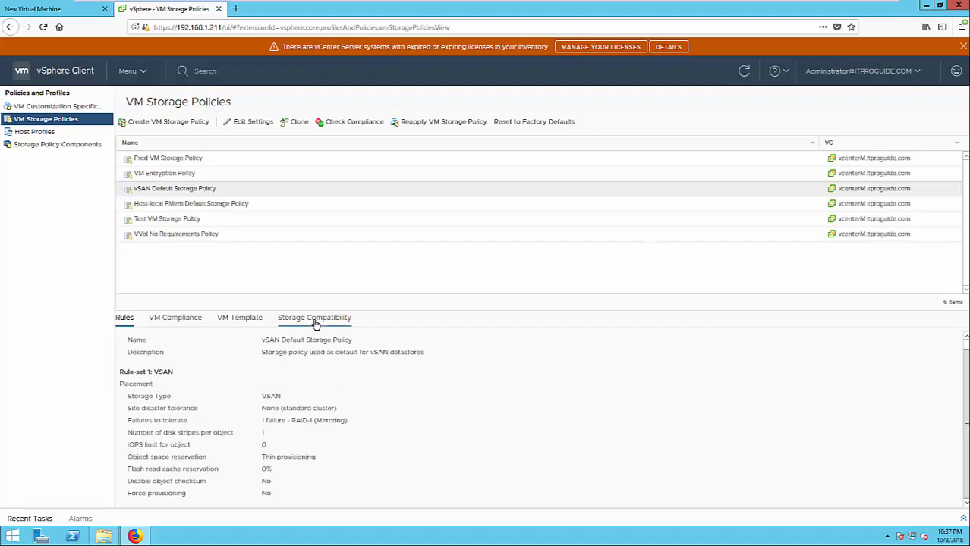
left_click(315, 317)
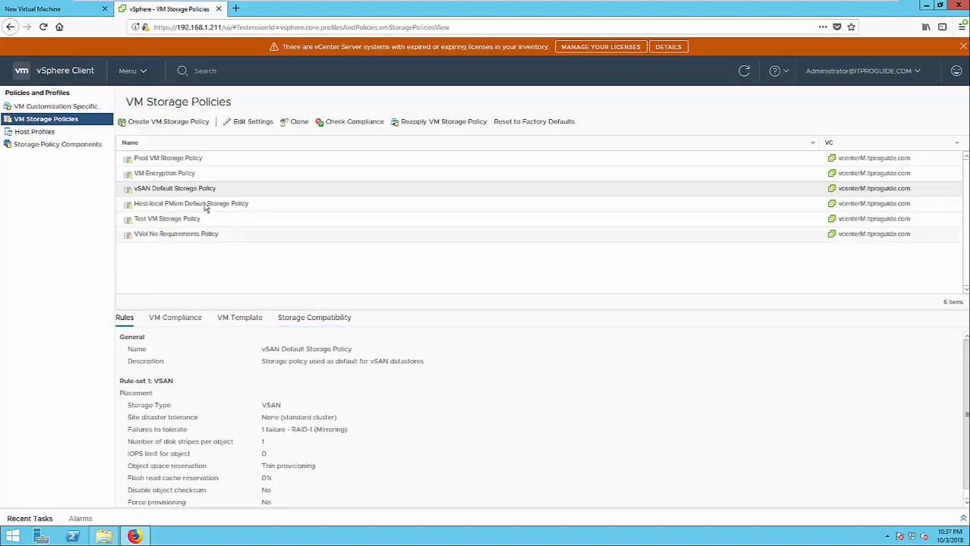
left_click(252, 121)
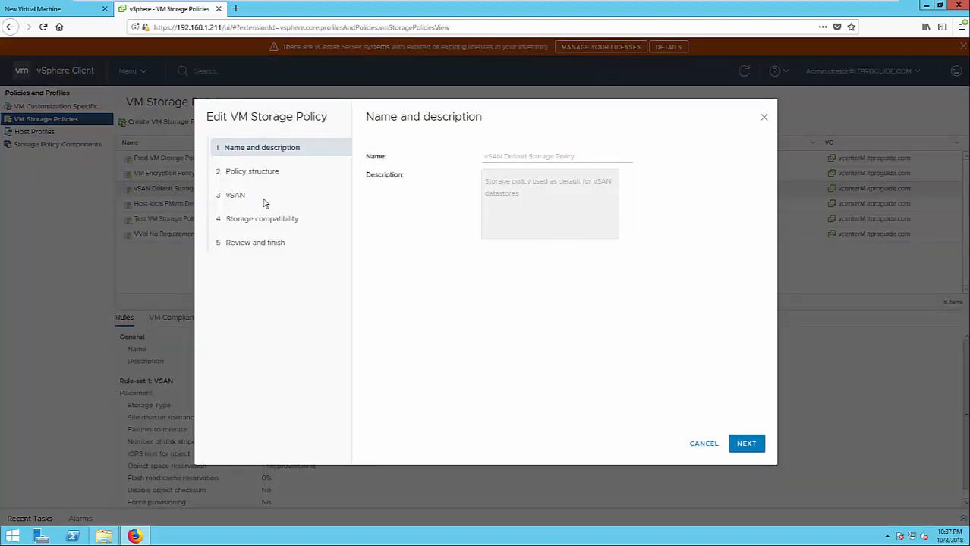
left_click(747, 444)
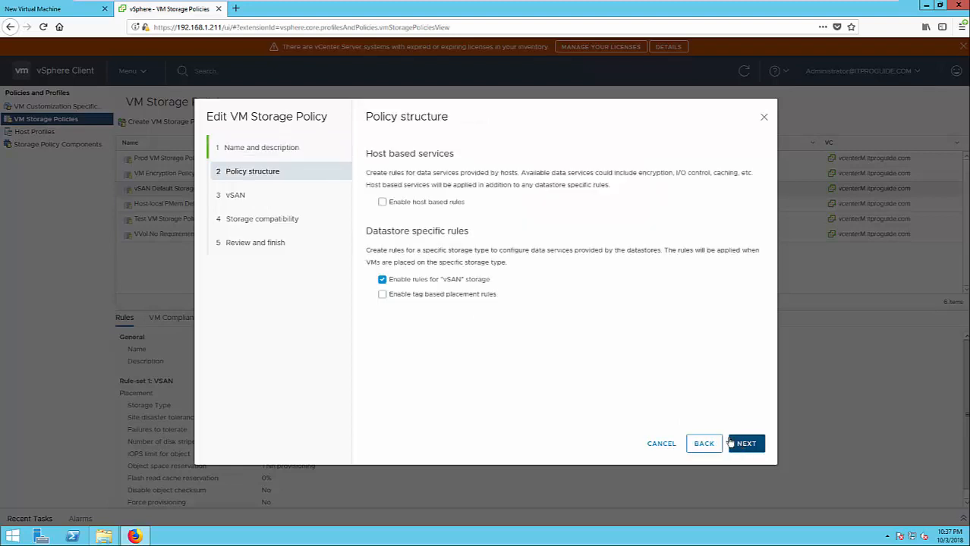
left_click(745, 443)
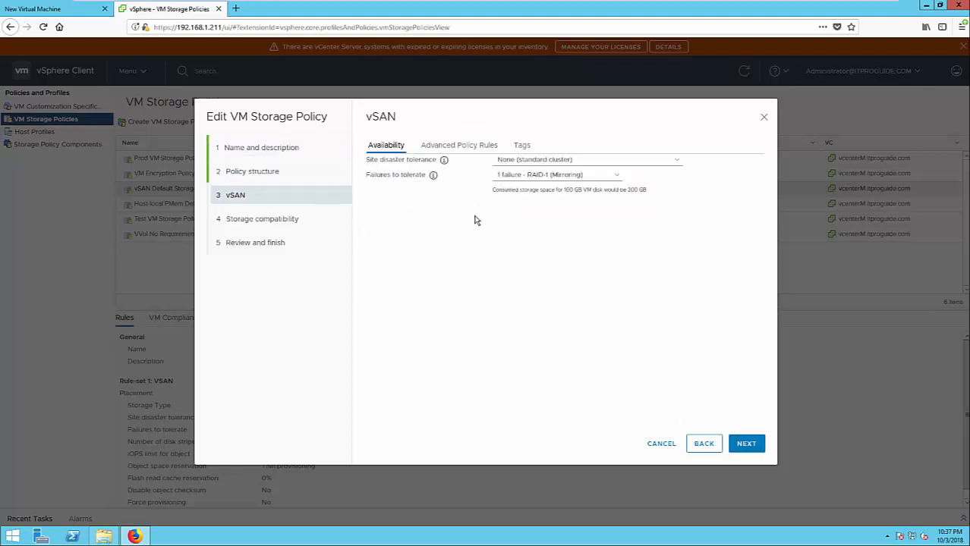
left_click(458, 146)
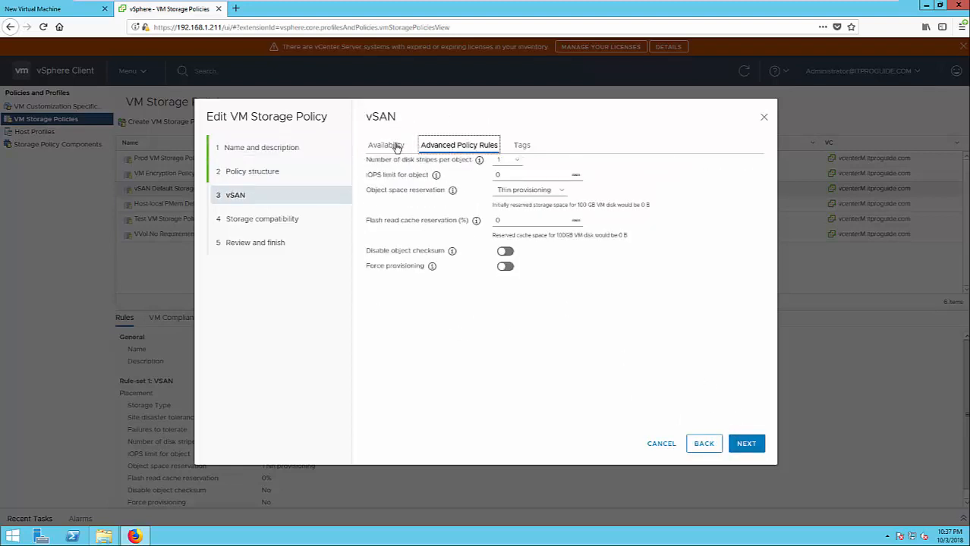
left_click(386, 145)
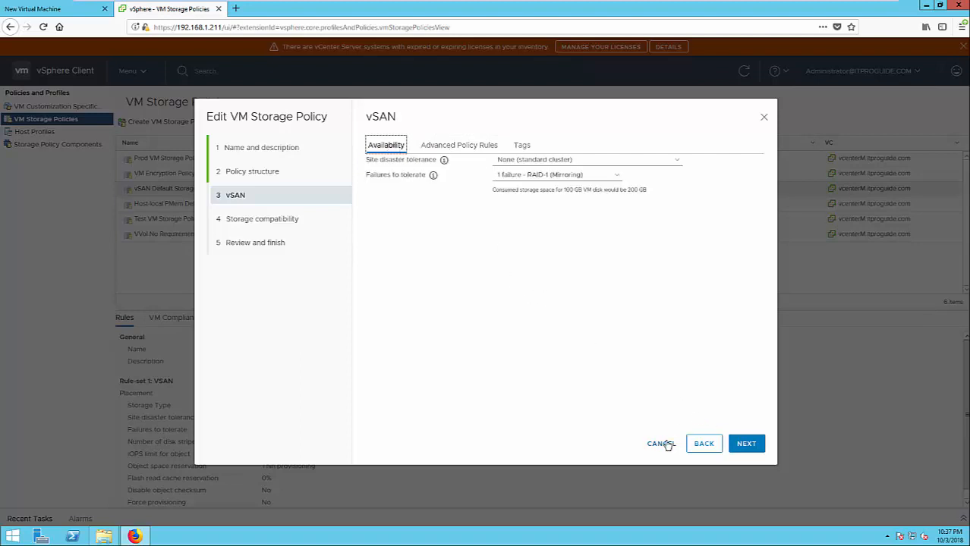
left_click(662, 443)
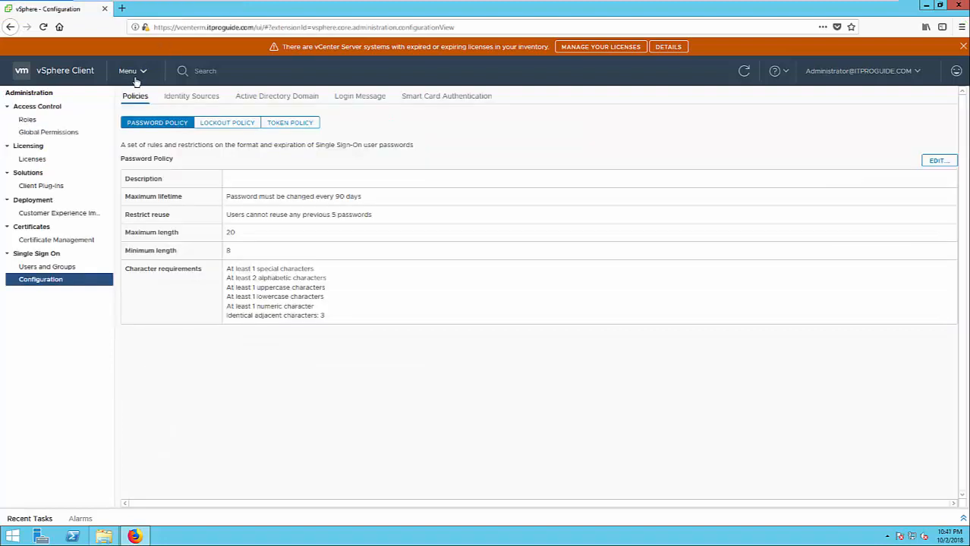
Step: Visit the Home dashboard, then Administration's Roles and Users and Groups pages
left_click(129, 71)
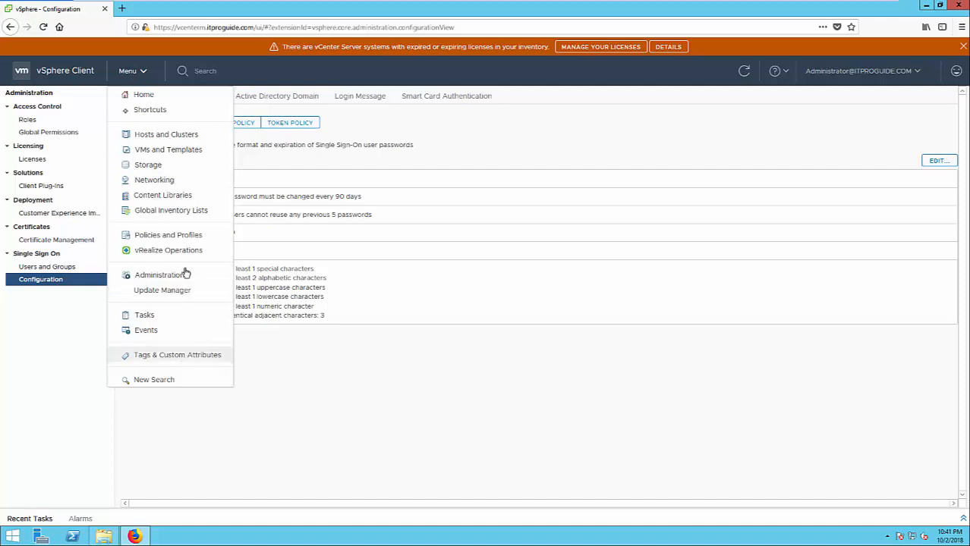
mouse_move(167, 249)
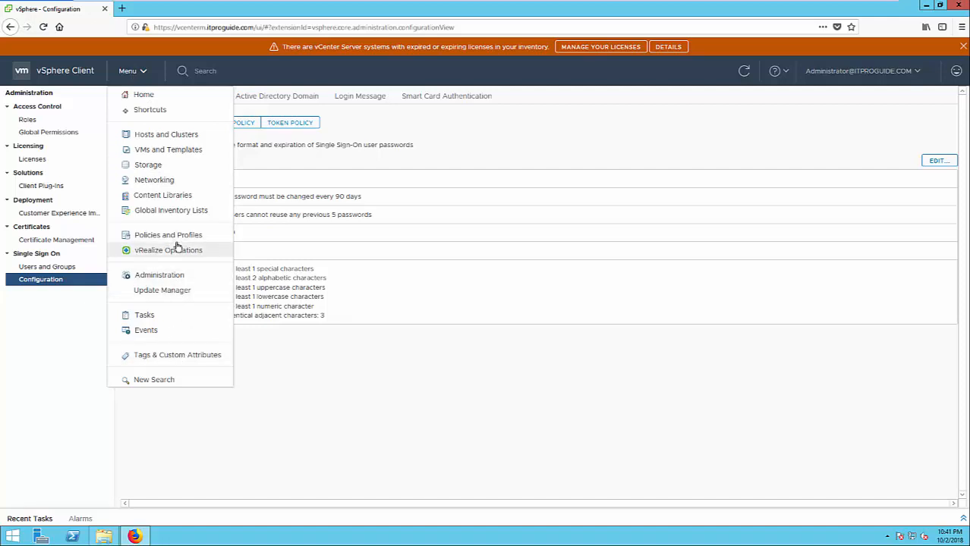
mouse_move(143, 94)
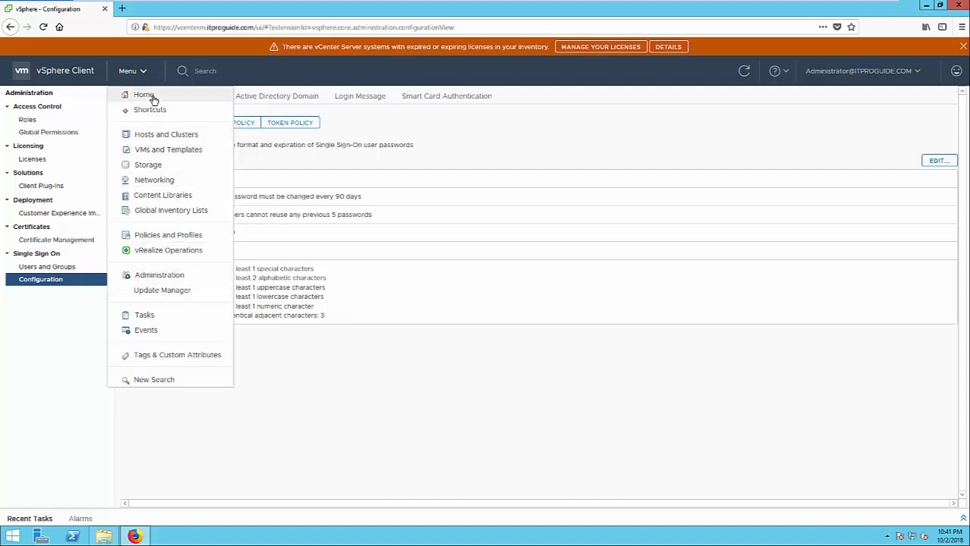
left_click(143, 94)
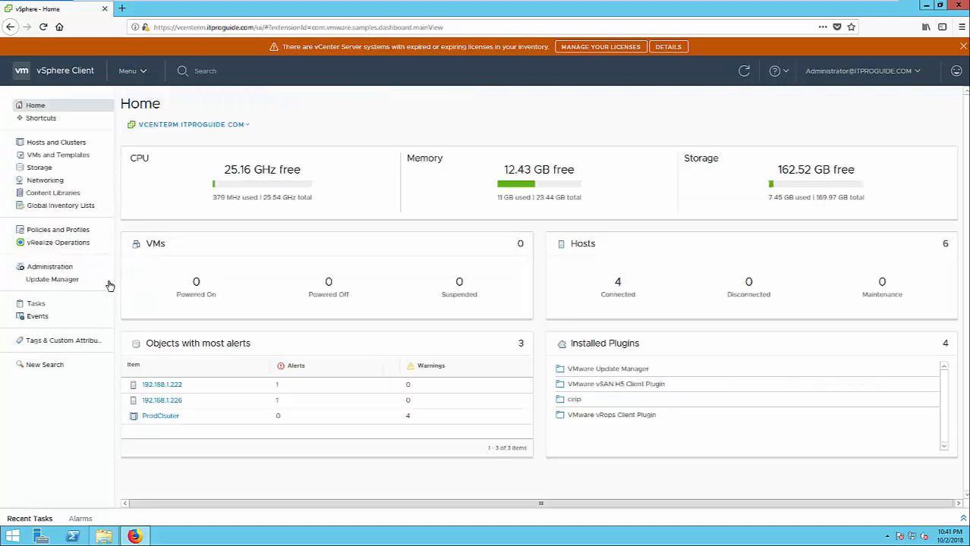
mouse_move(59, 298)
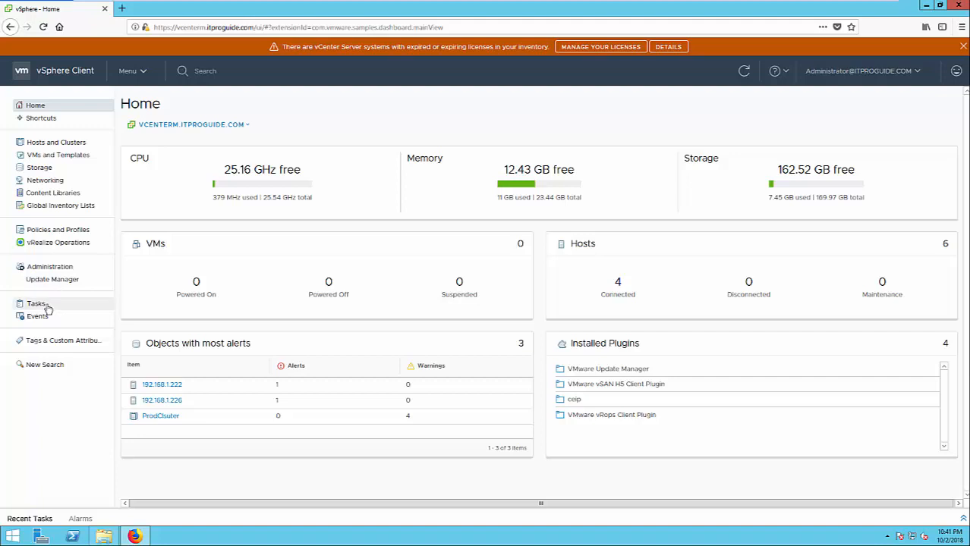
left_click(36, 304)
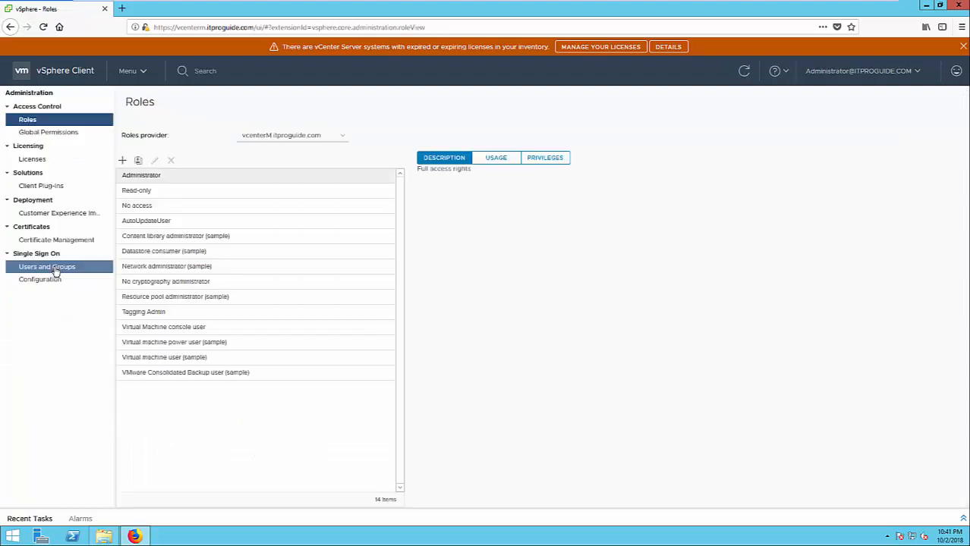
left_click(40, 280)
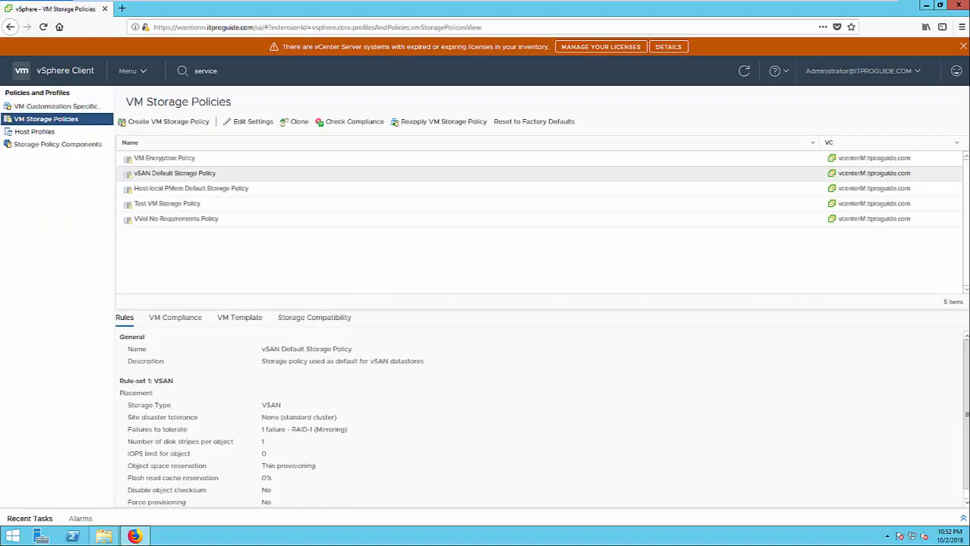
Step: Start the Clone wizard for vSAN Default Storage Policy, cancelling once and relaunching it
left_click(299, 122)
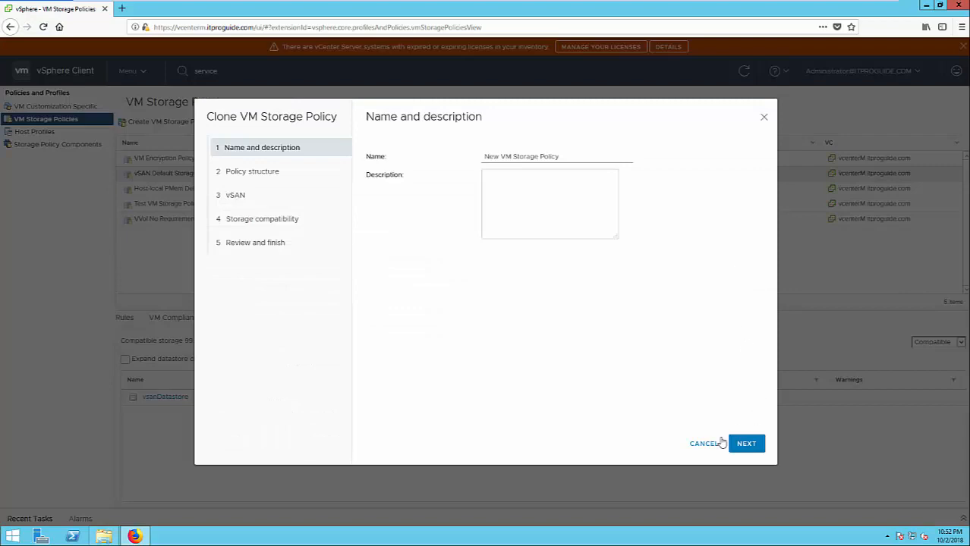
left_click(704, 444)
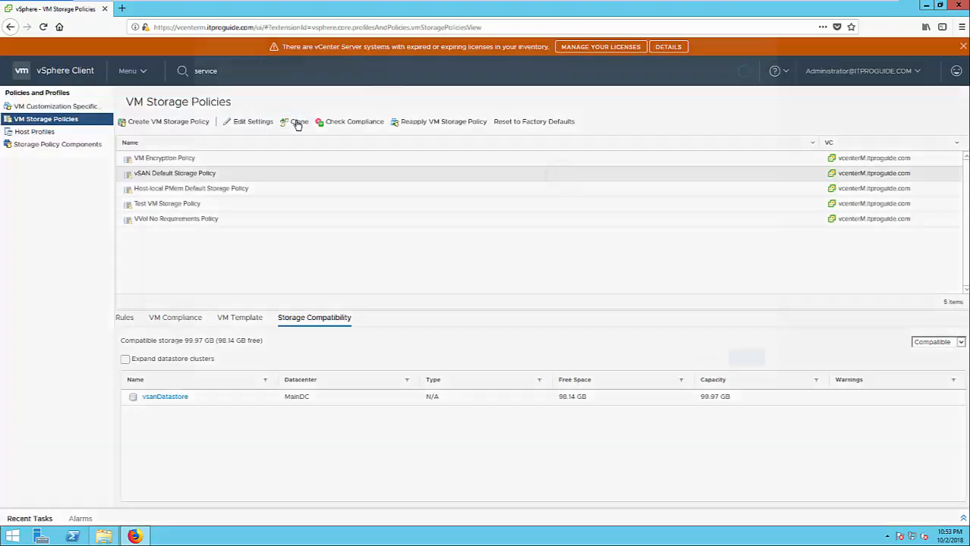
left_click(295, 121)
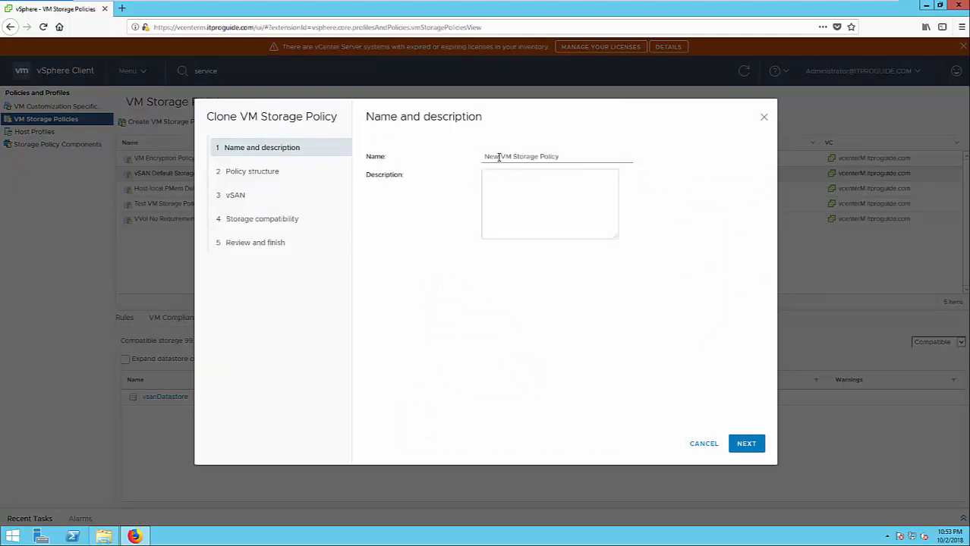
Step: Name the clone 'Prod VM Storage Policy' and continue to Policy structure
double_click(492, 157)
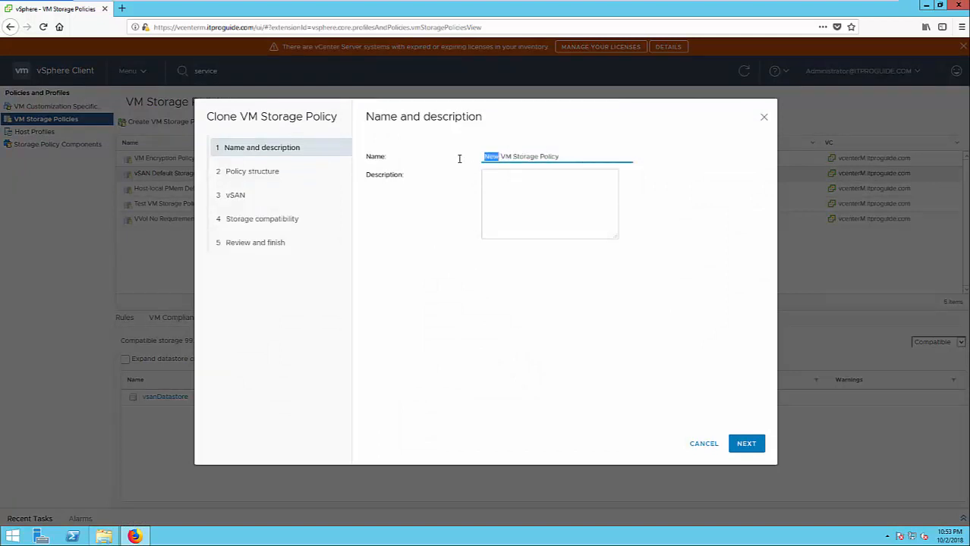
type("Prod")
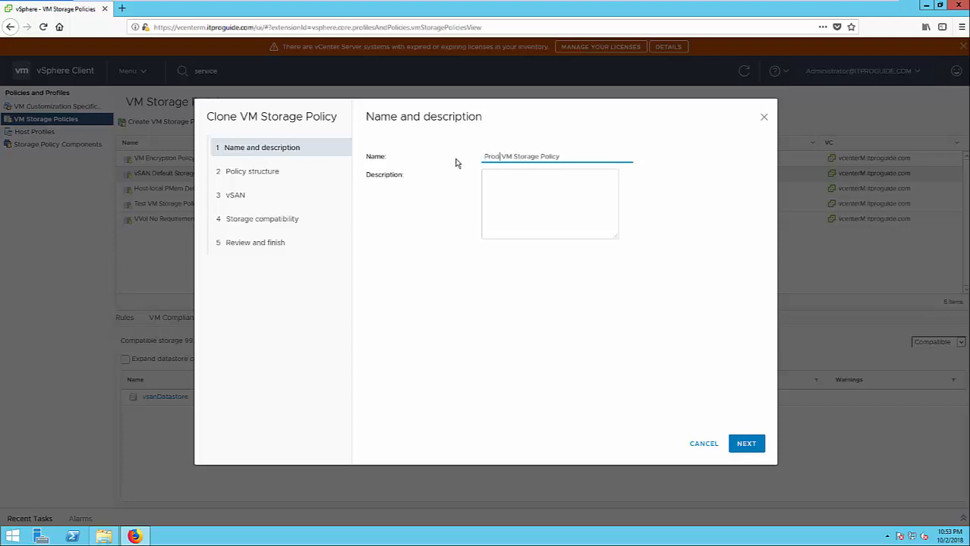
left_click(746, 443)
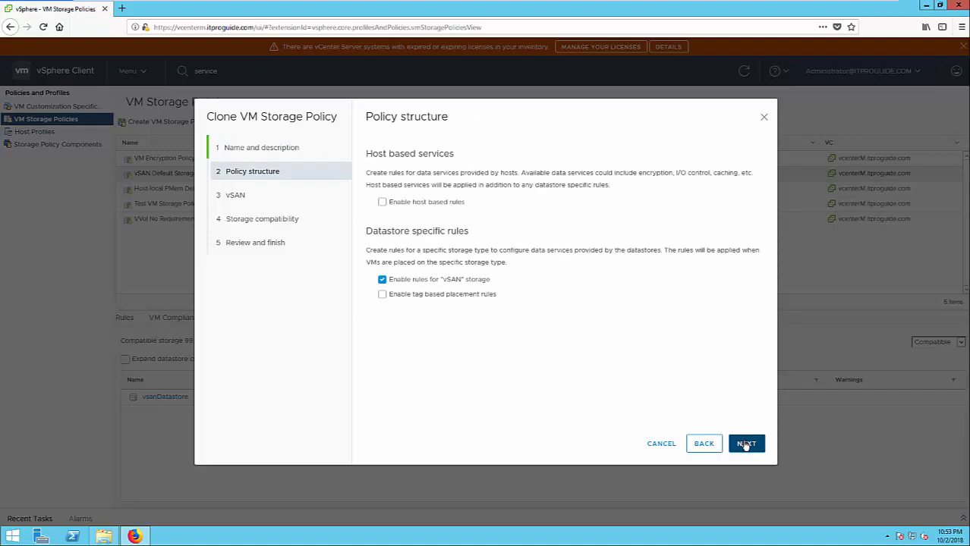
Step: Advance to the vSAN step and keep Failures to tolerate at 1 failure – RAID-1 (Mirroring)
left_click(746, 443)
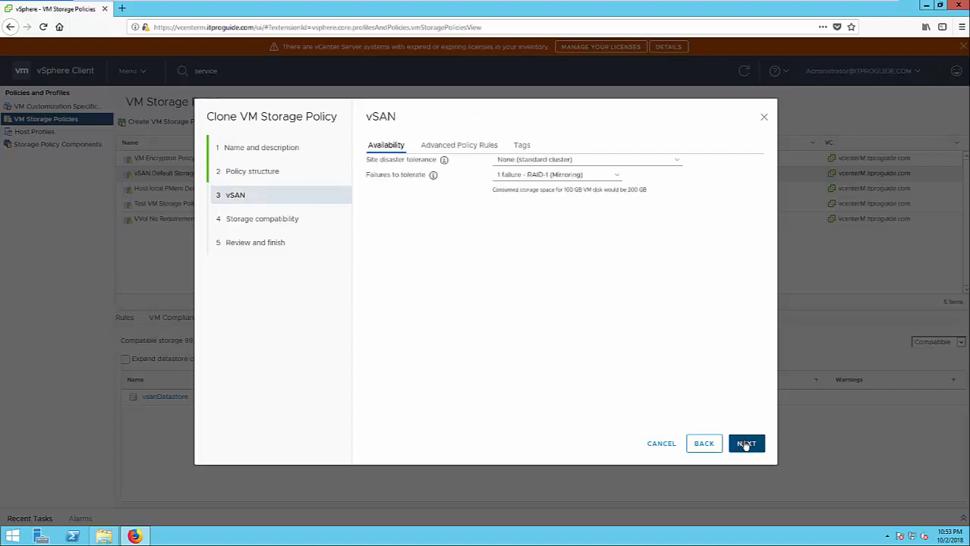
left_click(458, 146)
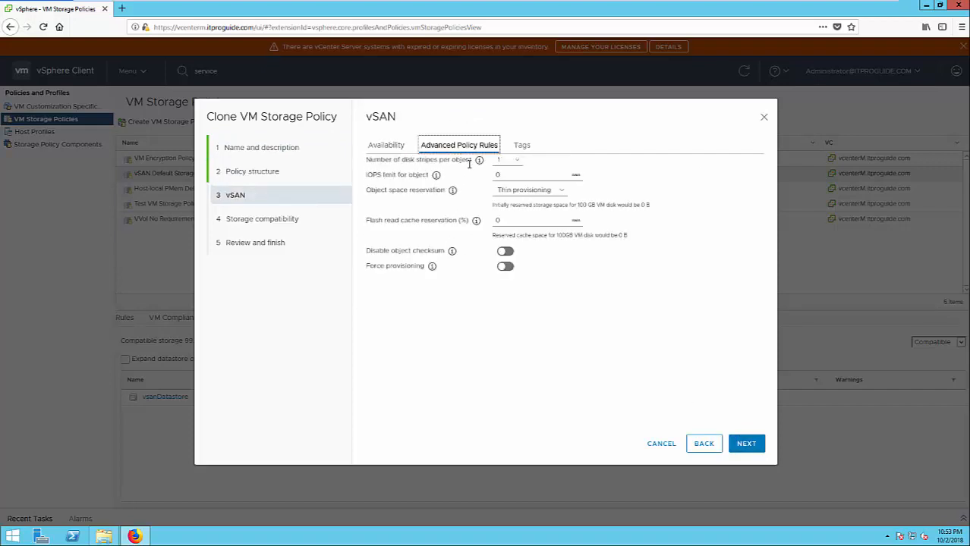
left_click(386, 146)
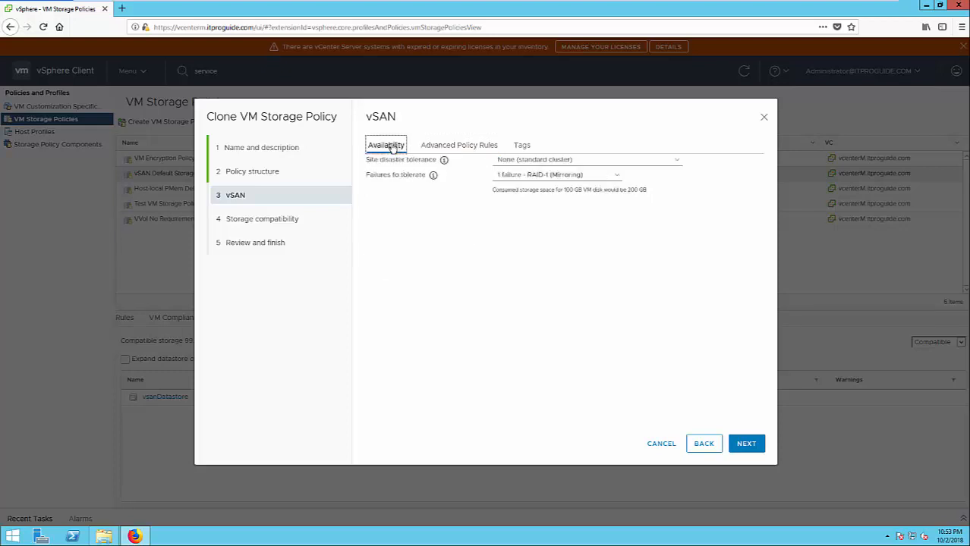
left_click(556, 175)
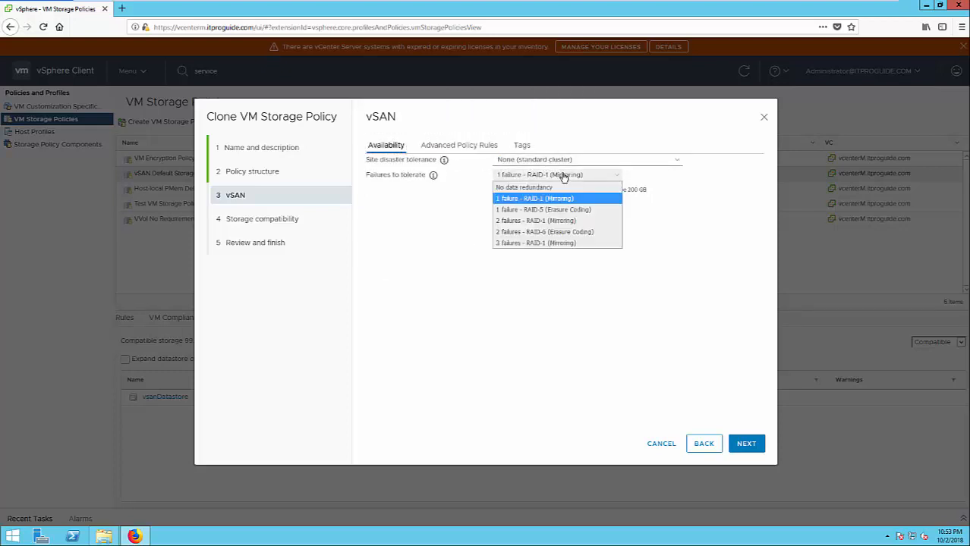
Step: Review Advanced Policy Rules showing thin provisioning and 0% flash read cache alongside Availability
left_click(458, 145)
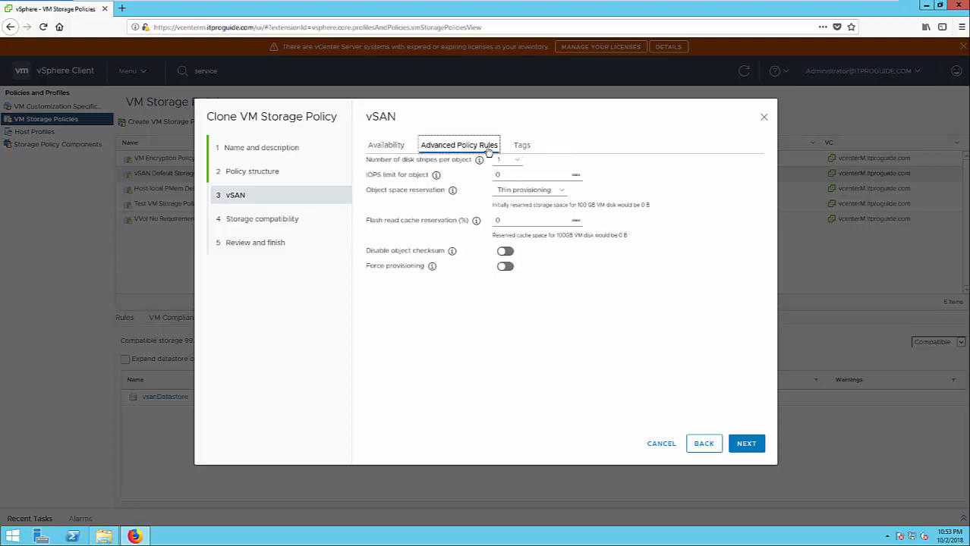
left_click(386, 146)
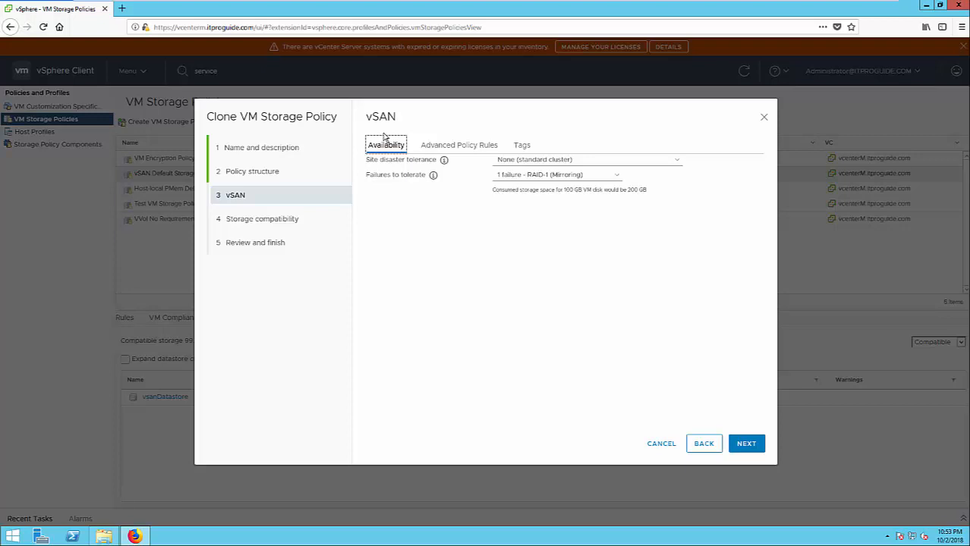
left_click(458, 146)
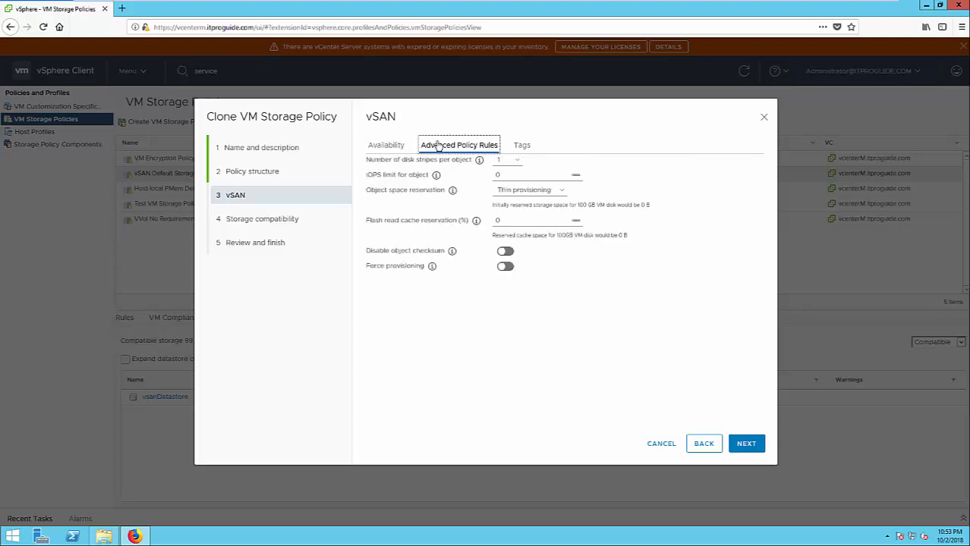
mouse_move(489, 253)
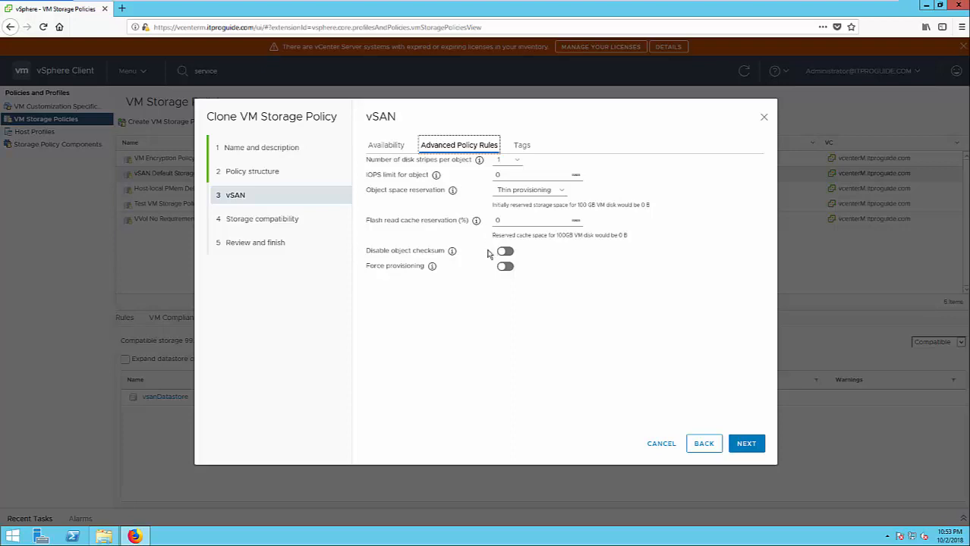
mouse_move(621, 351)
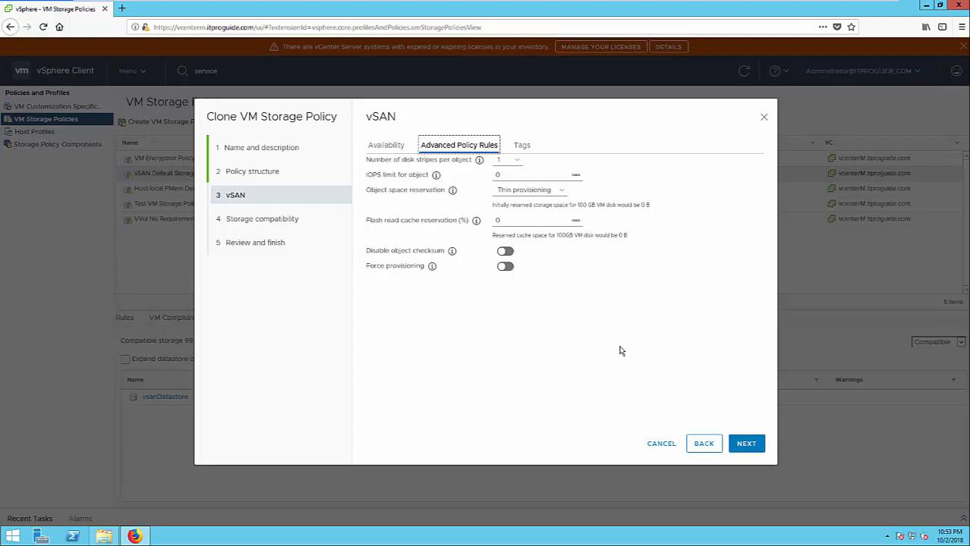
mouse_move(747, 443)
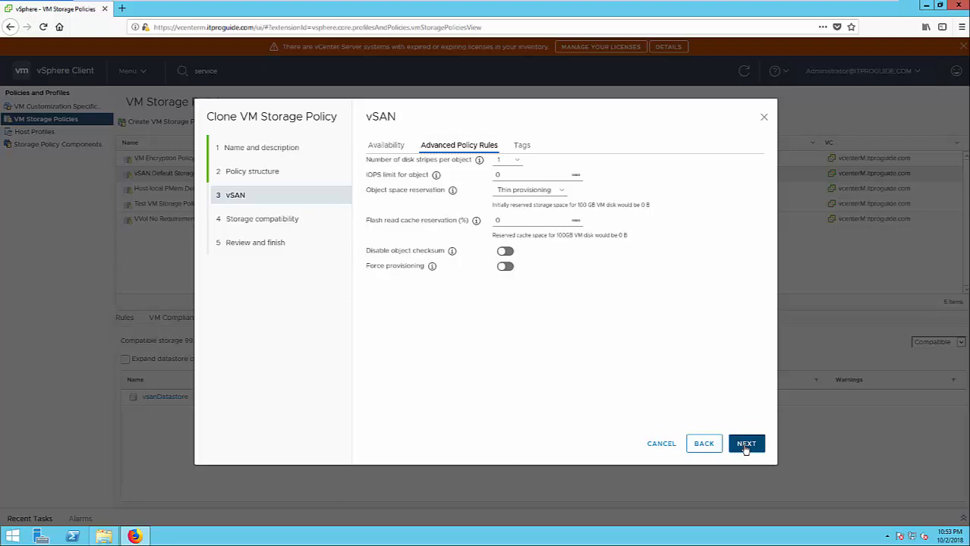
Step: Try 1 failure – RAID-5 (Erasure Coding) and see 0 B compatible storage
left_click(745, 443)
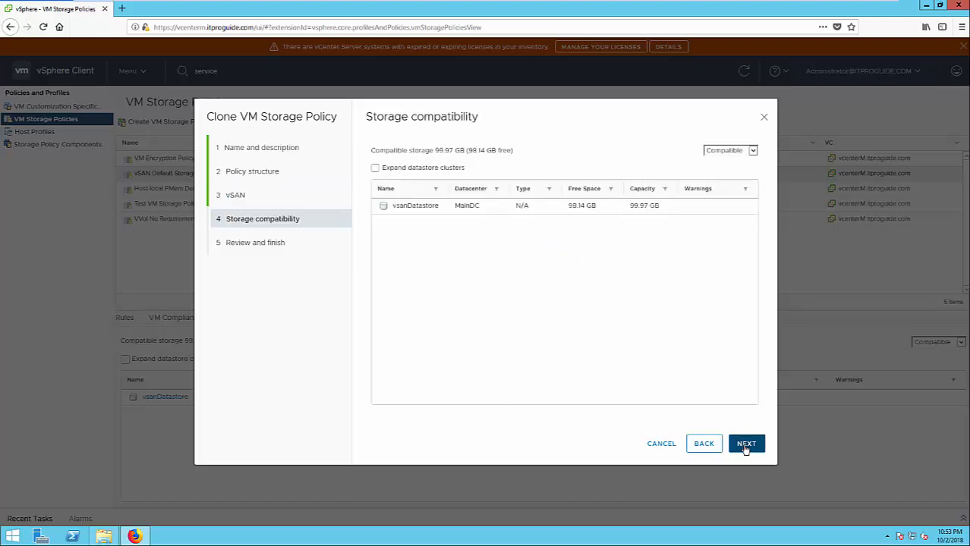
mouse_move(704, 444)
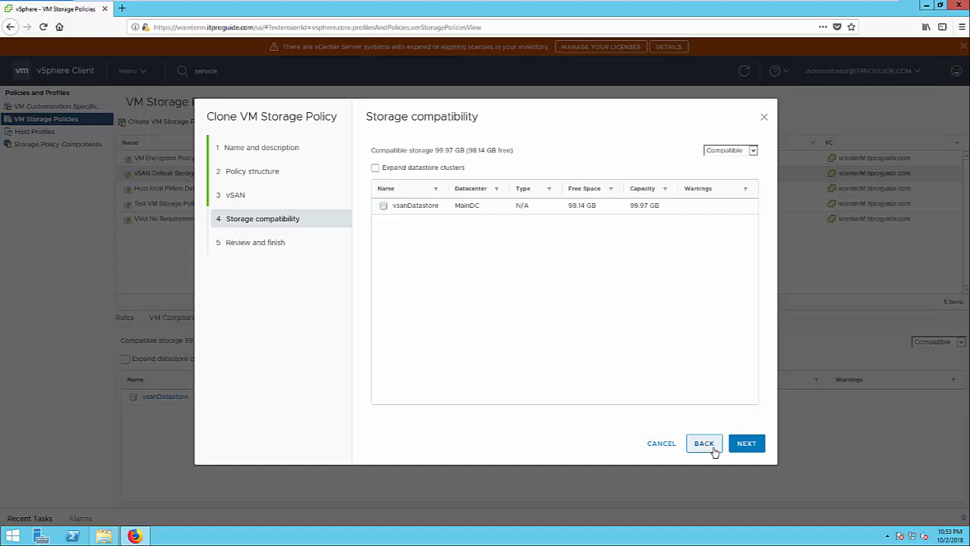
left_click(705, 444)
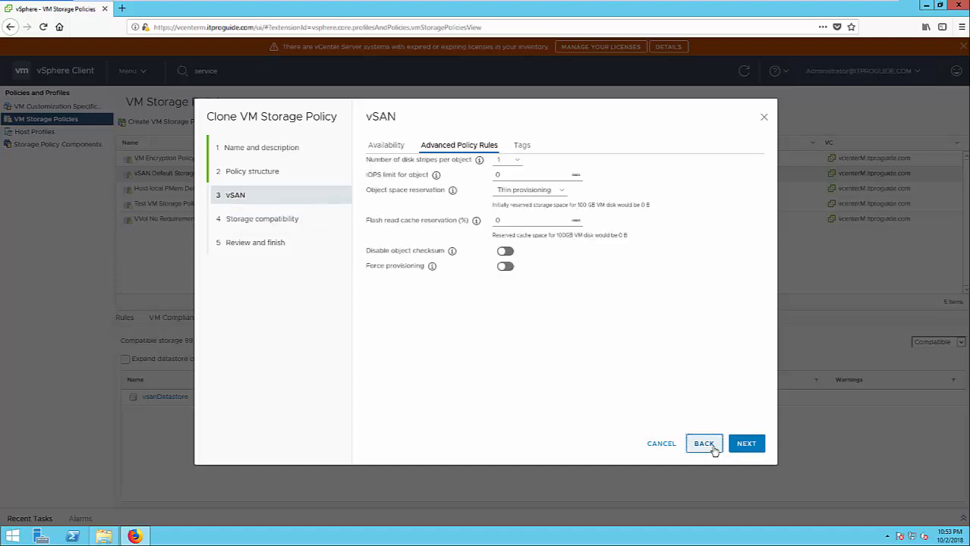
left_click(386, 145)
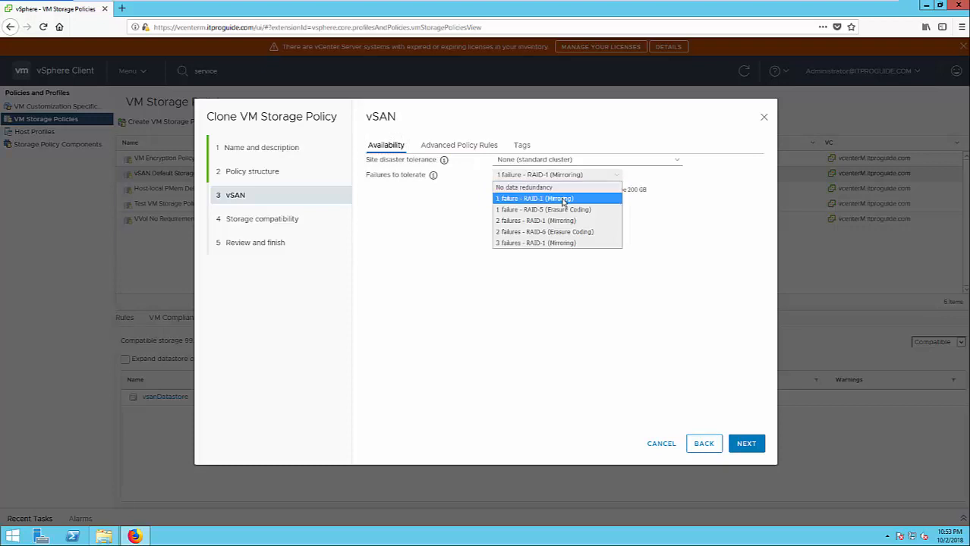
left_click(543, 209)
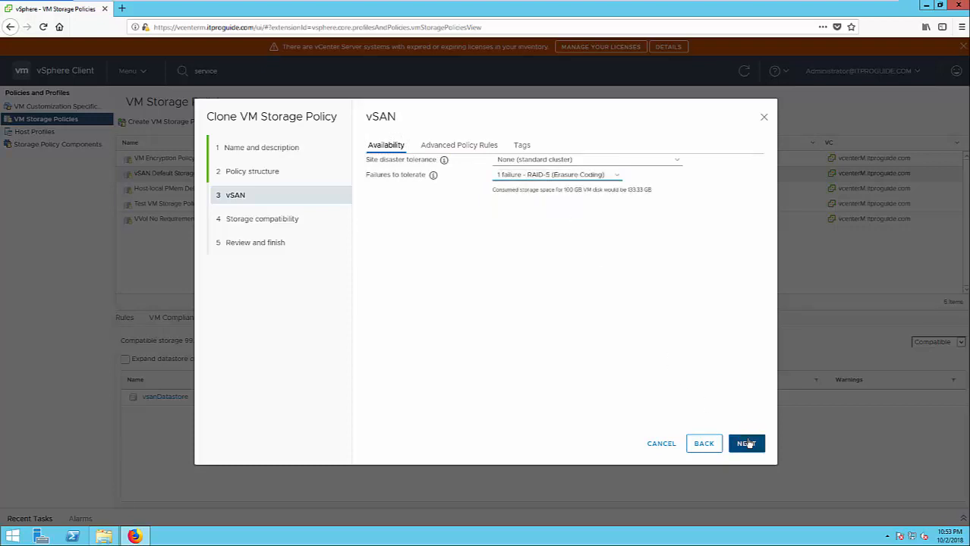
left_click(747, 444)
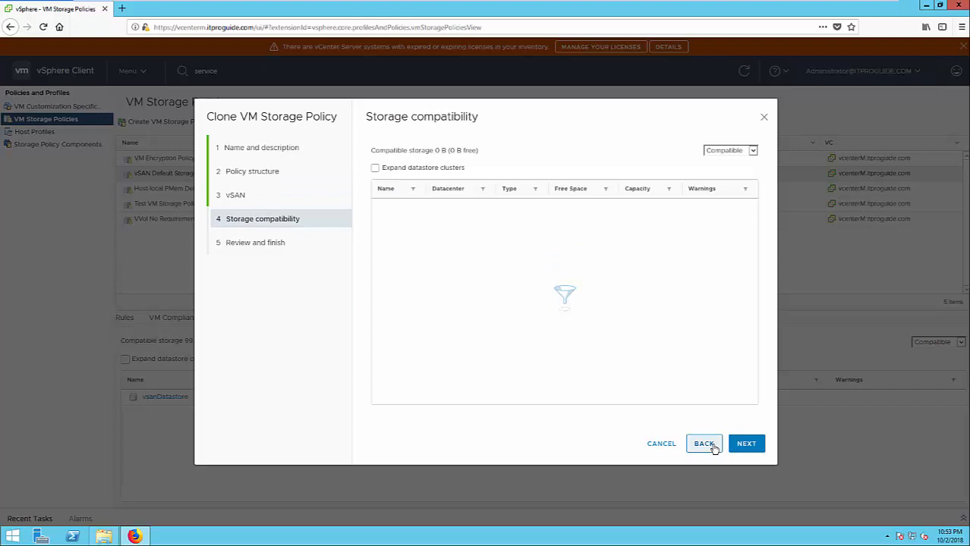
Step: Go back and restore Failures to tolerate to 1 failure – RAID-1 (Mirroring)
left_click(704, 443)
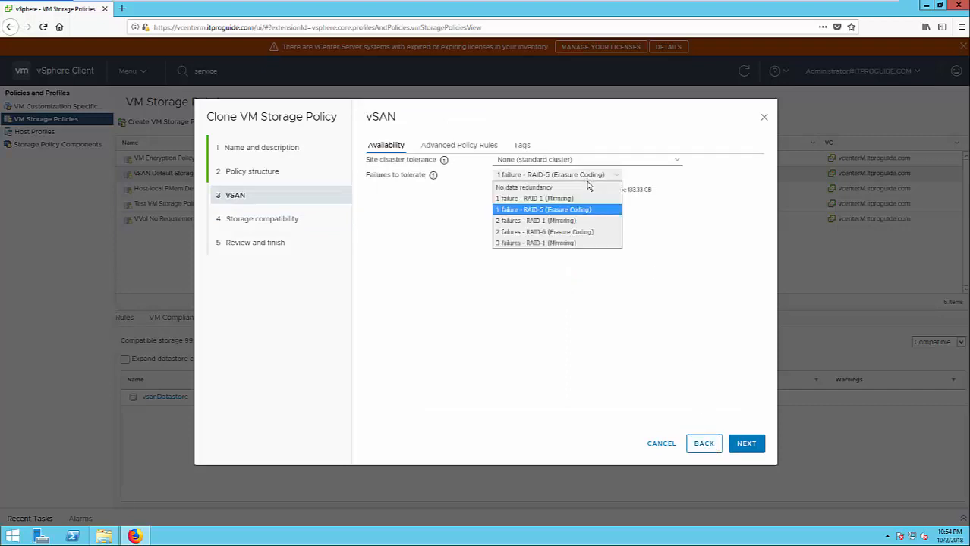
left_click(534, 220)
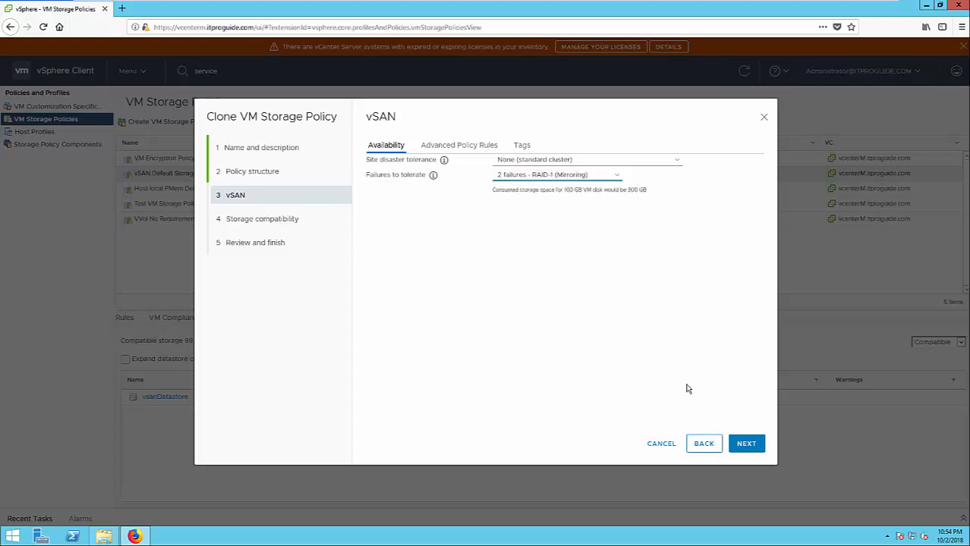
left_click(556, 175)
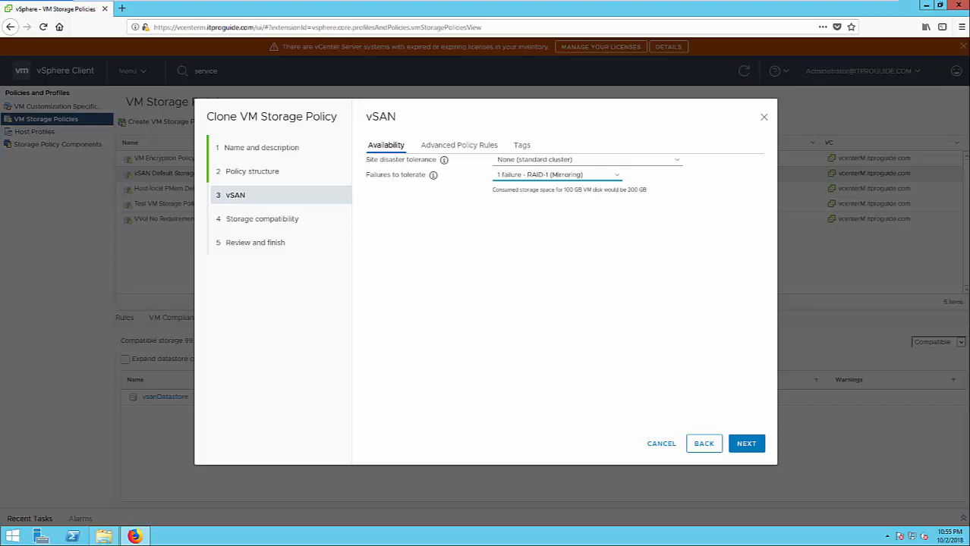
Step: Set Number of disk stripes per object to 2 and confirm vsanDatastore is compatible
left_click(458, 146)
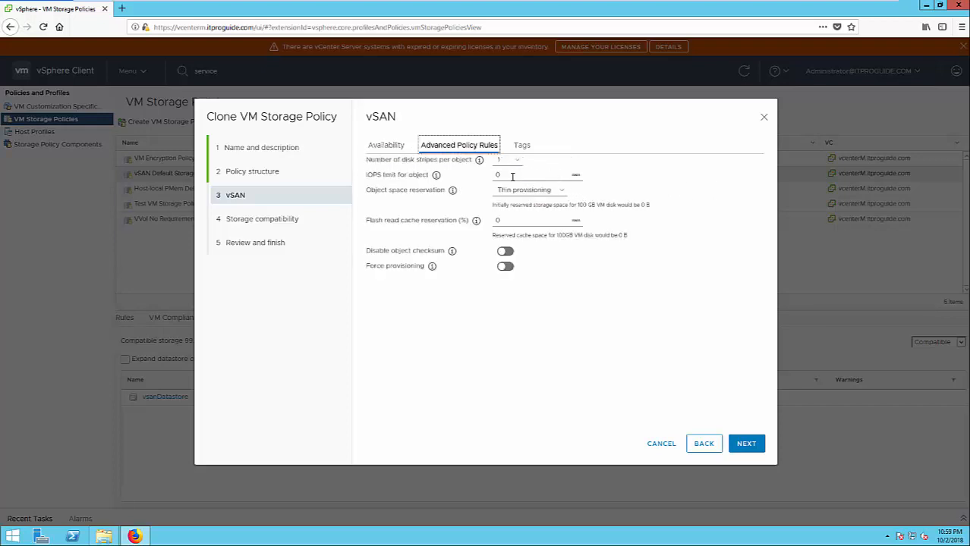
left_click(517, 156)
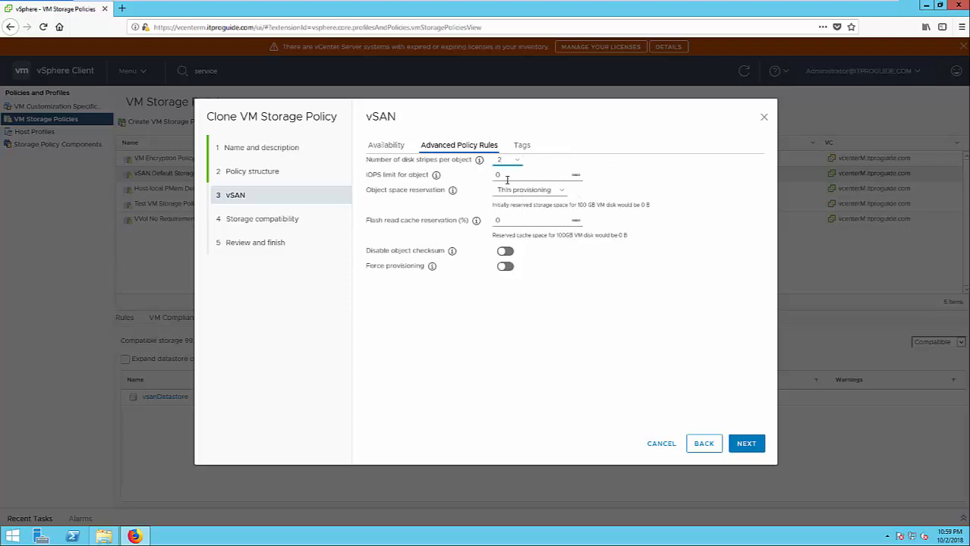
mouse_move(729, 356)
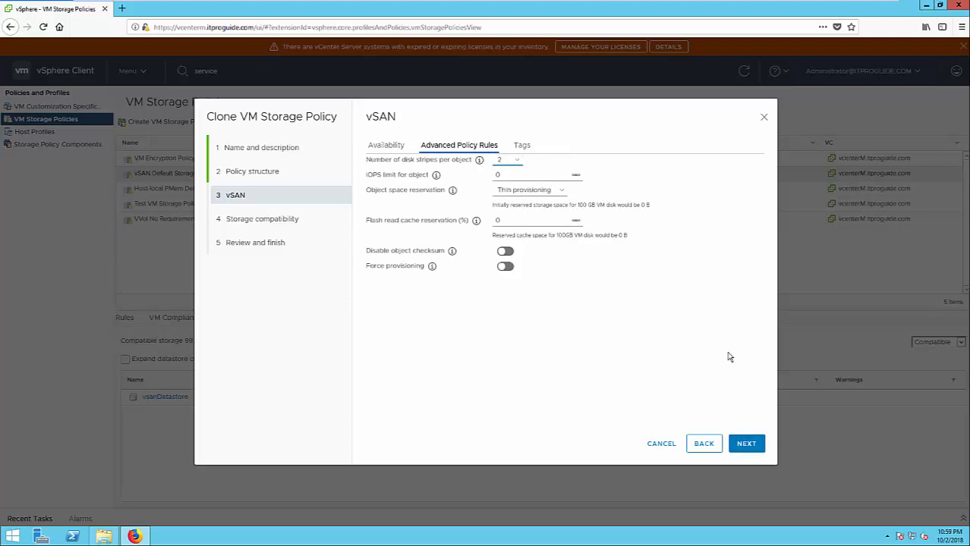
mouse_move(735, 374)
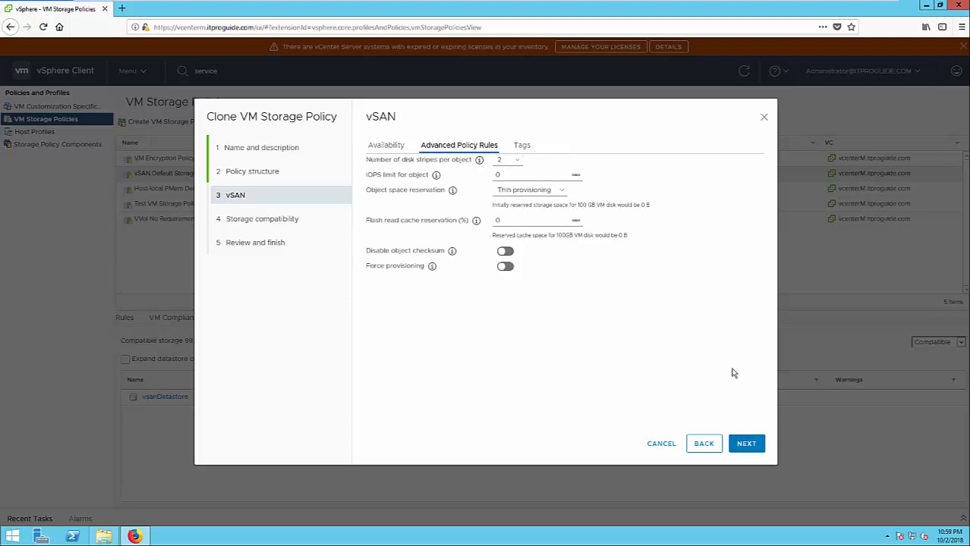
left_click(747, 443)
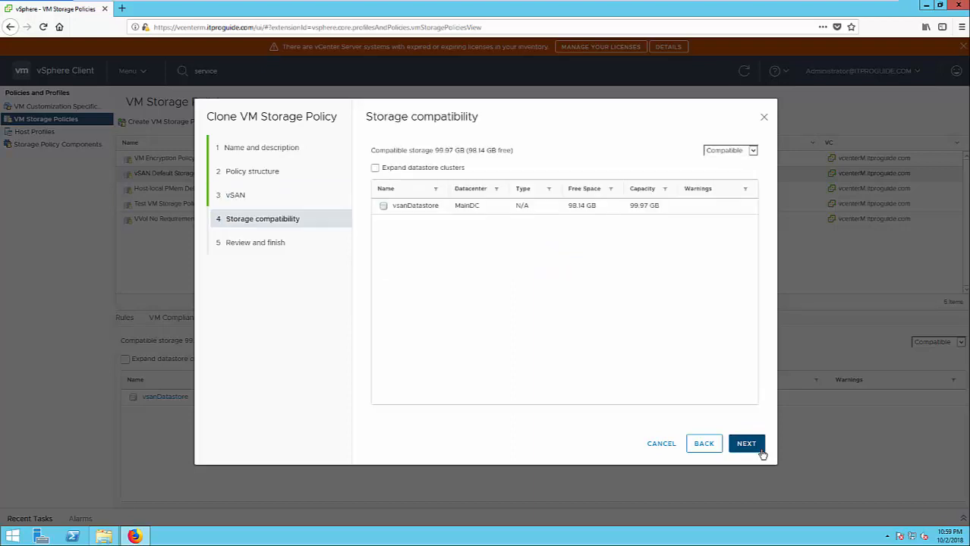
mouse_move(616, 217)
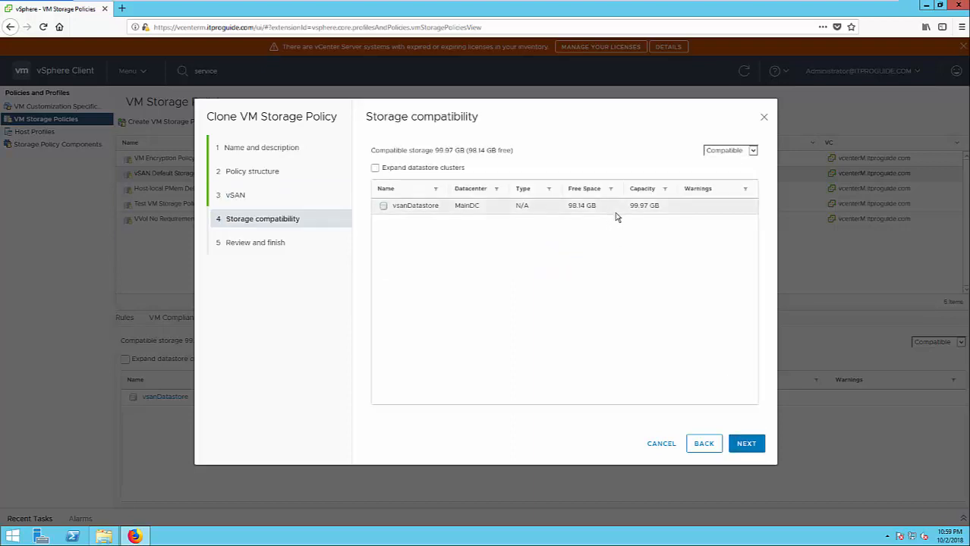
mouse_move(622, 214)
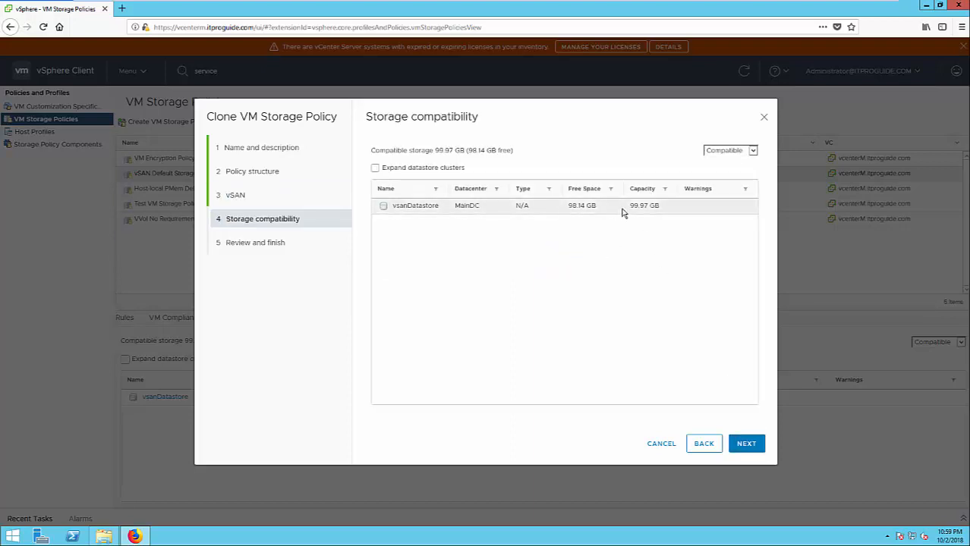
Step: Review the summary and finish creating Prod VM Storage Policy
left_click(747, 443)
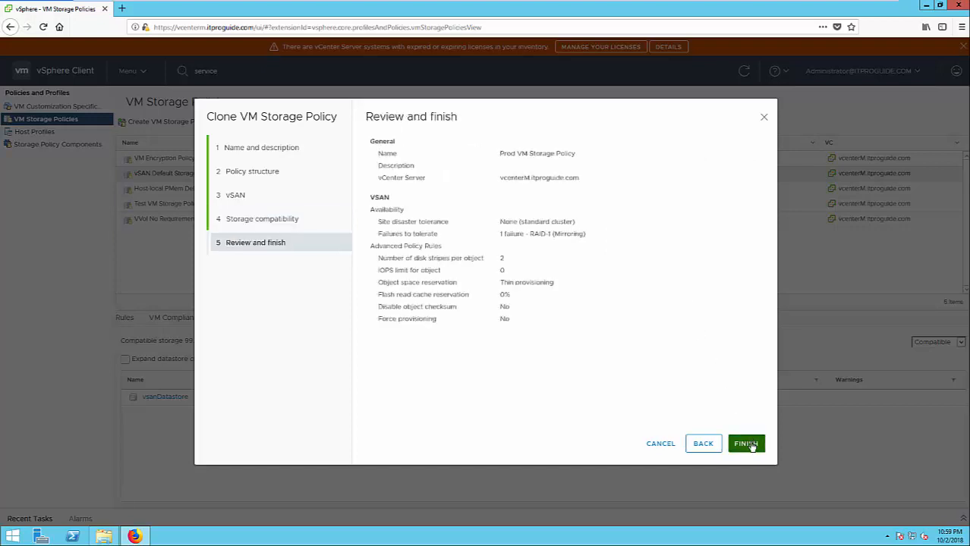
left_click(746, 444)
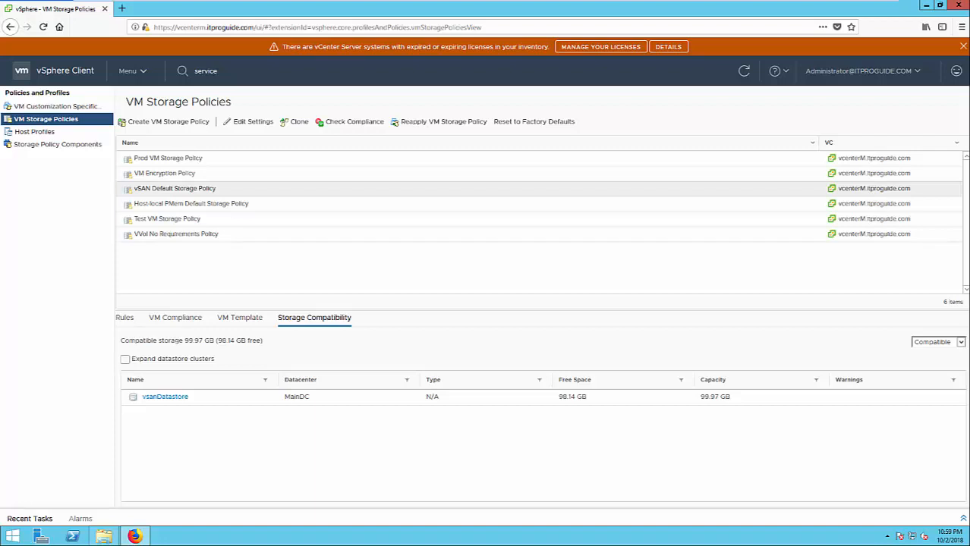
left_click(127, 71)
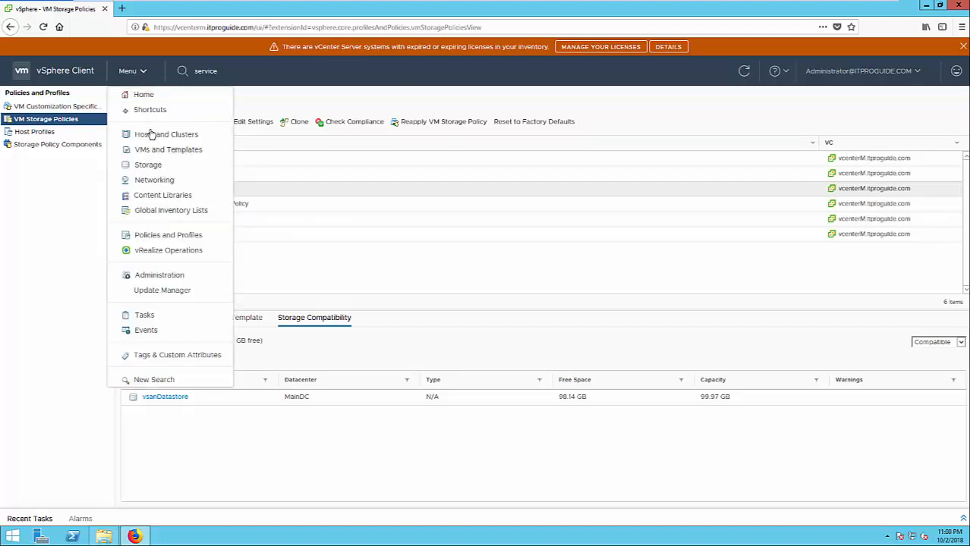
Step: Start a New Virtual Machine wizard from the ProdCluster context menu, choosing Create a new virtual machine
left_click(167, 133)
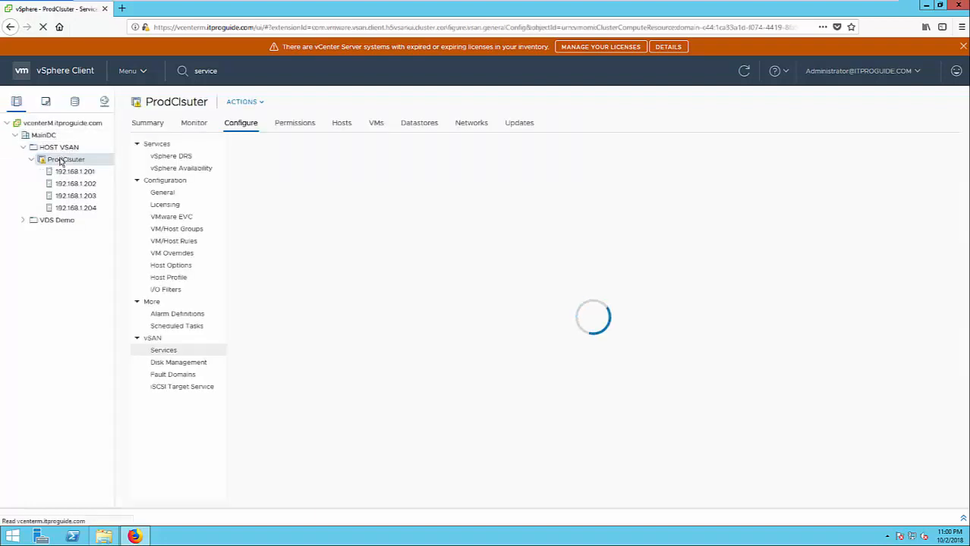
right_click(67, 159)
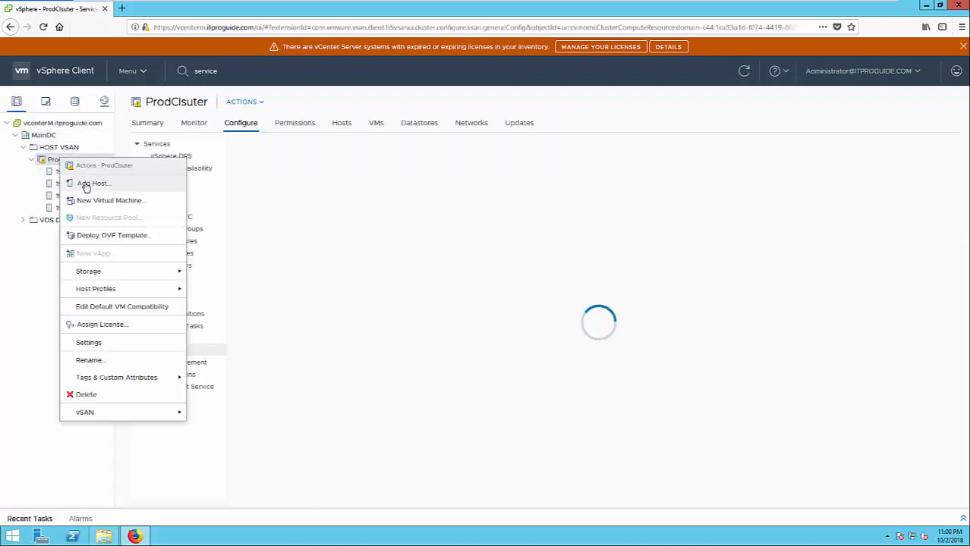
left_click(111, 201)
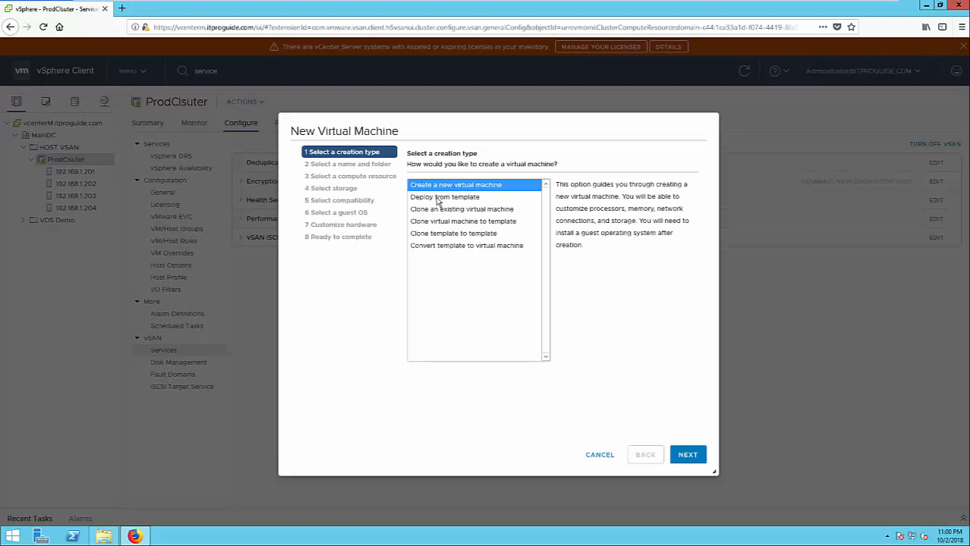
mouse_move(668, 359)
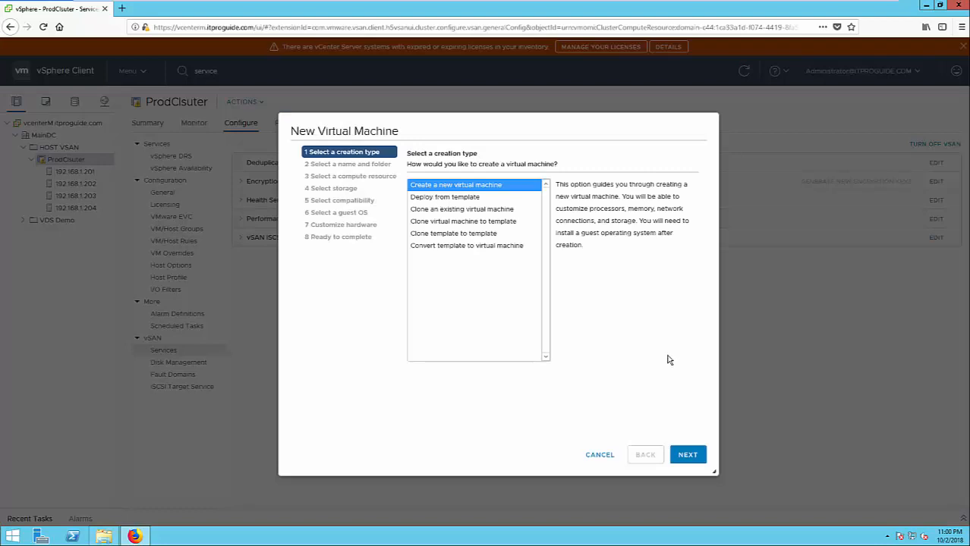
left_click(686, 455)
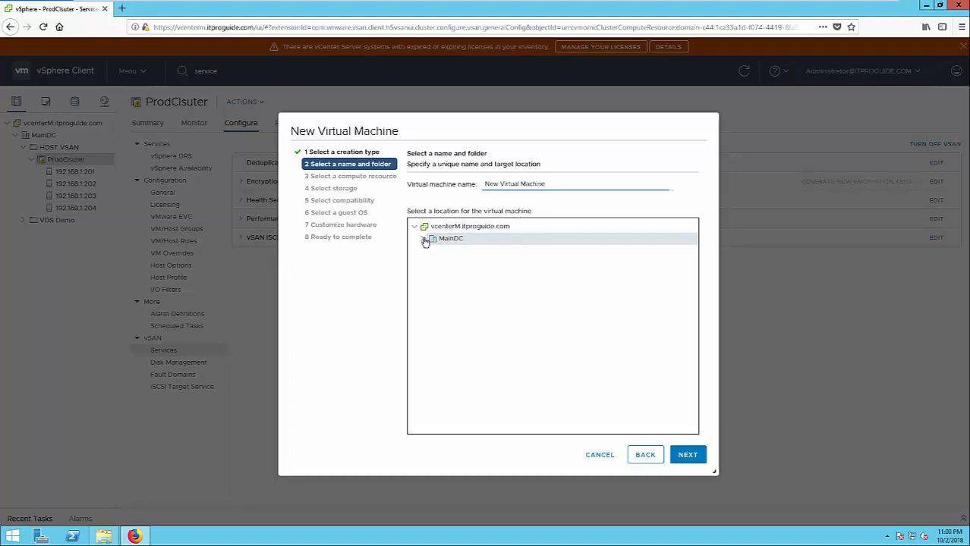
mouse_move(686, 456)
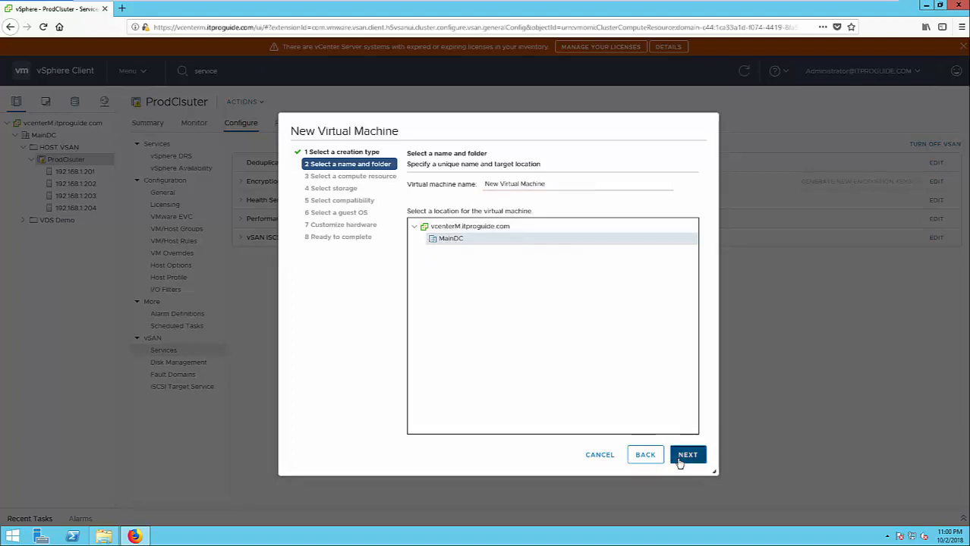
Step: Keep the VM in MainDC and expand ProdCluster to pick host 192.168.1.201
left_click(687, 456)
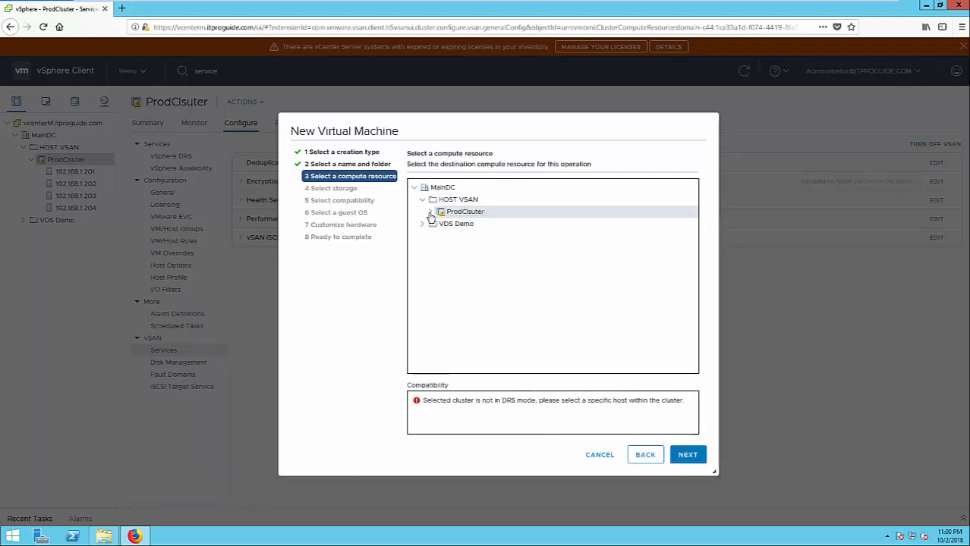
left_click(432, 213)
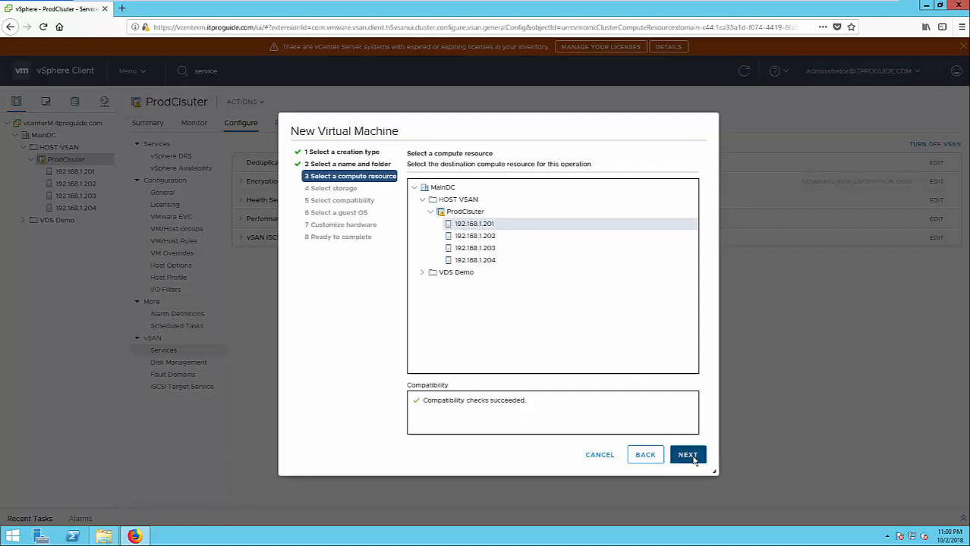
Step: Place the VM on vsanDatastore with Prod VM Storage Policy and continue to compatibility
left_click(686, 455)
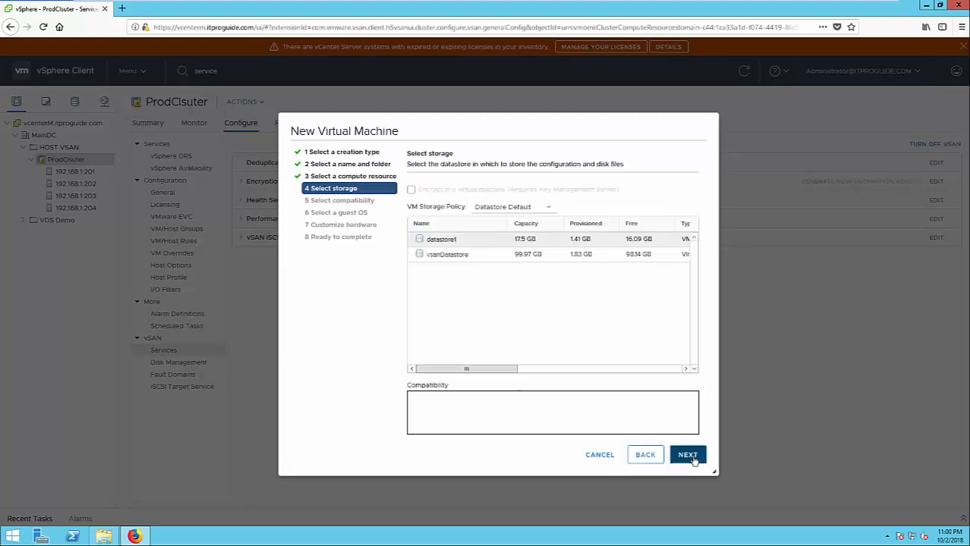
left_click(441, 240)
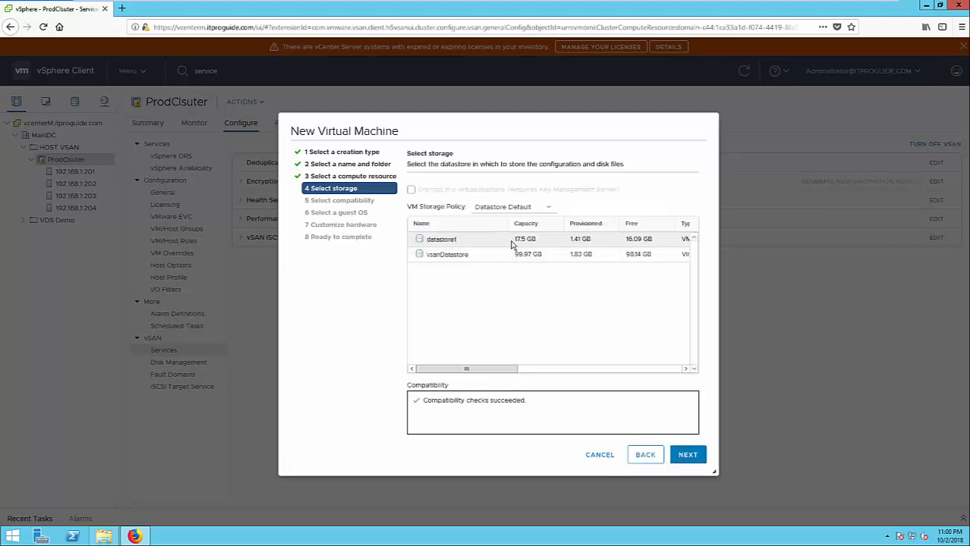
left_click(447, 255)
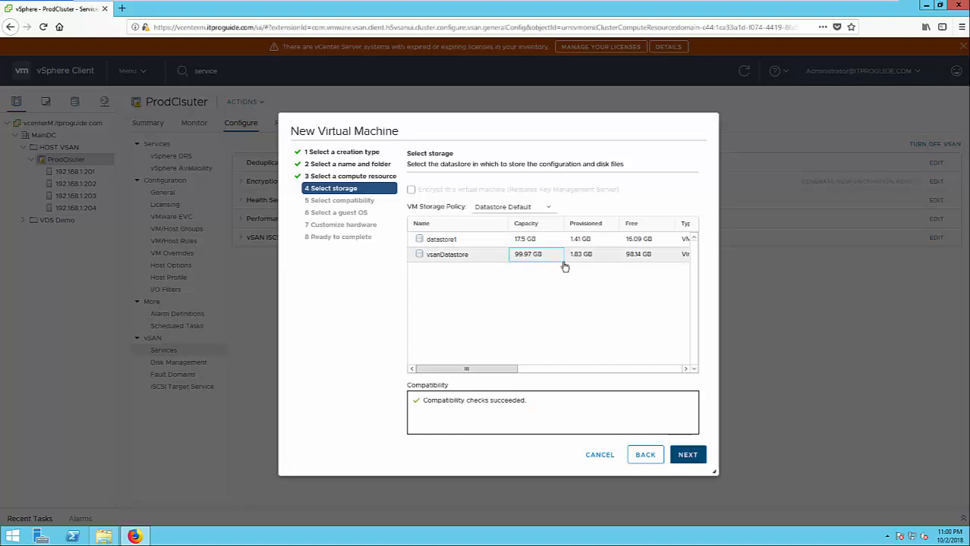
left_click(513, 207)
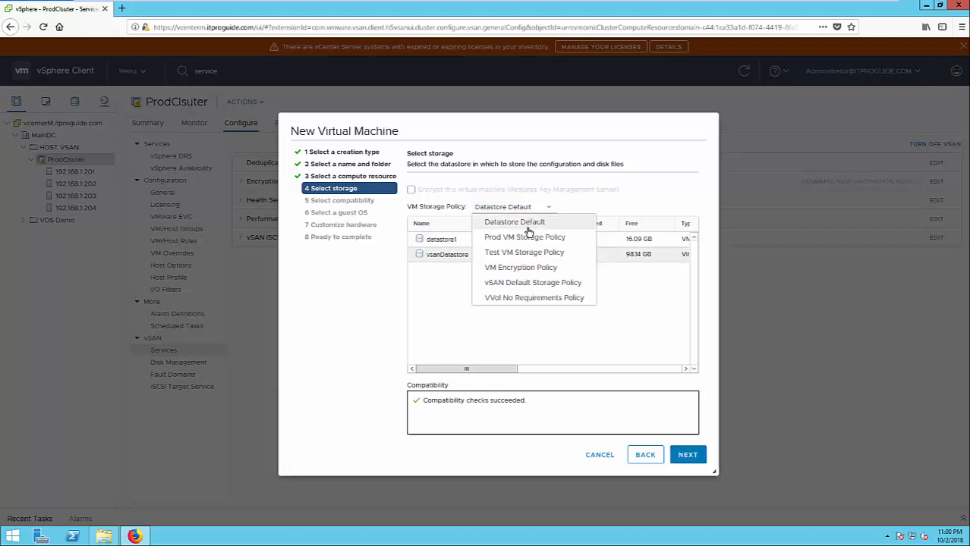
left_click(524, 237)
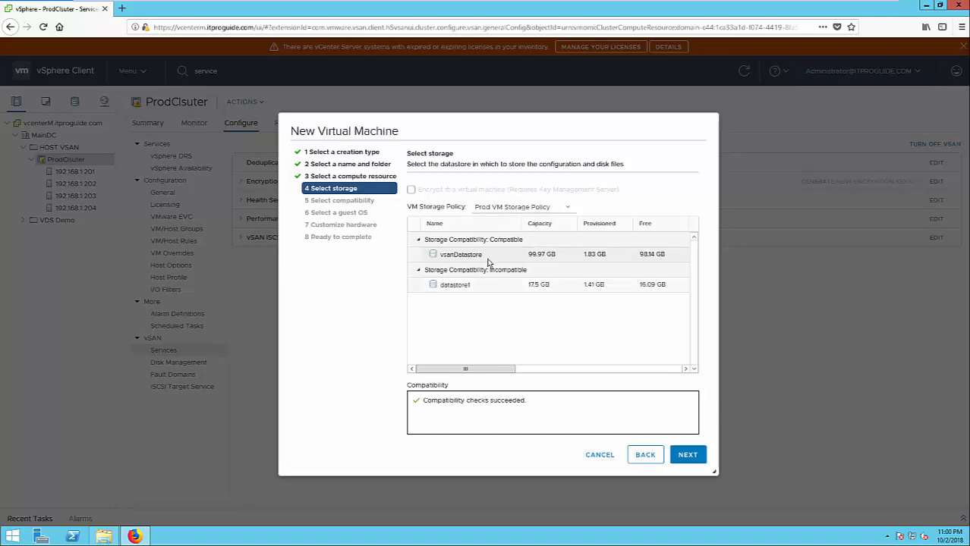
left_click(461, 255)
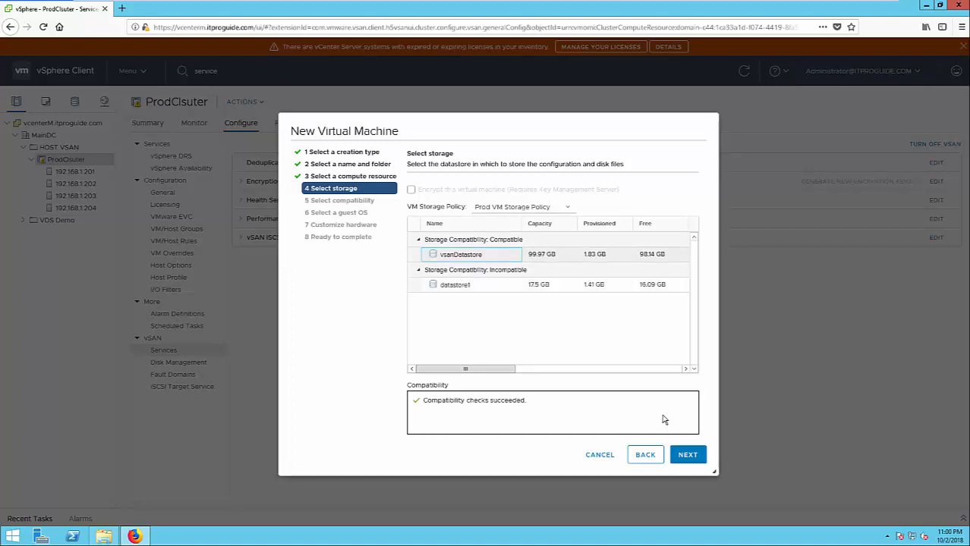
left_click(686, 455)
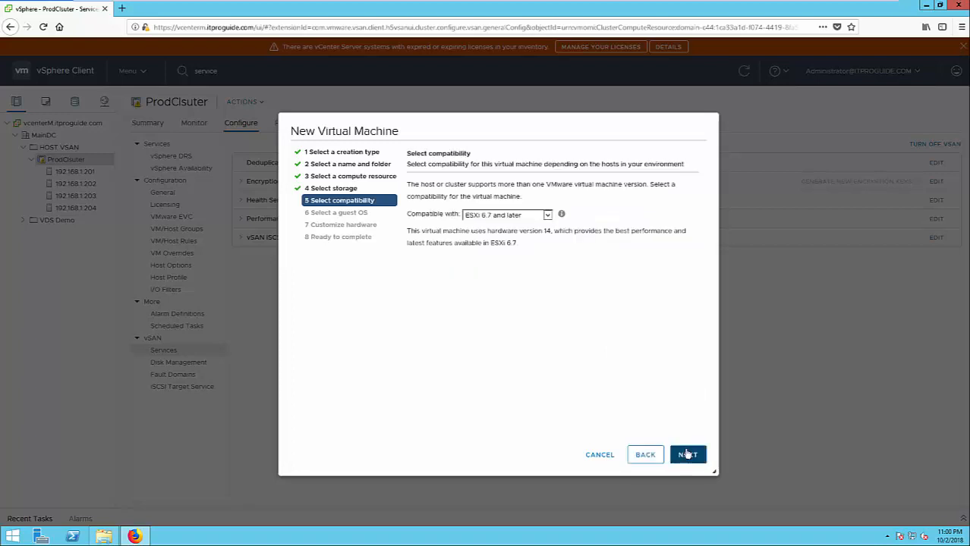
mouse_move(530, 298)
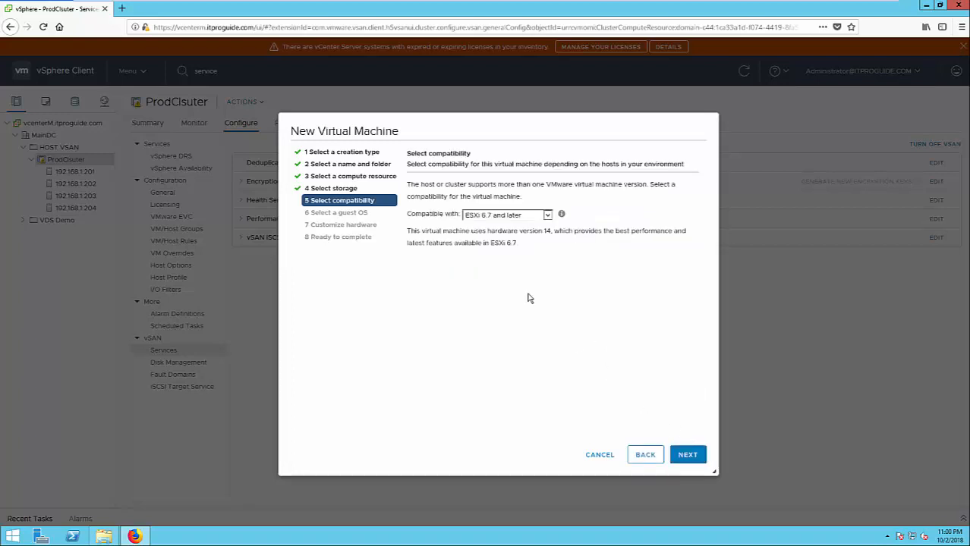
Step: Keep ESXi 6.7 compatibility and Windows Server 2012 (64-bit) guest OS, reaching hardware customization
left_click(686, 455)
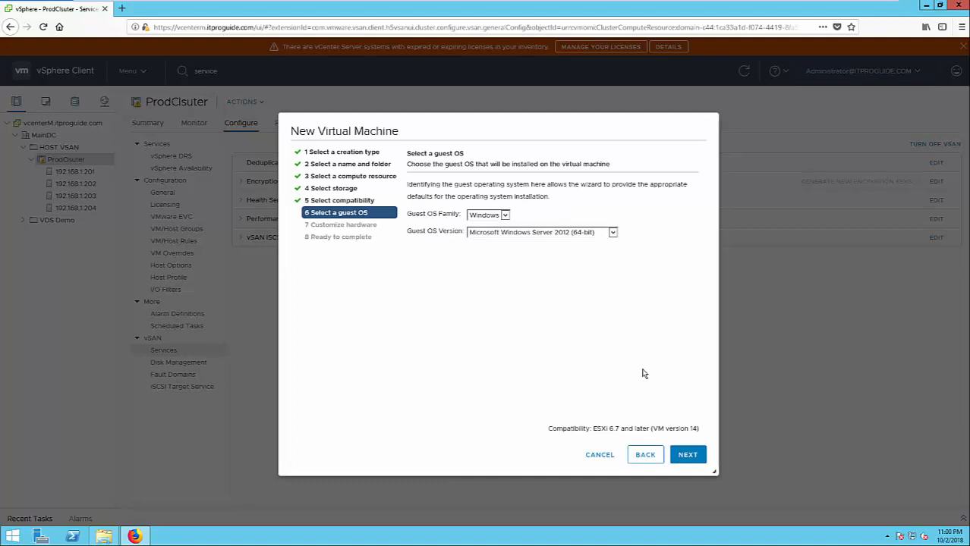
left_click(686, 456)
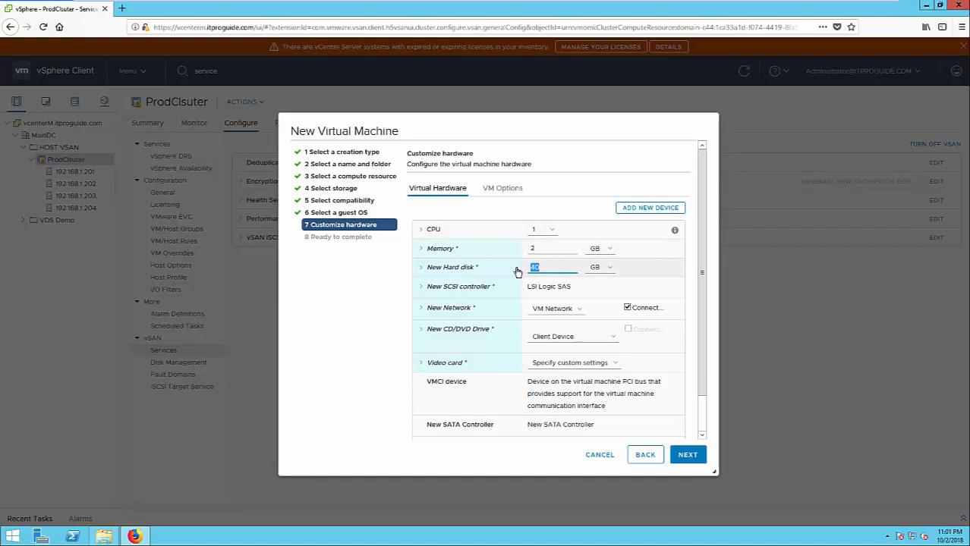
Step: Give the new VM an 18 GB disk and a datastore ISO CD/DVD drive, then show VM Options
type("18")
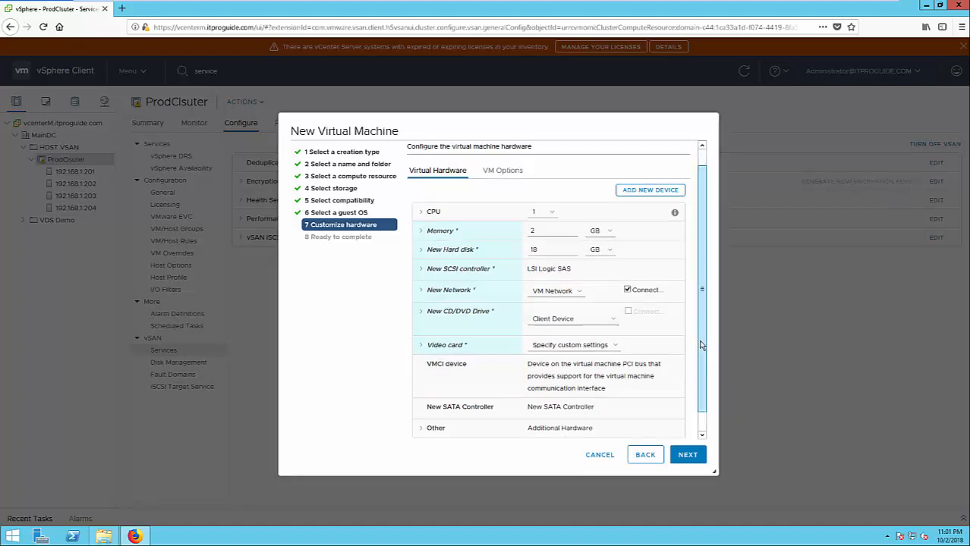
left_click(573, 318)
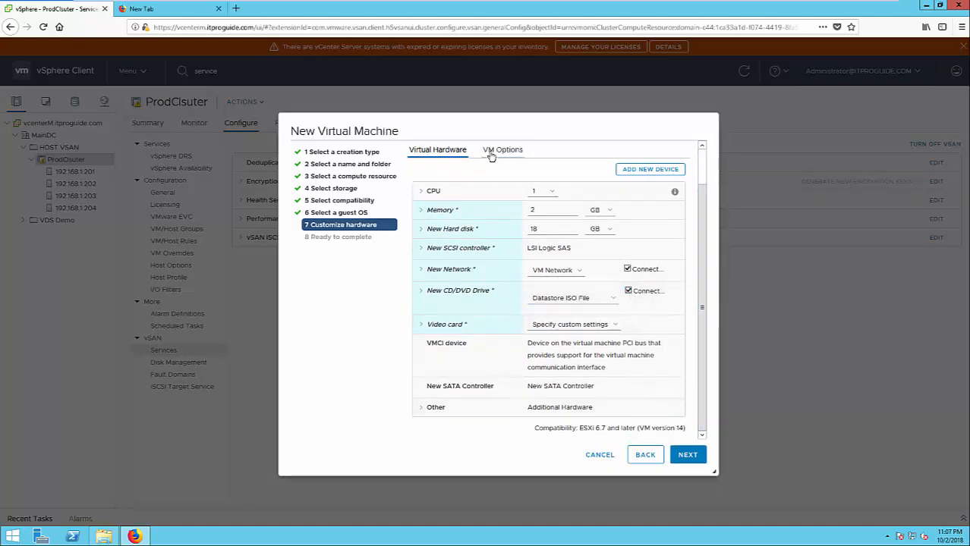
left_click(503, 150)
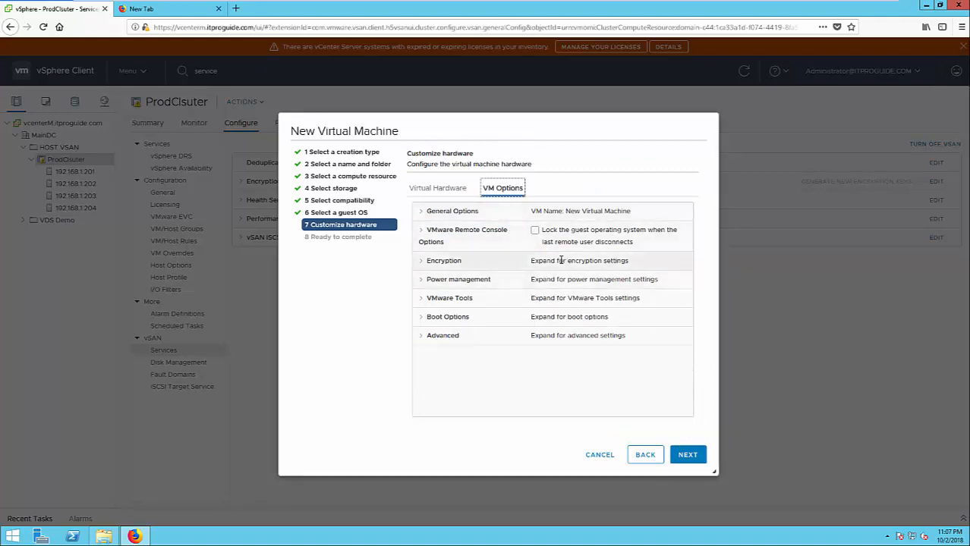
mouse_move(671, 428)
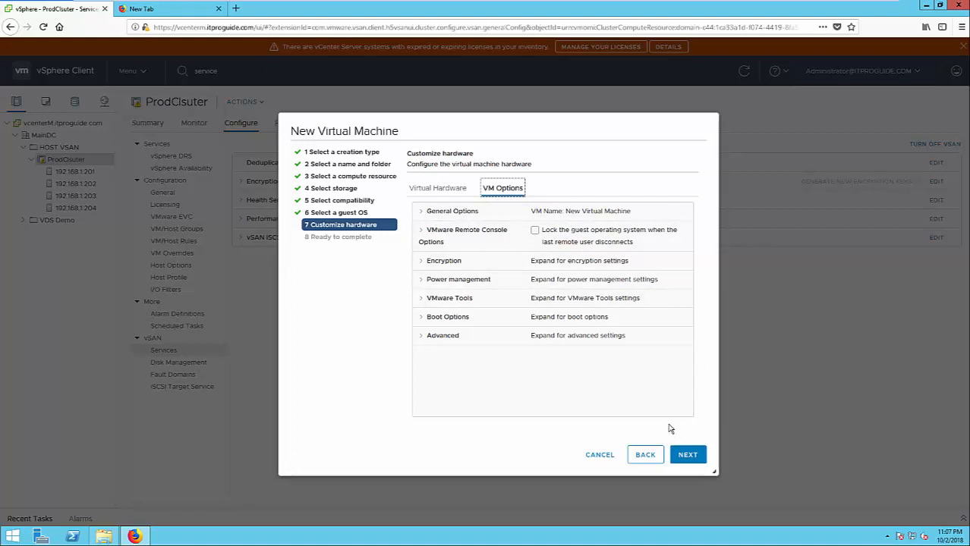
Step: Review the Ready to complete summary and finish creating New Virtual Machine
left_click(686, 455)
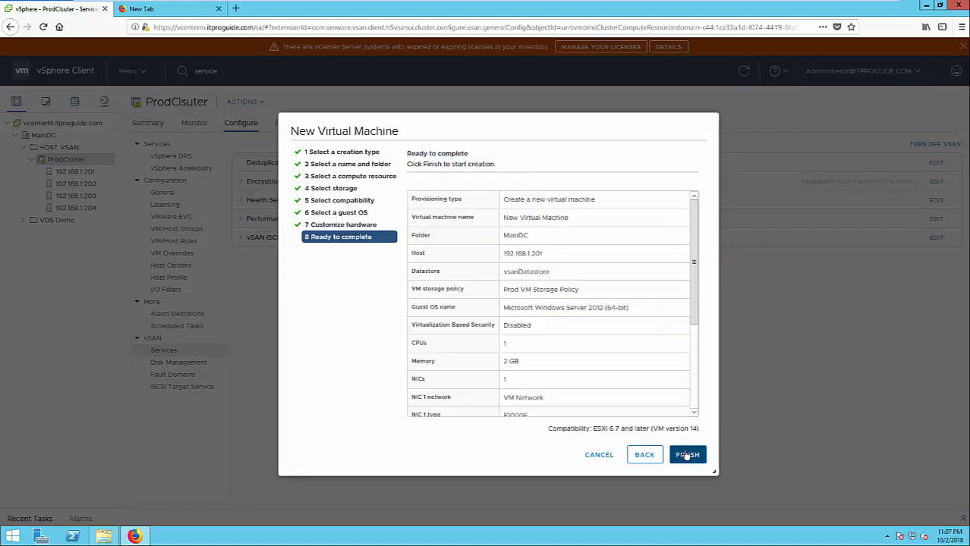
left_click(686, 455)
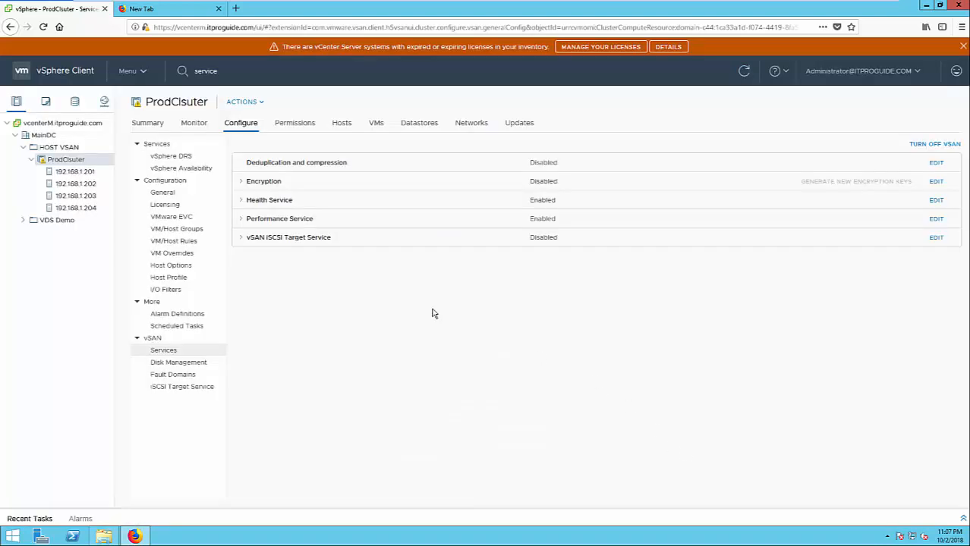
Step: Navigate the inventory under host 192.168.1.201 to New Virtual Machine's Summary
left_click(75, 172)
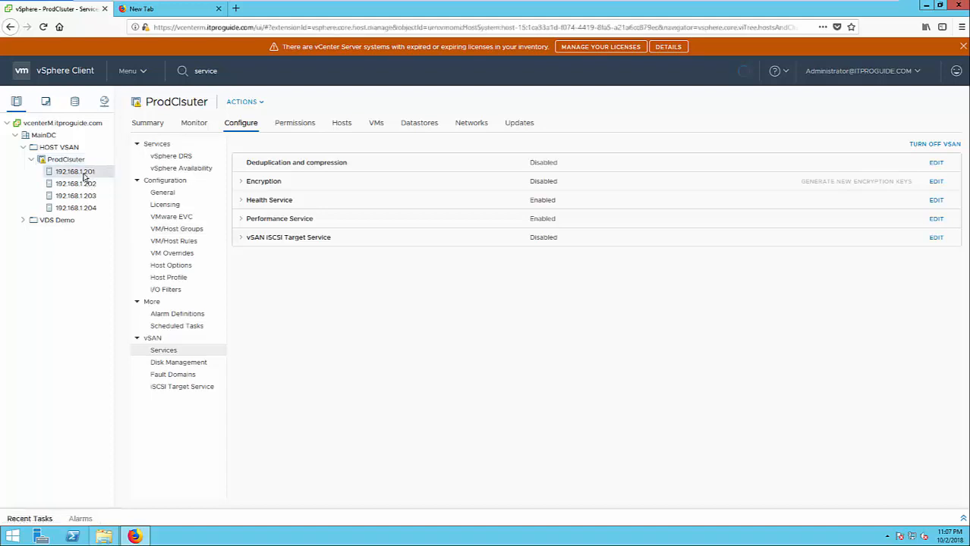
left_click(74, 172)
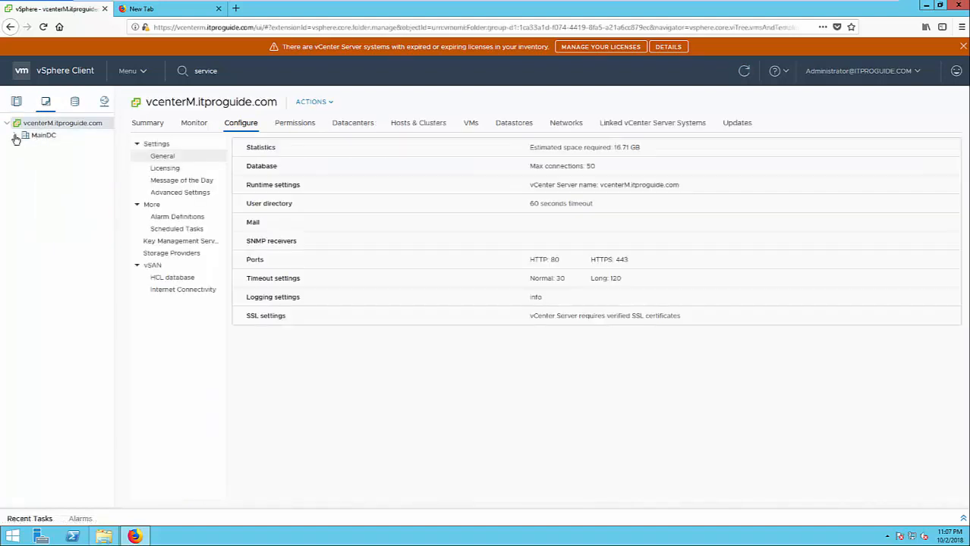
left_click(73, 148)
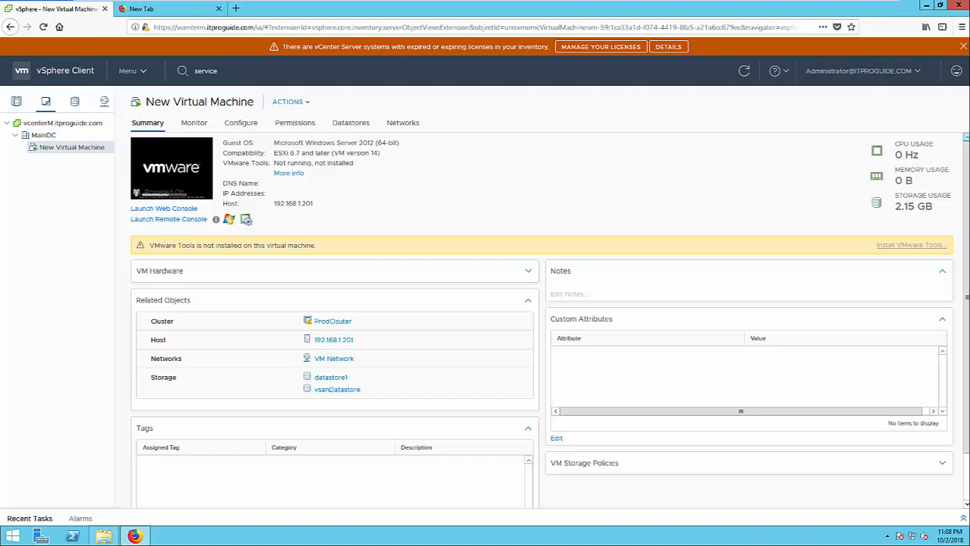
Step: Launch the VM's web console showing Windows Server 2012 R2 setup, then view vsanDatastore's files
left_click(164, 208)
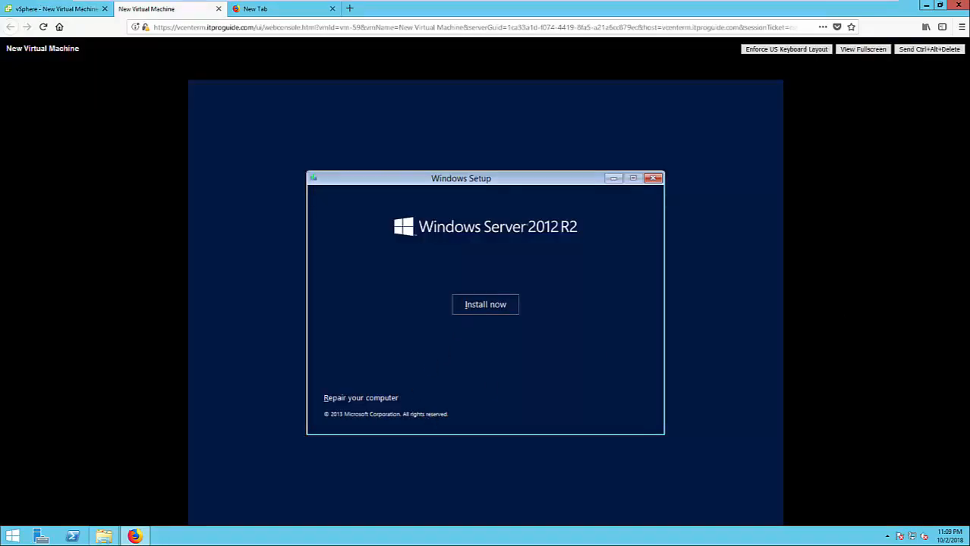
left_click(485, 304)
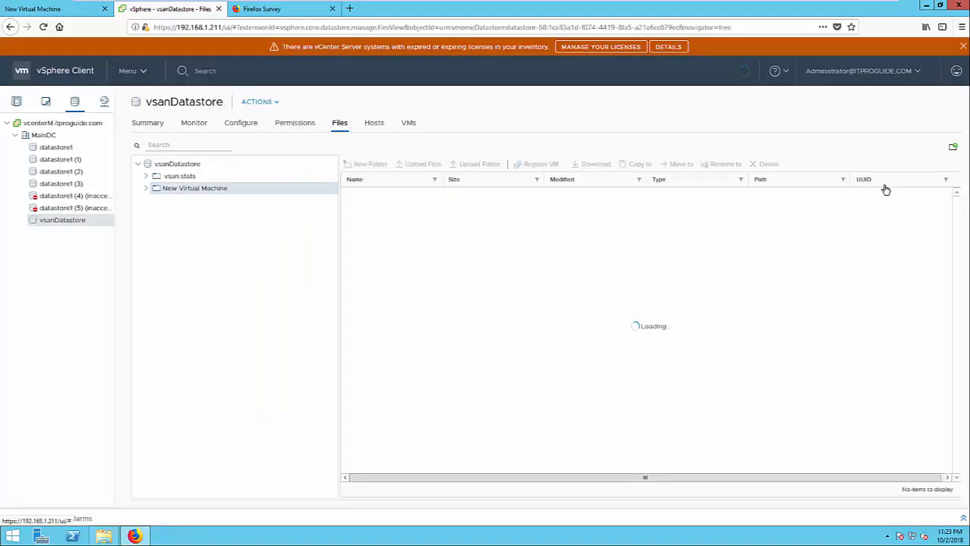
Step: Review the VM's power-on task and vSAN performance charts, then go to the vCenter welcome page
left_click(195, 188)
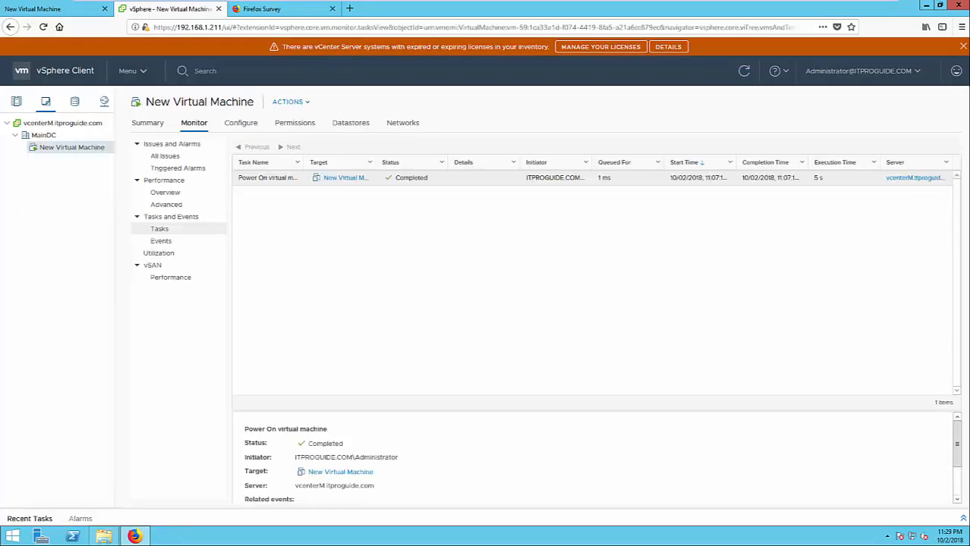
mouse_move(713, 205)
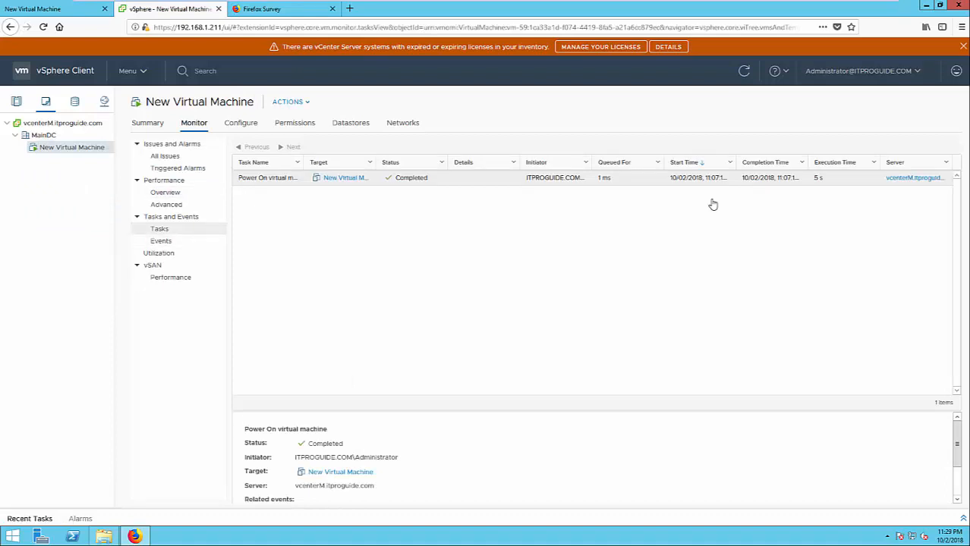
left_click(170, 276)
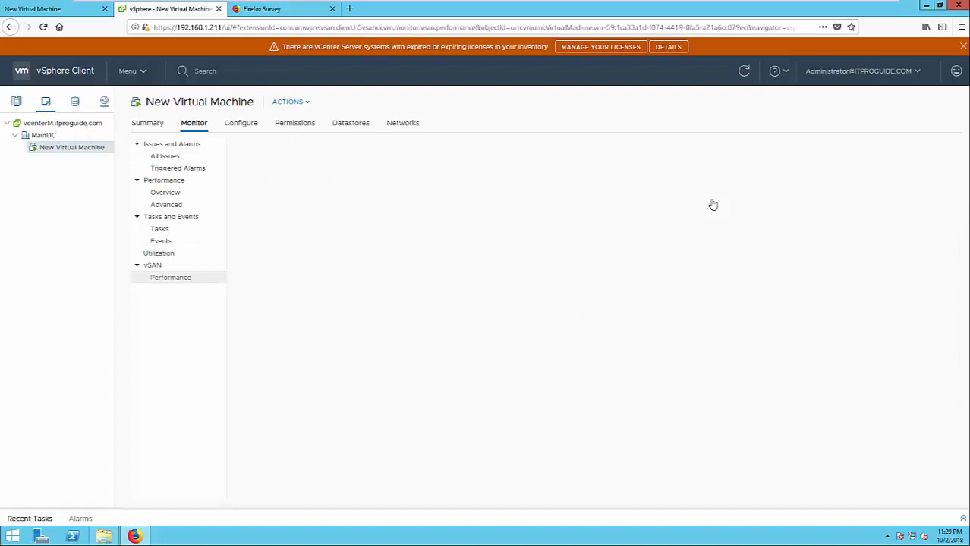
left_click(170, 276)
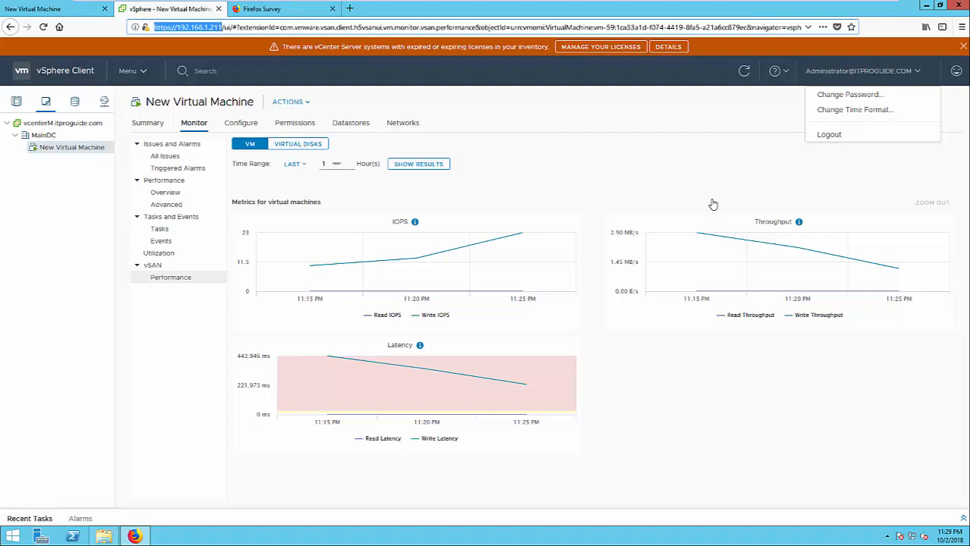
left_click(281, 9)
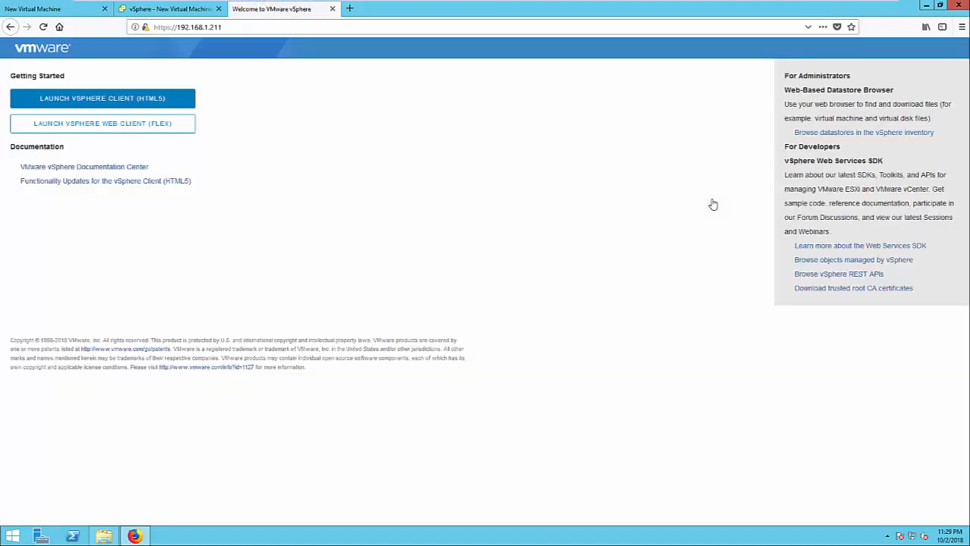
Step: Launch the Flash-based vSphere Web Client, allowing Adobe Flash to run on the site
left_click(103, 123)
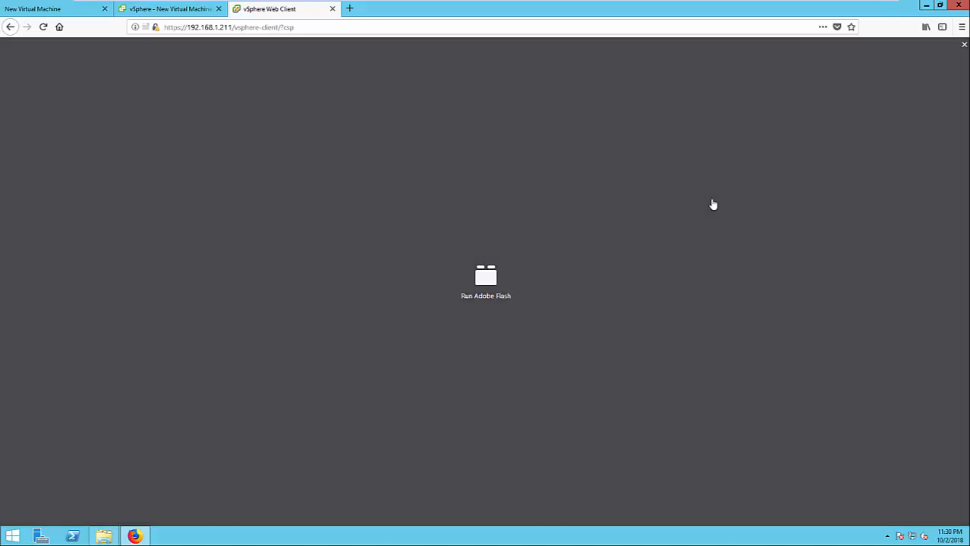
left_click(486, 277)
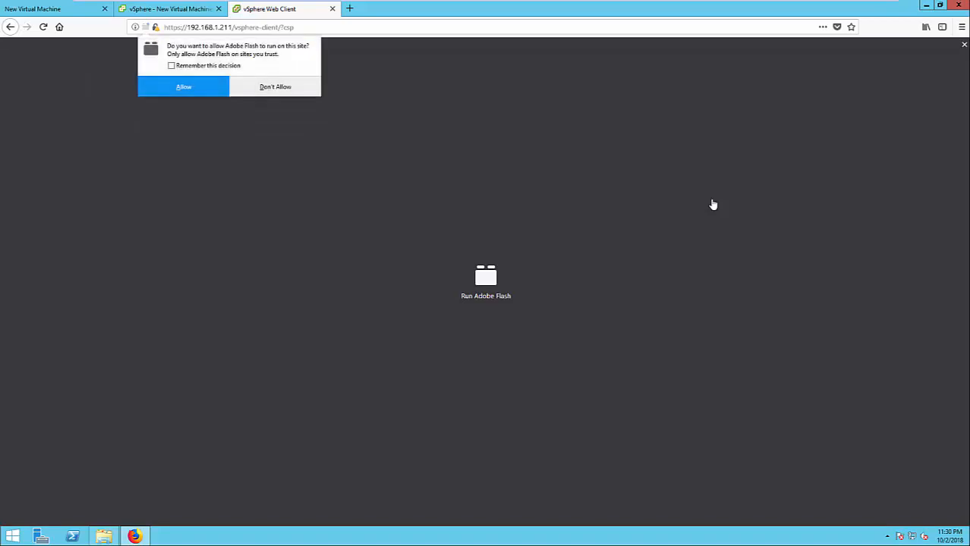
left_click(184, 87)
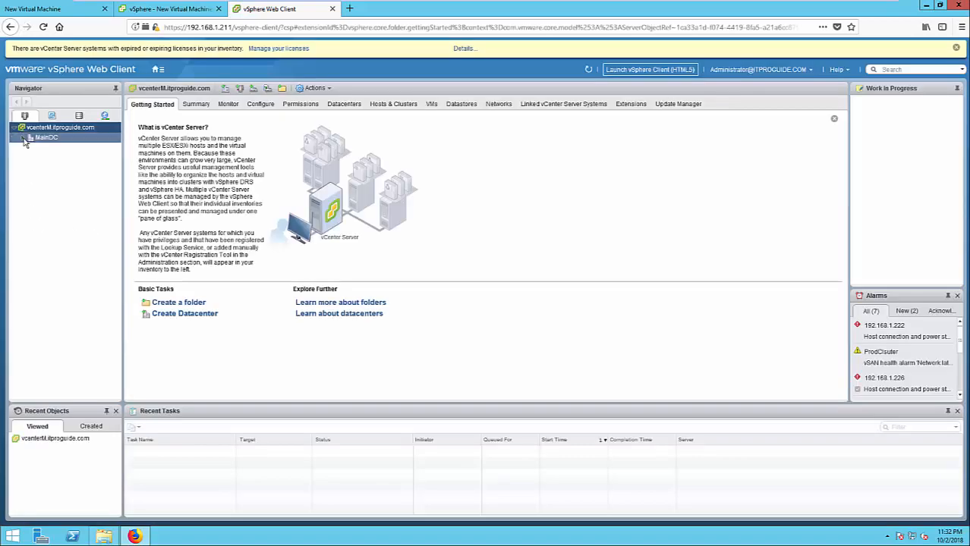
Step: Expand MainDC and ProdCluster and bring up New Virtual Machine's Monitor view
left_click(32, 137)
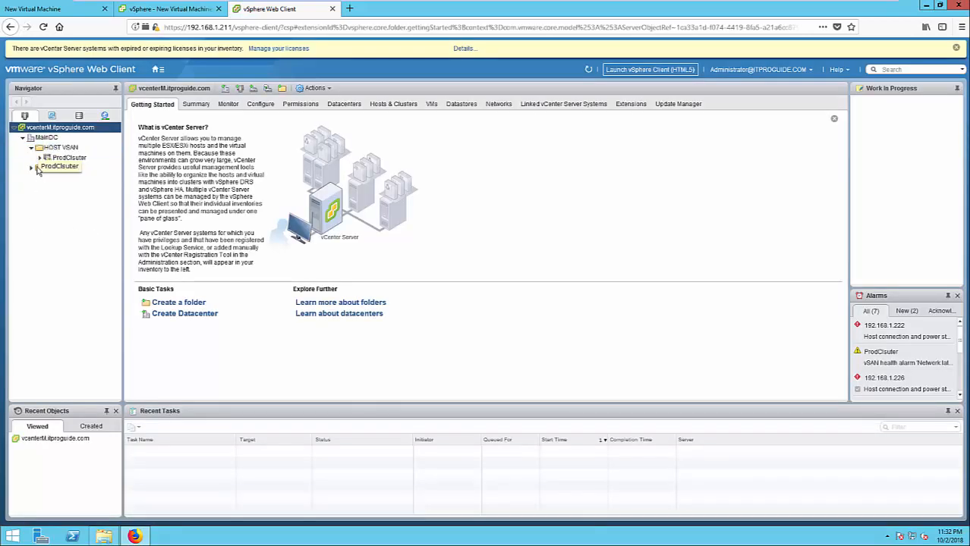
left_click(39, 156)
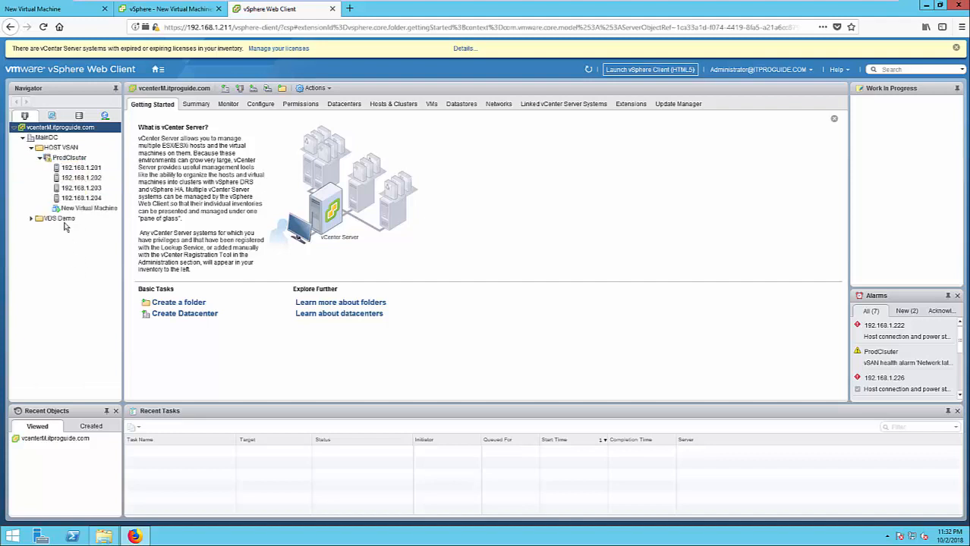
left_click(88, 208)
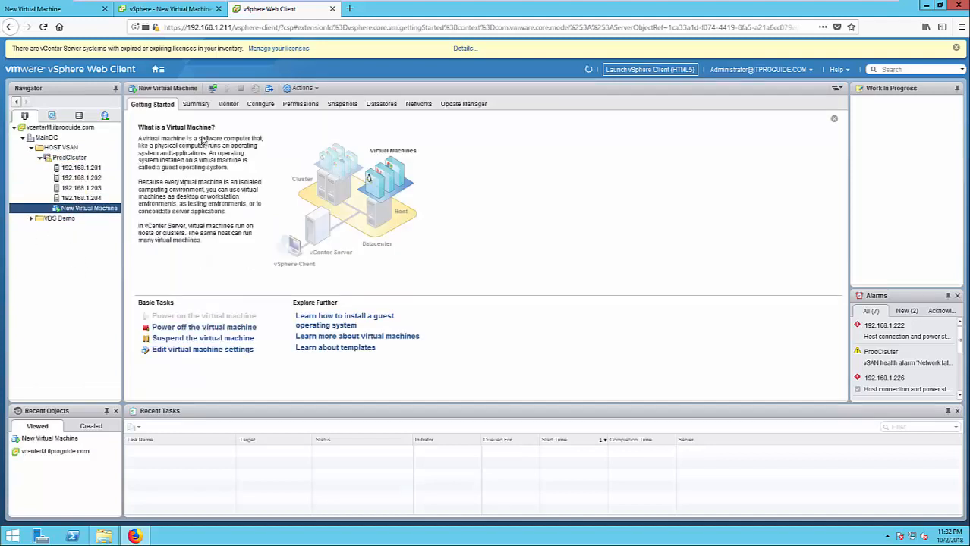
left_click(228, 103)
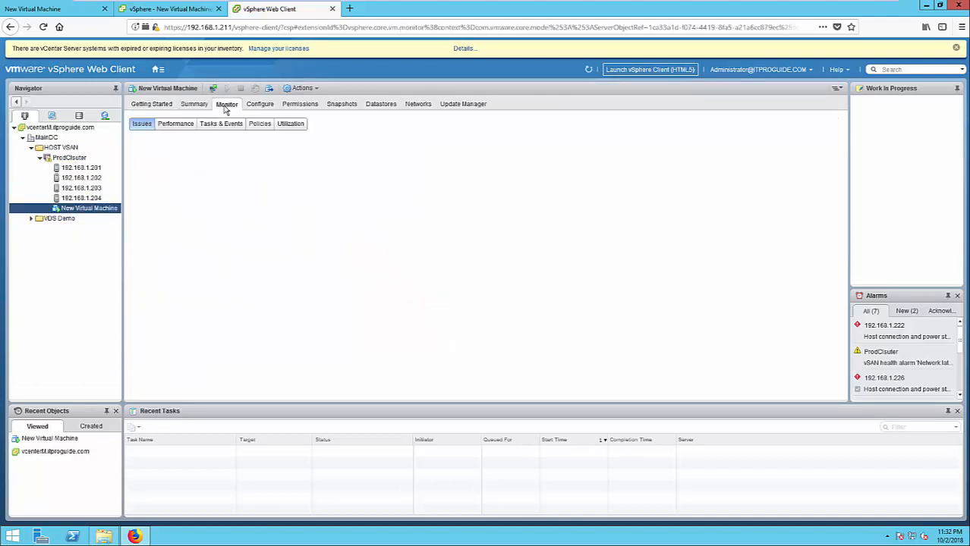
Step: Review the VM's issues and CPU/memory utilization, then switch to its storage Policies view
left_click(141, 125)
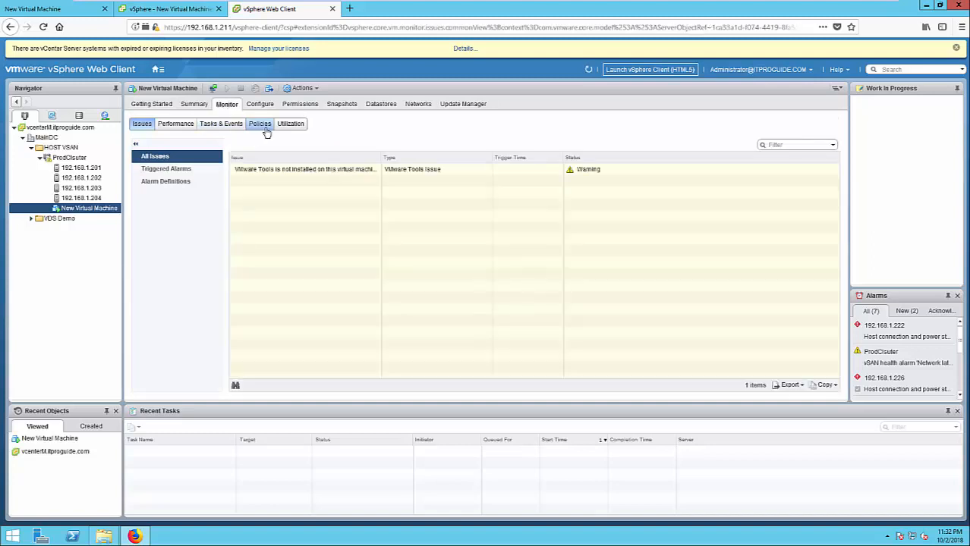
left_click(292, 125)
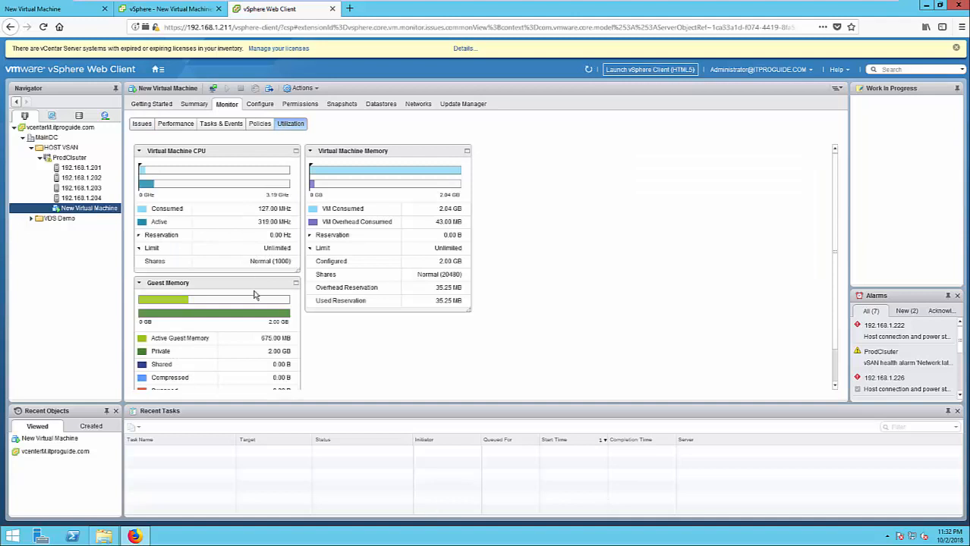
scroll("down", 3)
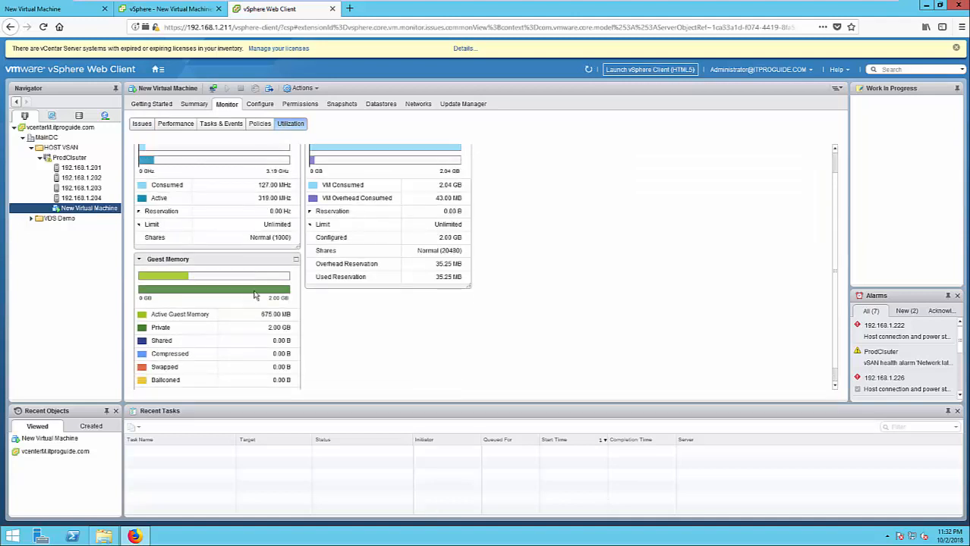
left_click(260, 124)
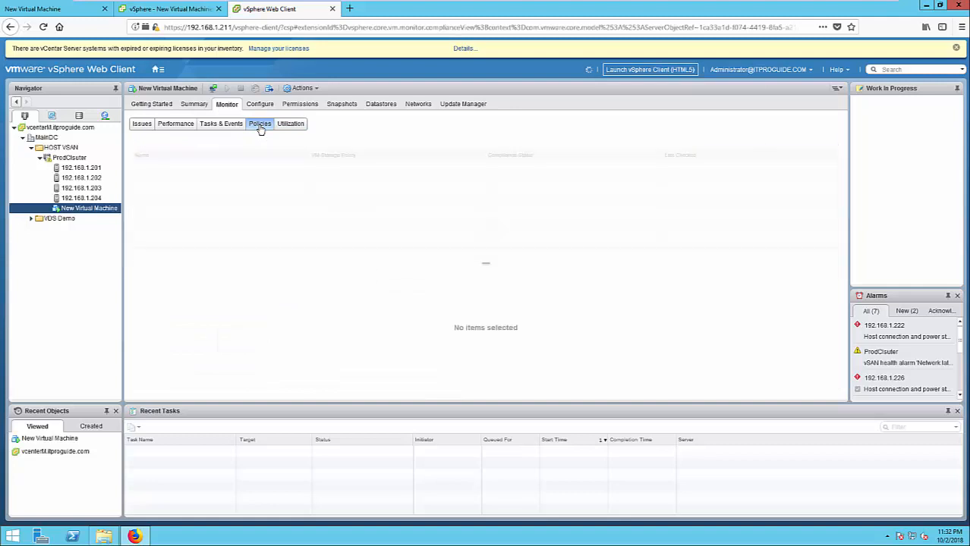
Step: Show Hard disk 1's physical placement: RAID 1 over two RAID 0 sets across four hosts
left_click(260, 125)
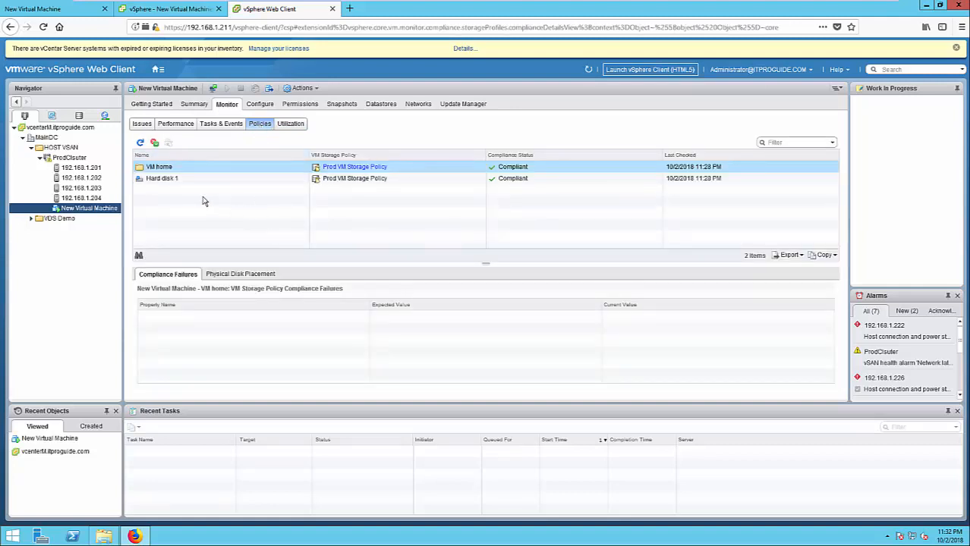
left_click(161, 180)
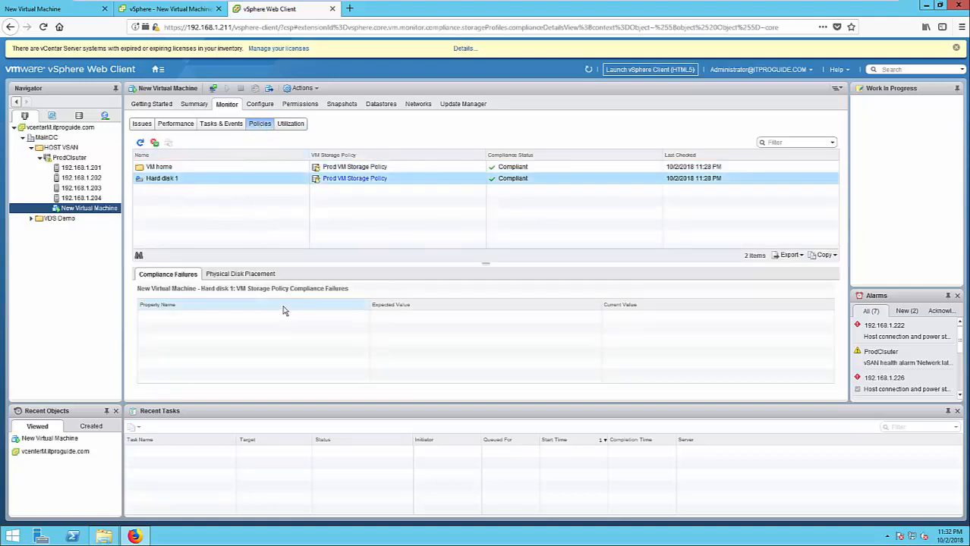
mouse_move(270, 331)
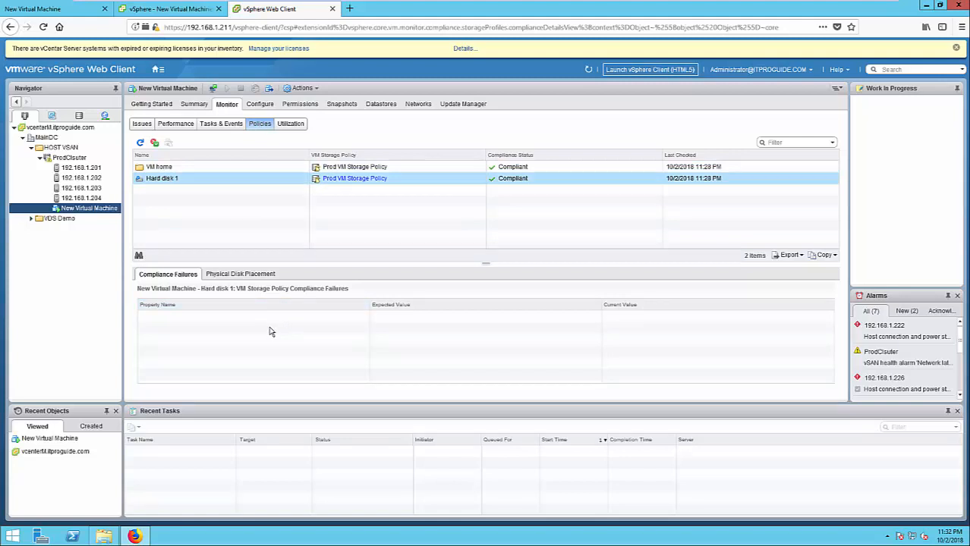
left_click(240, 273)
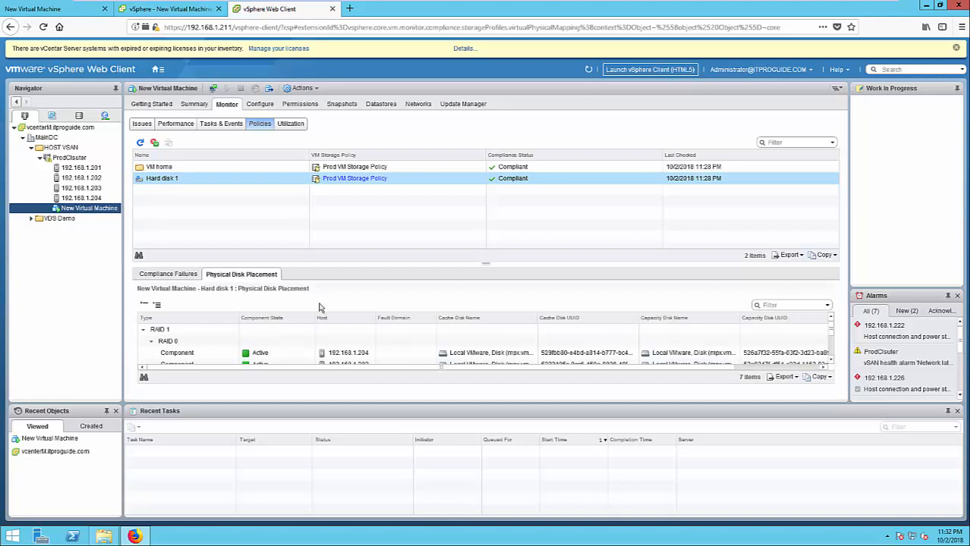
mouse_move(441, 371)
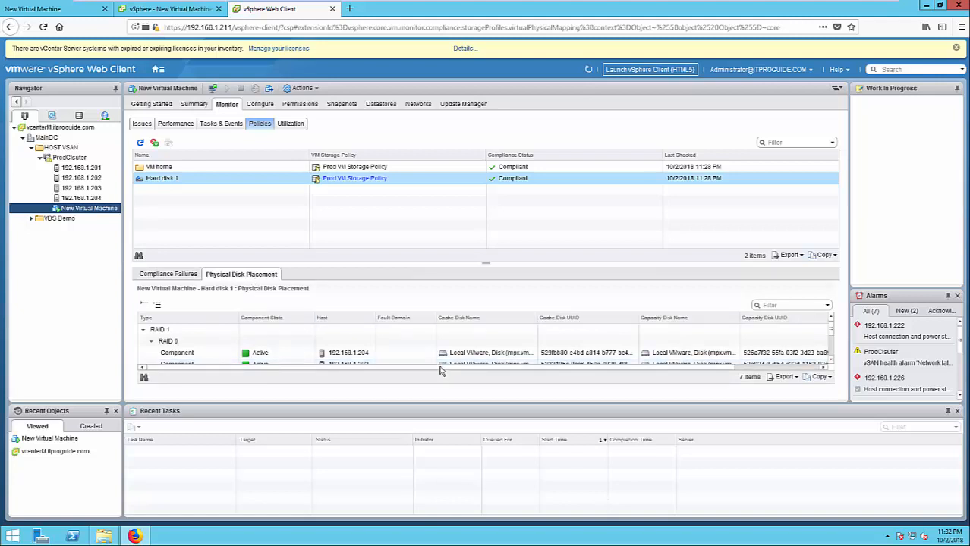
mouse_move(443, 373)
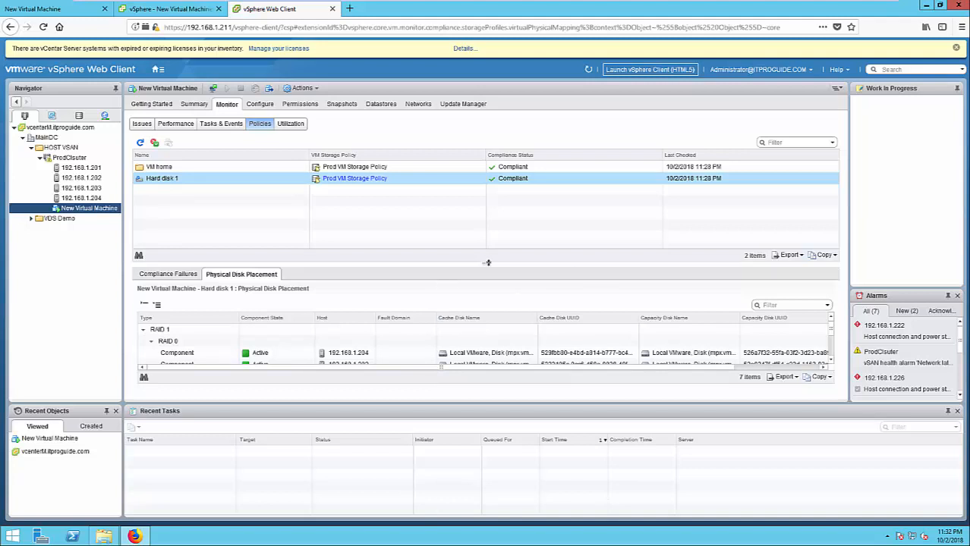
mouse_move(486, 267)
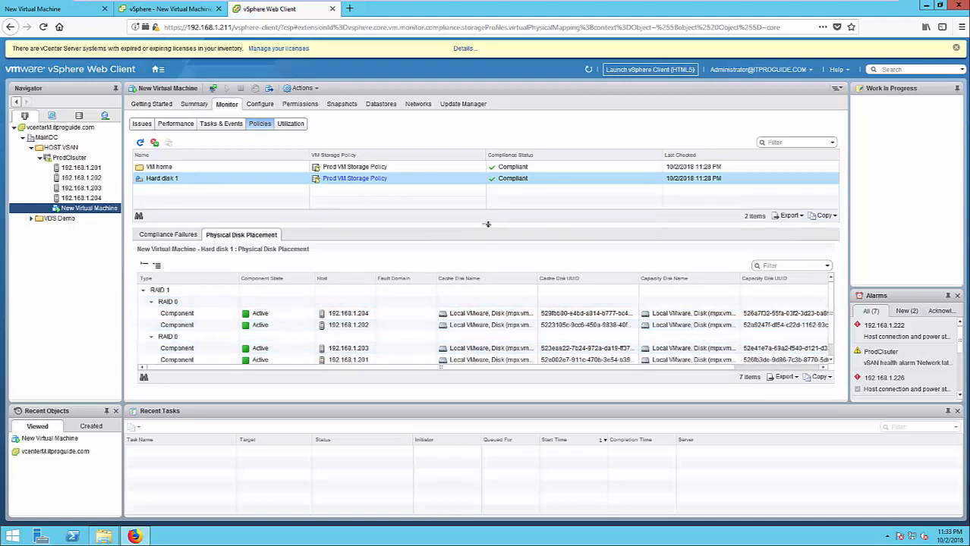
left_click_drag(486, 225, 485, 198)
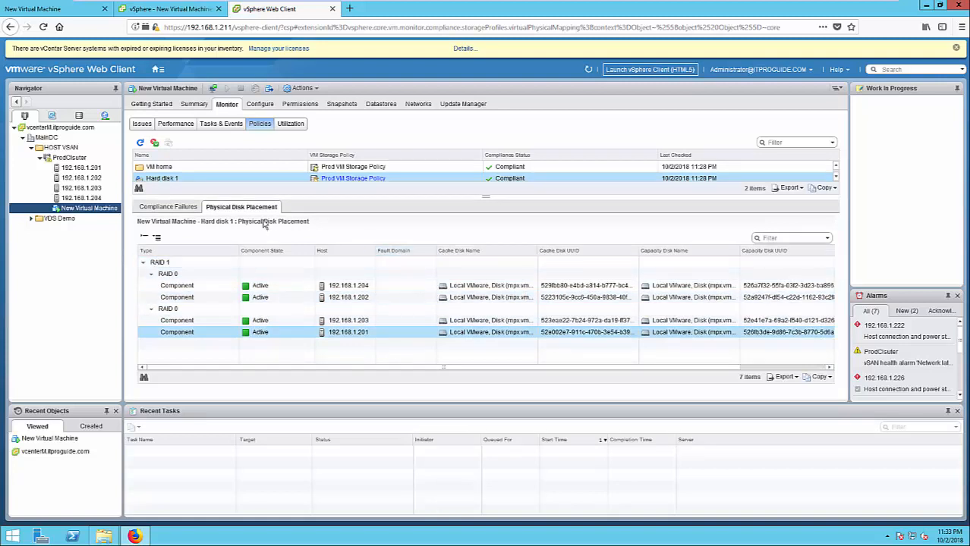
mouse_move(257, 216)
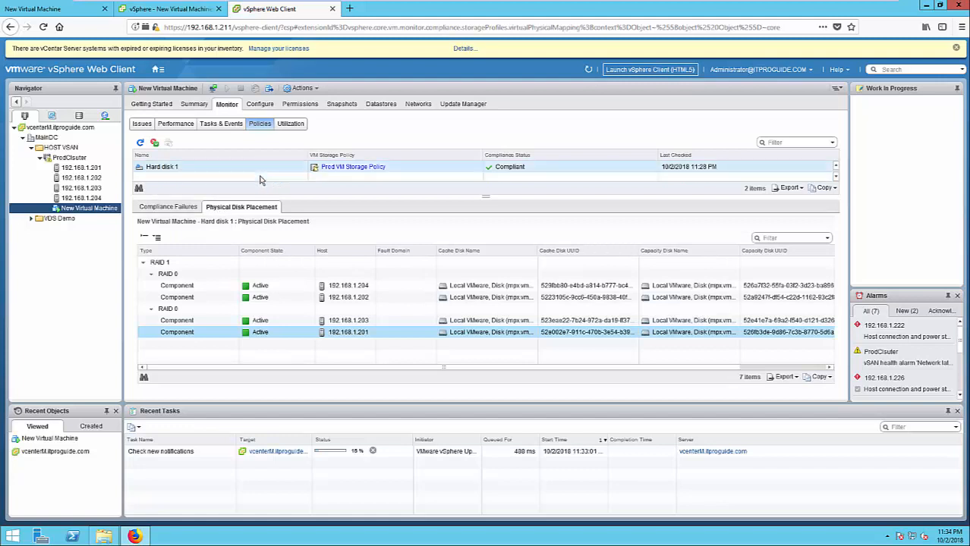
Step: Bring up the actions menu for New Virtual Machine in the inventory
left_click(88, 208)
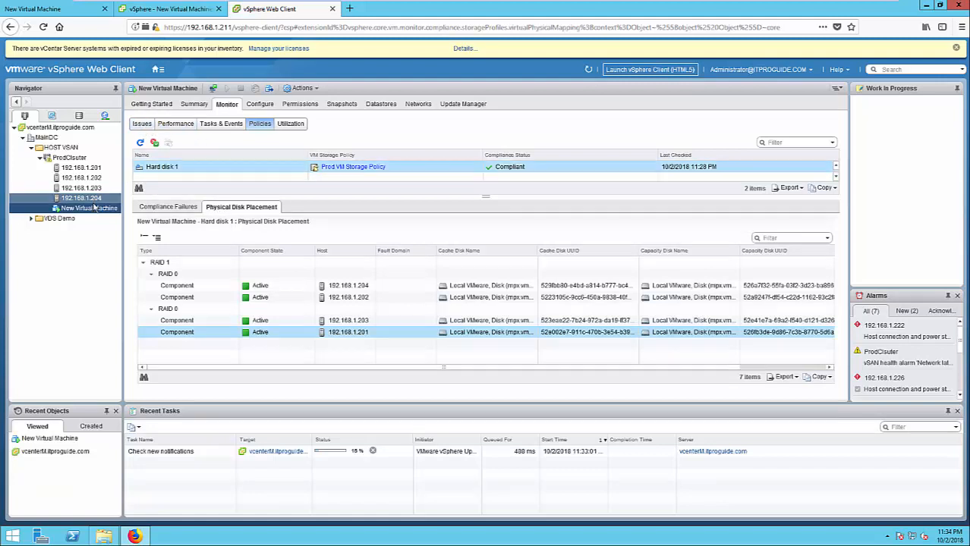
right_click(76, 208)
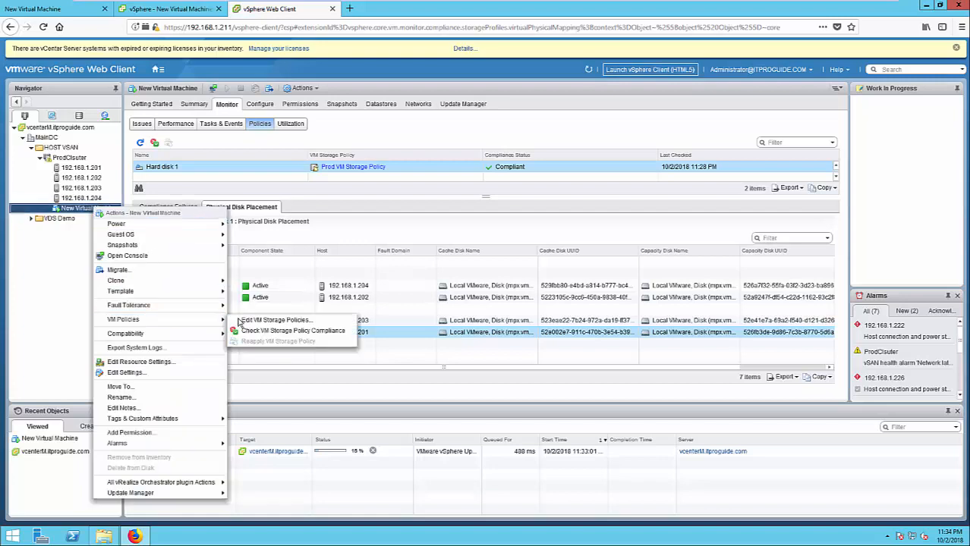
Step: Switch New Virtual Machine's storage policy to vSAN Default Storage Policy and confirm
left_click(277, 319)
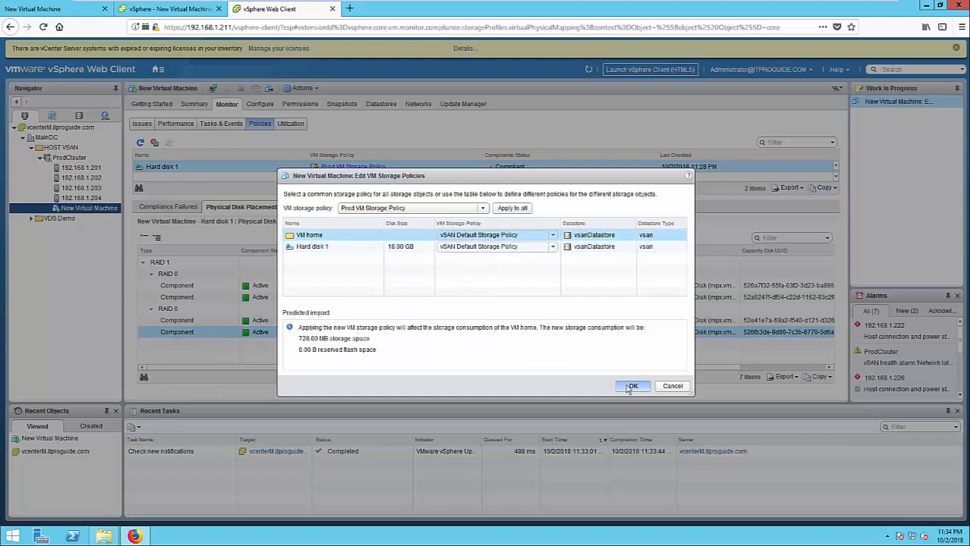
left_click(483, 208)
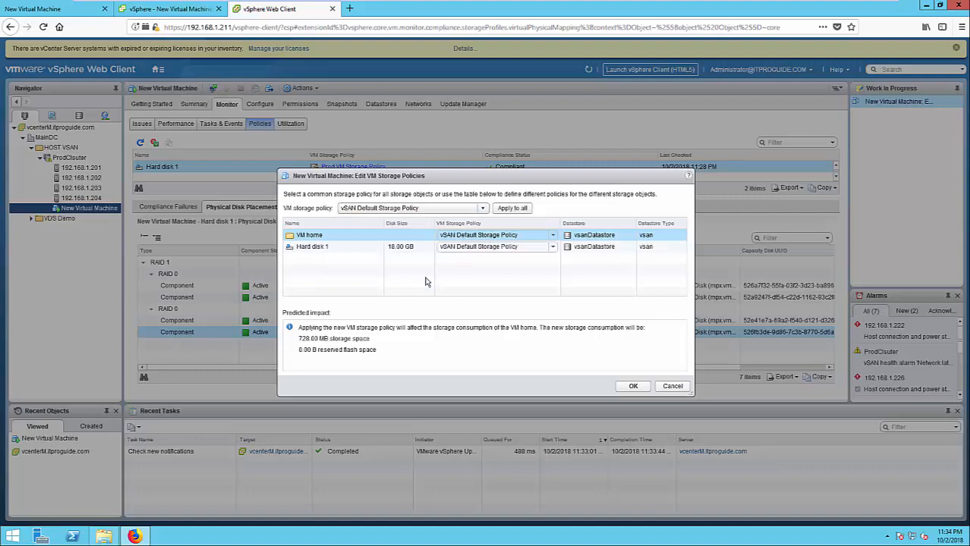
left_click(633, 387)
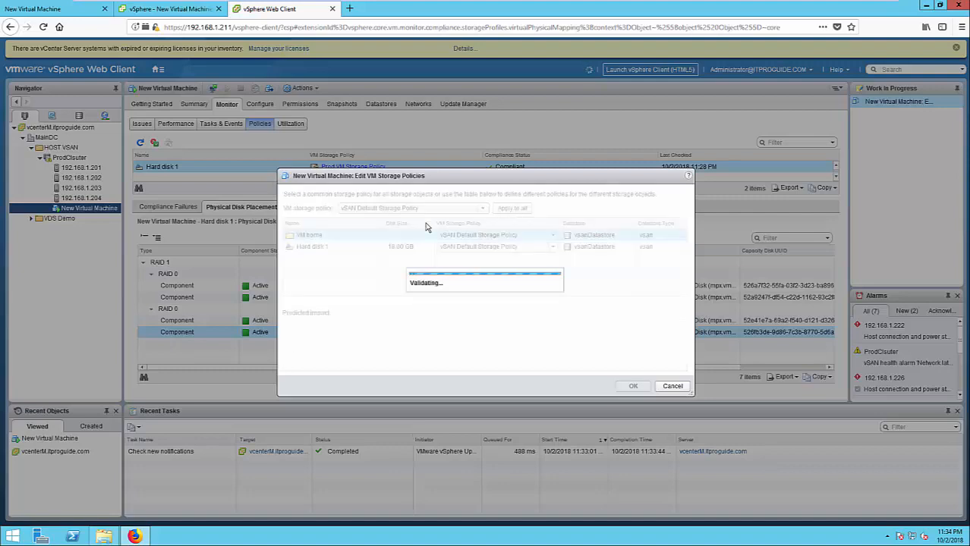
left_click(633, 387)
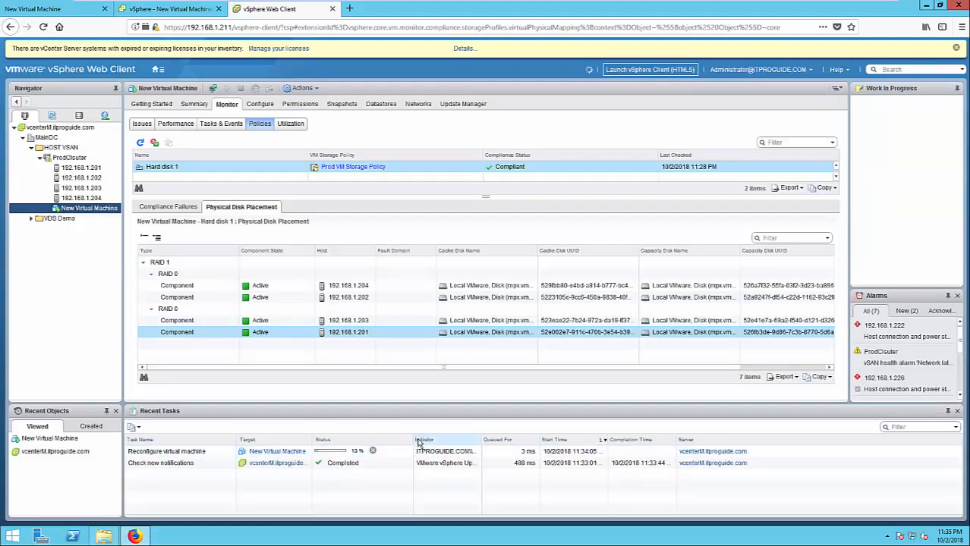
mouse_move(437, 388)
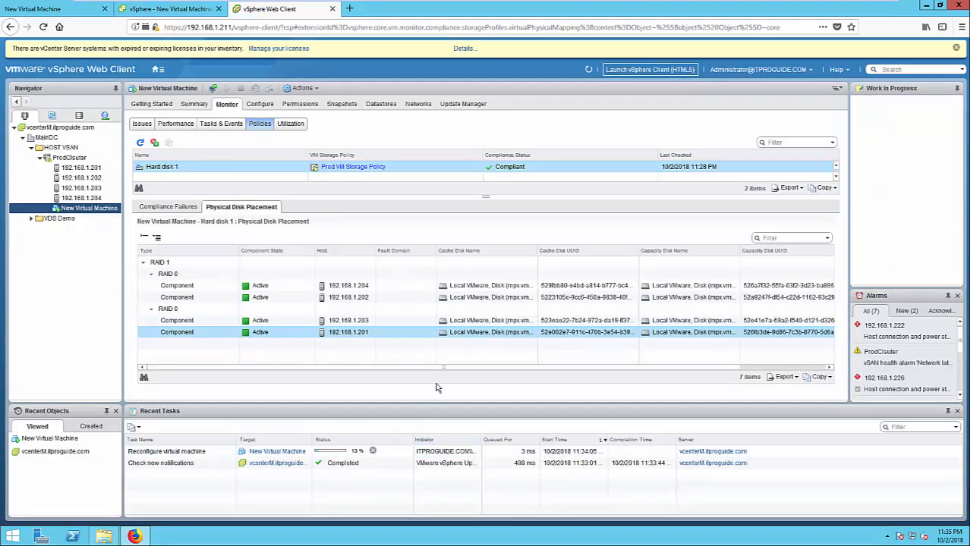